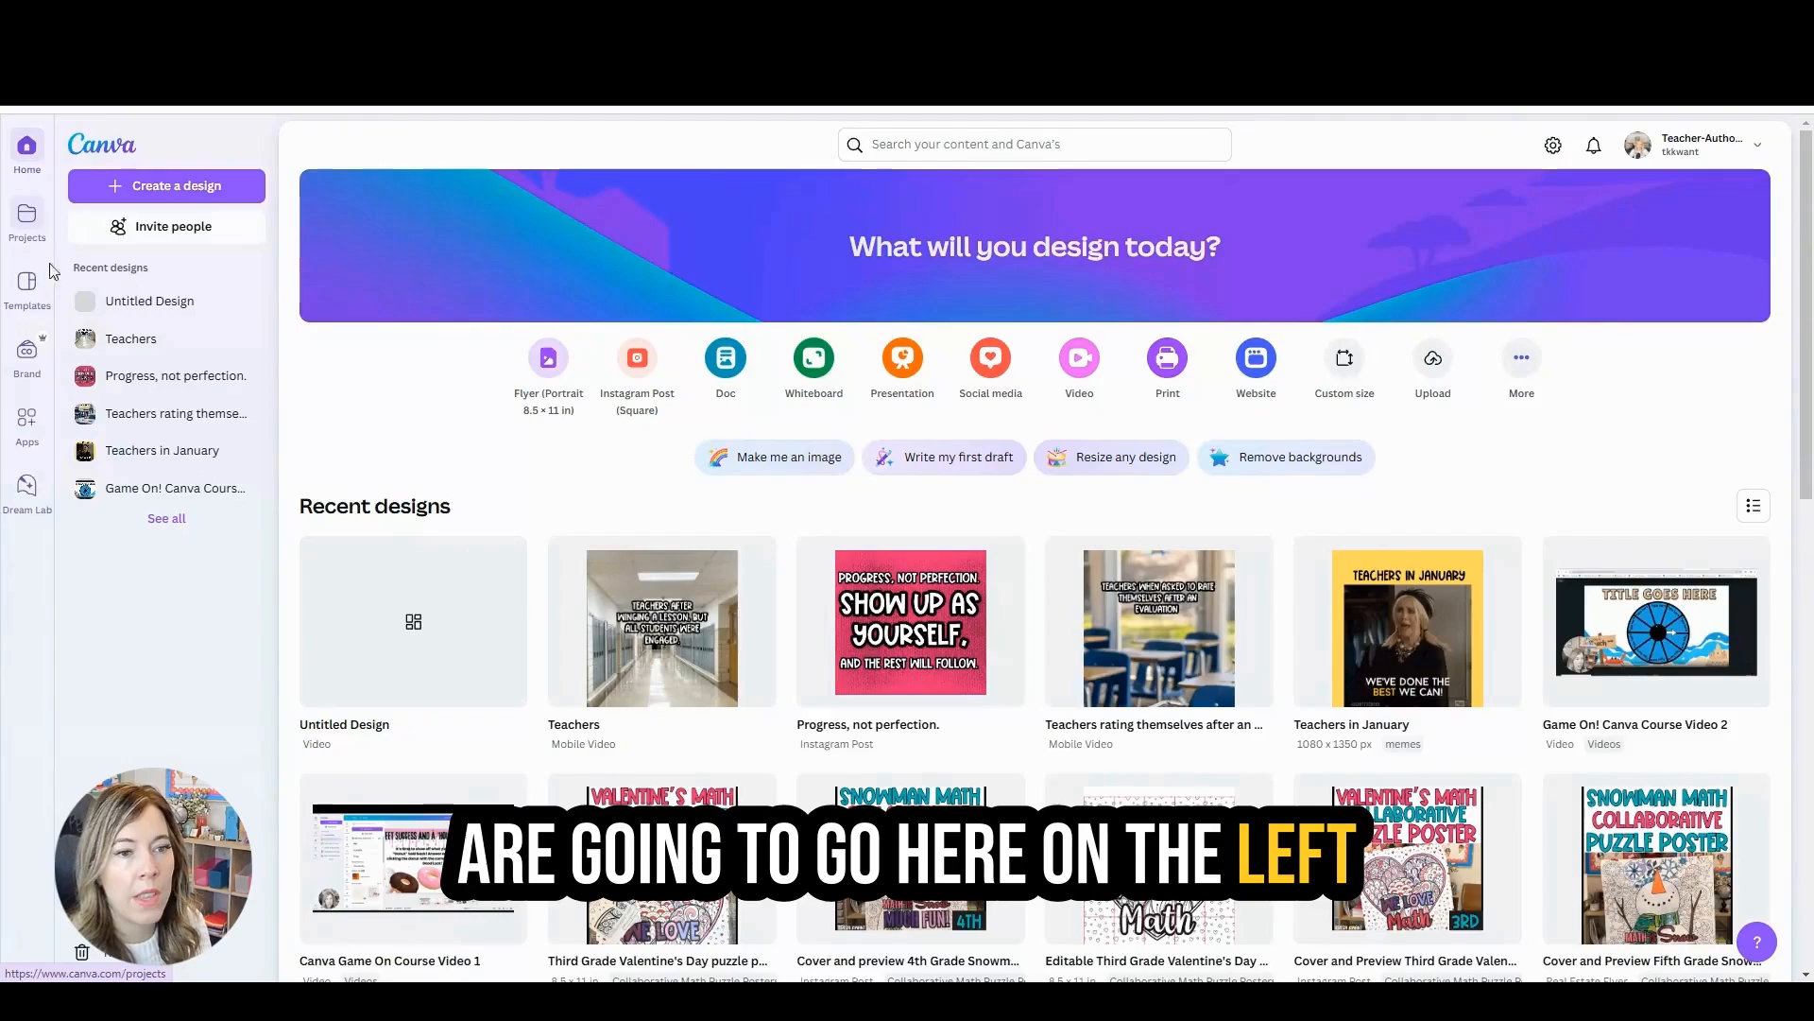
Step: Go to the Brand Kits page from the Canva home sidebar
click(25, 356)
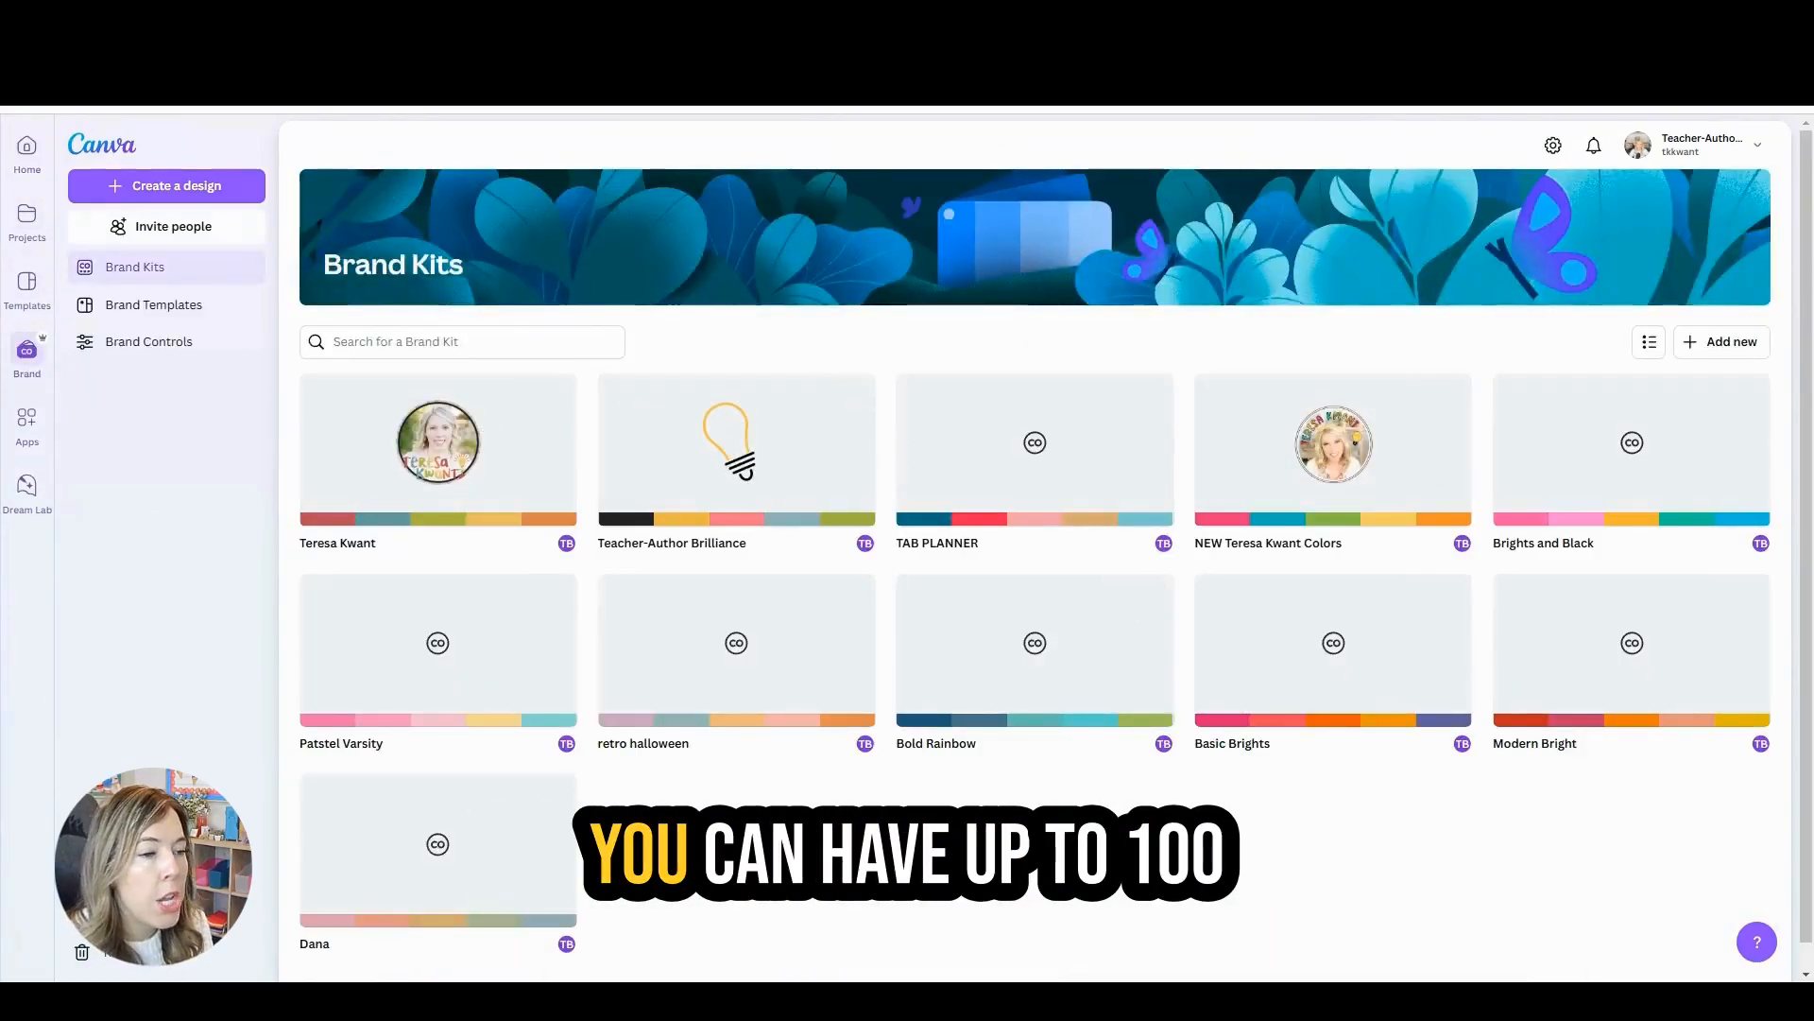
mouse_move(1112, 751)
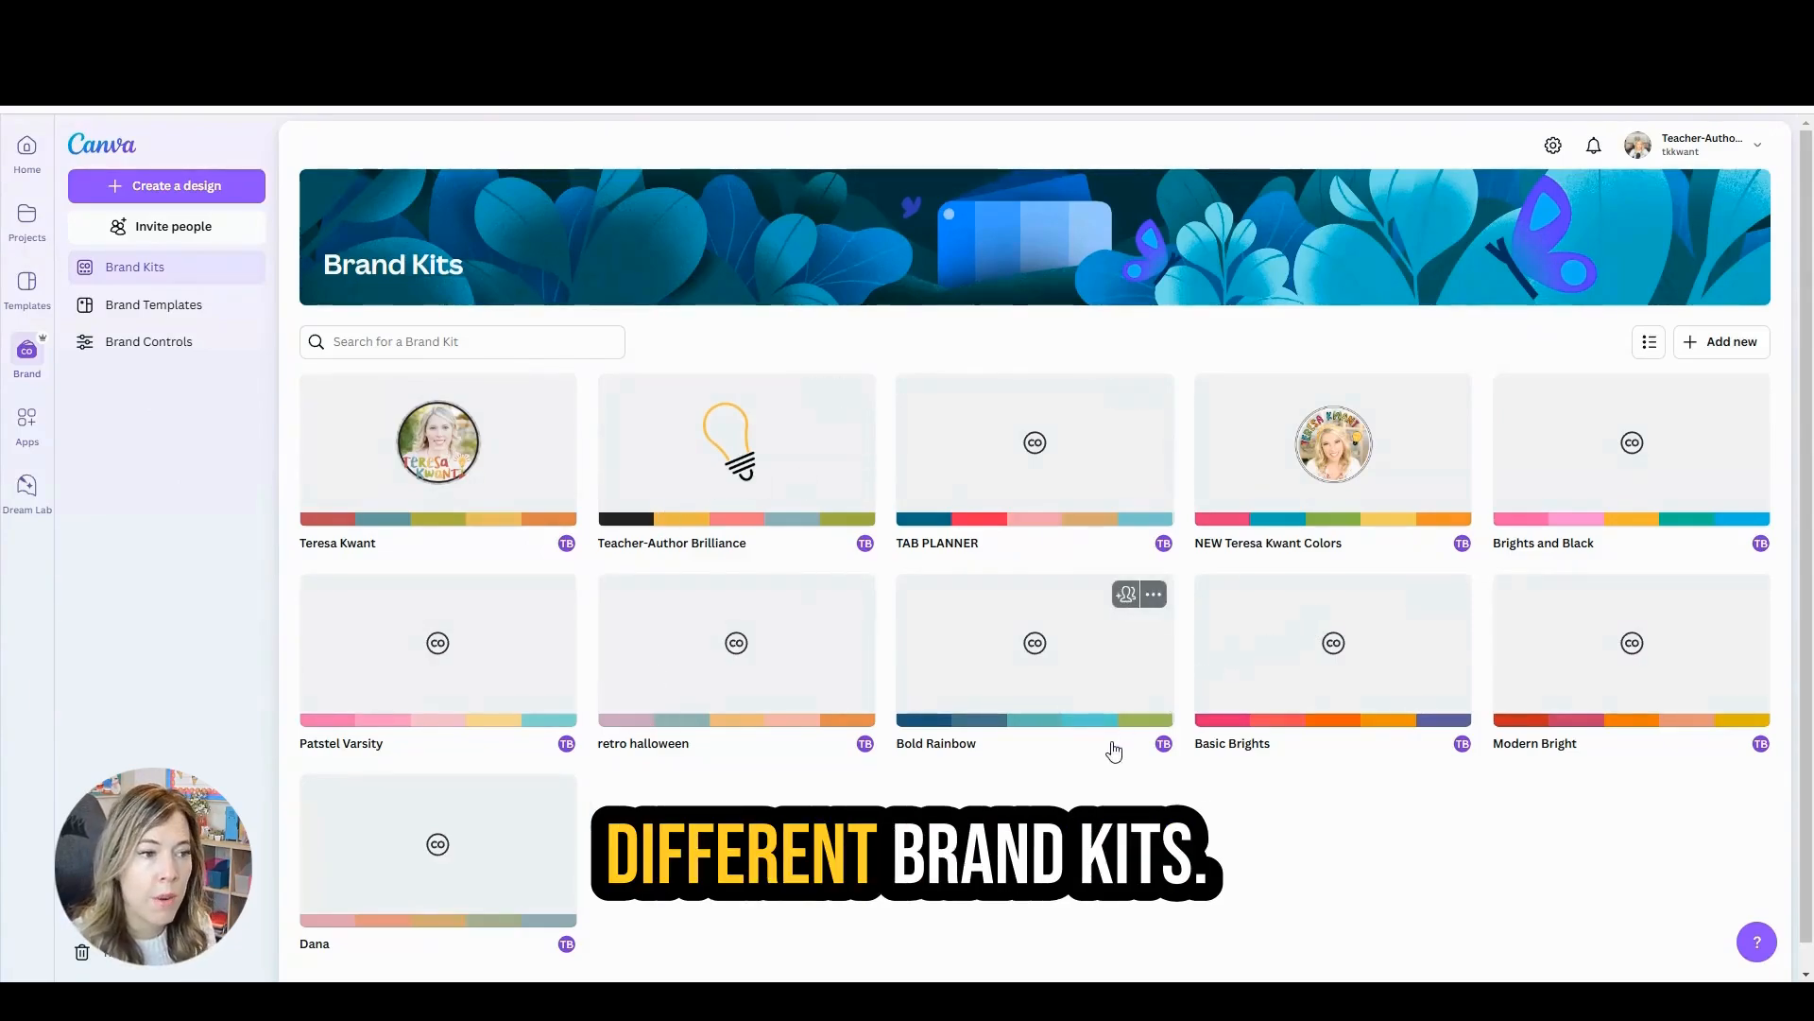
mouse_move(1126, 746)
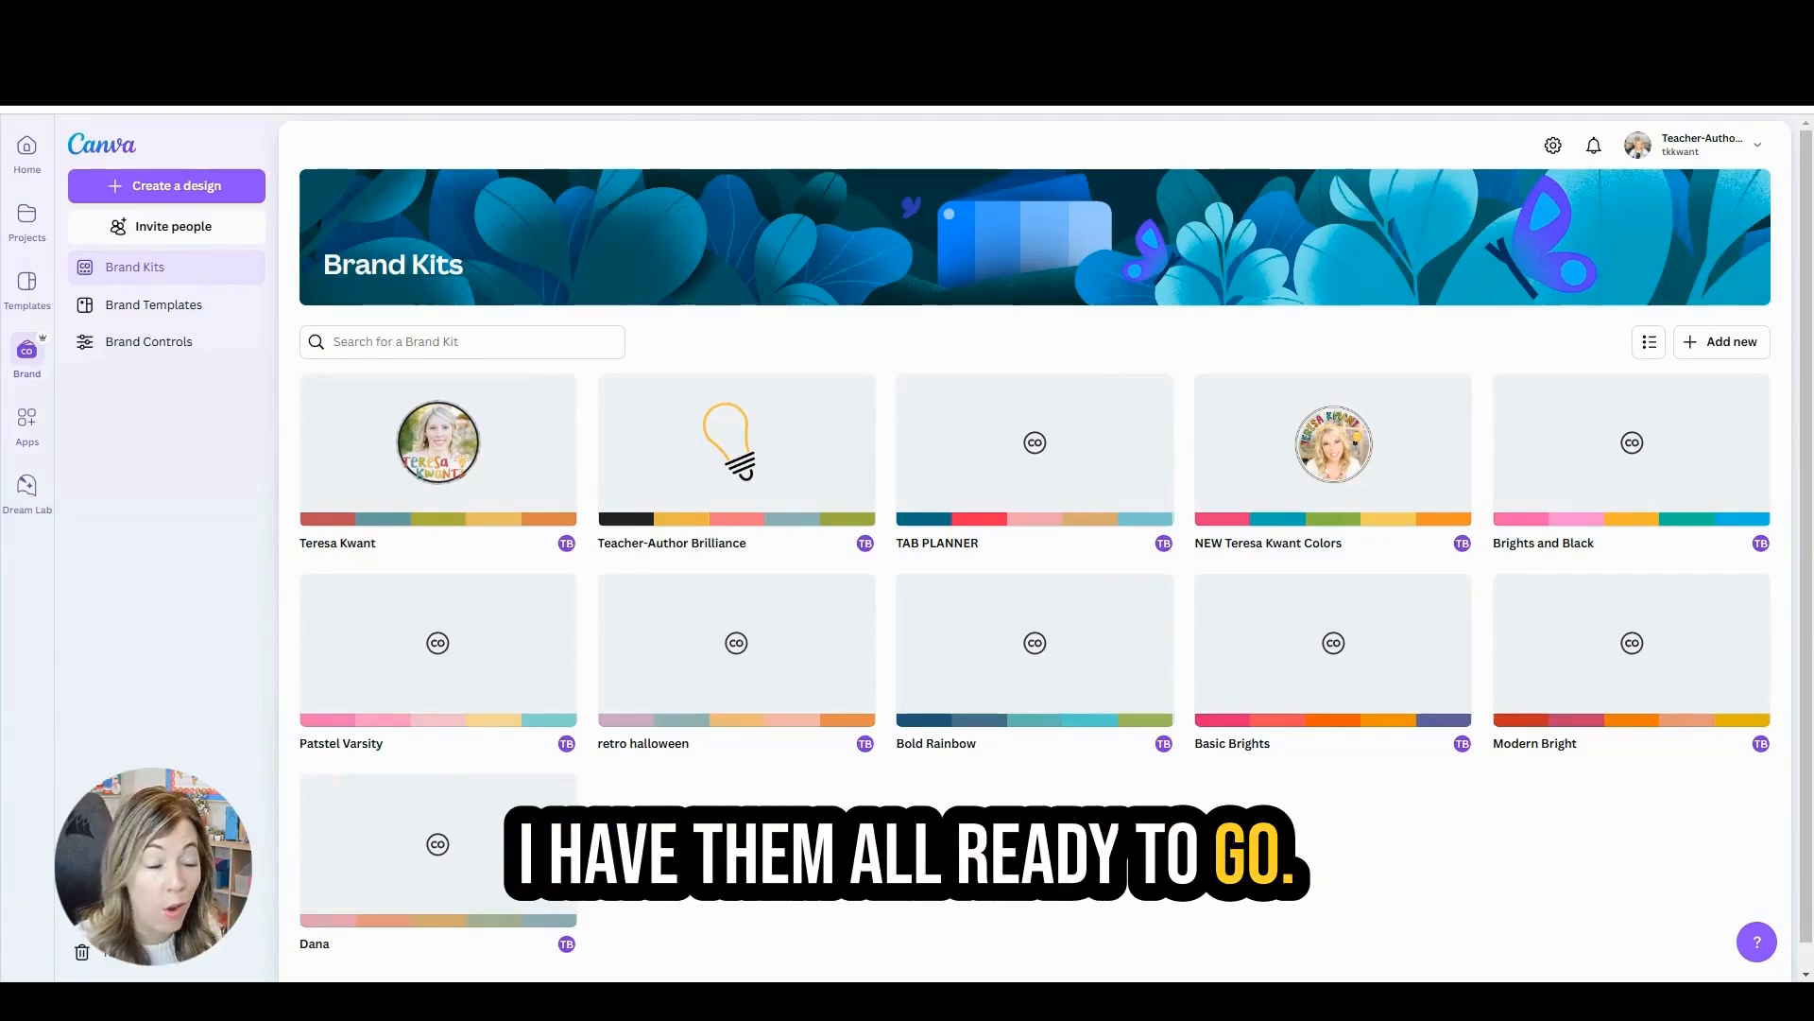
mouse_move(1254, 526)
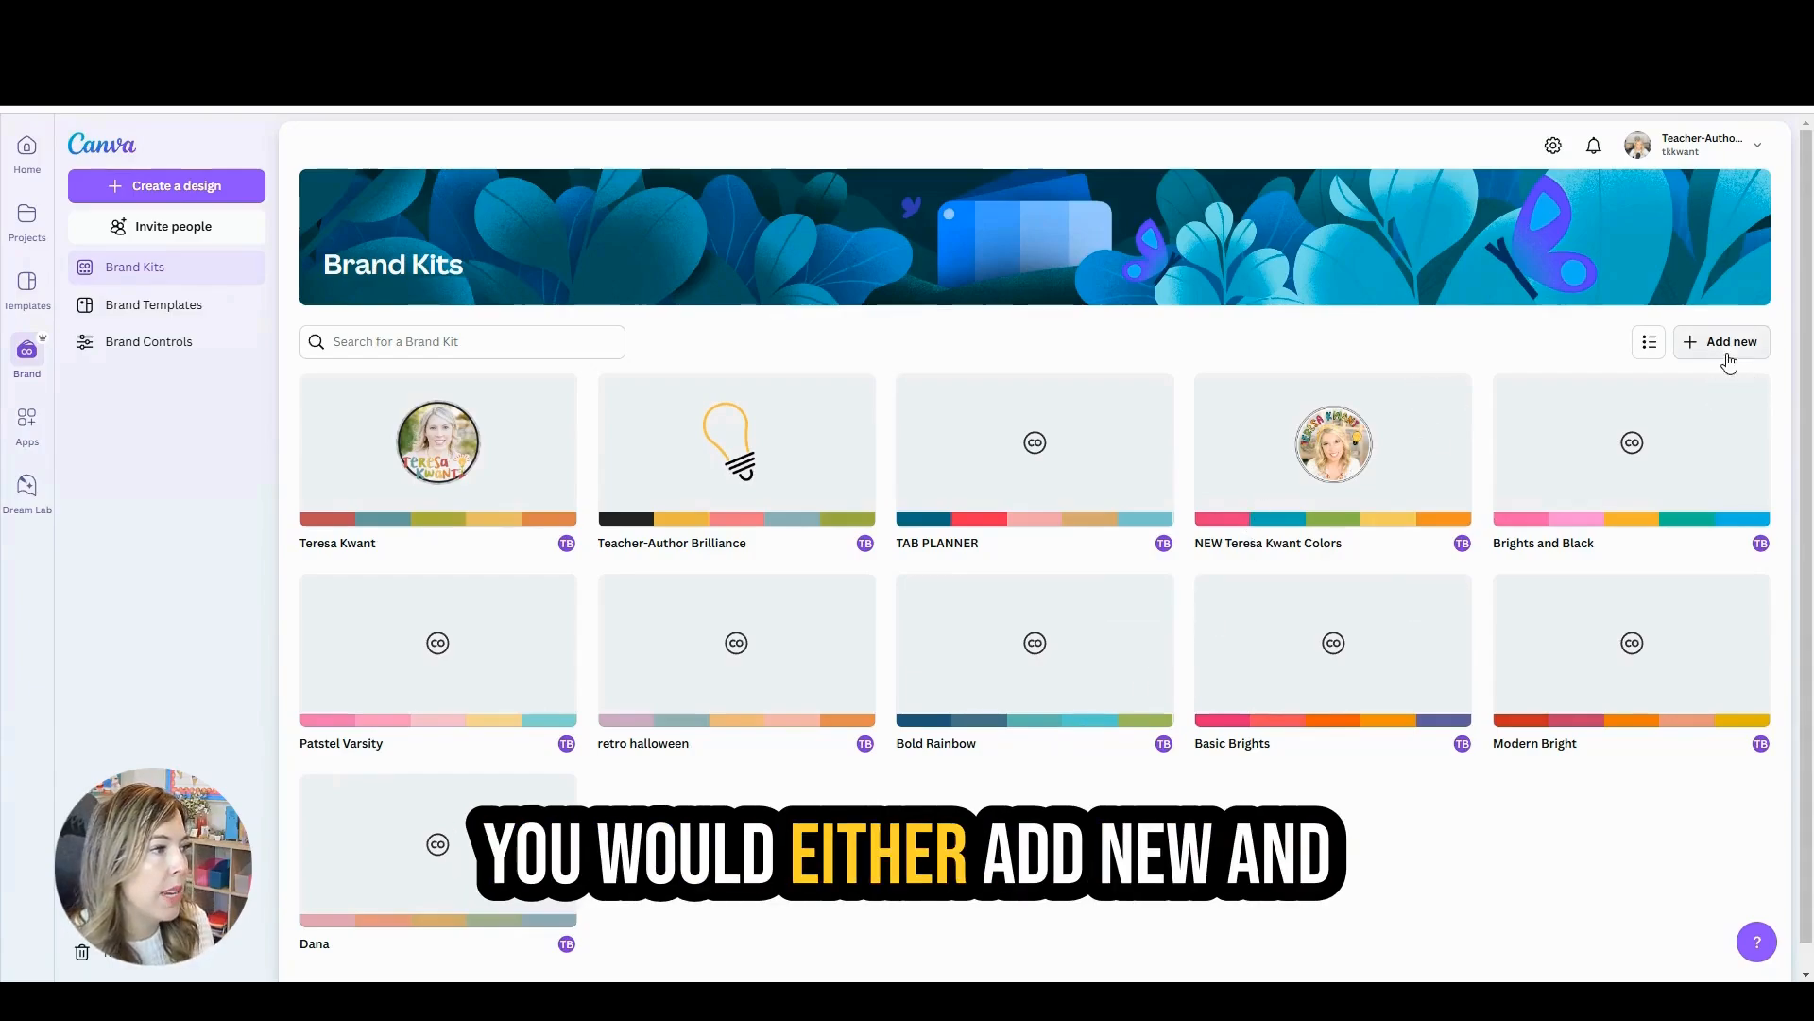
Step: In a brand kit's Fonts section, choose Upload a font, then Add new
click(1728, 341)
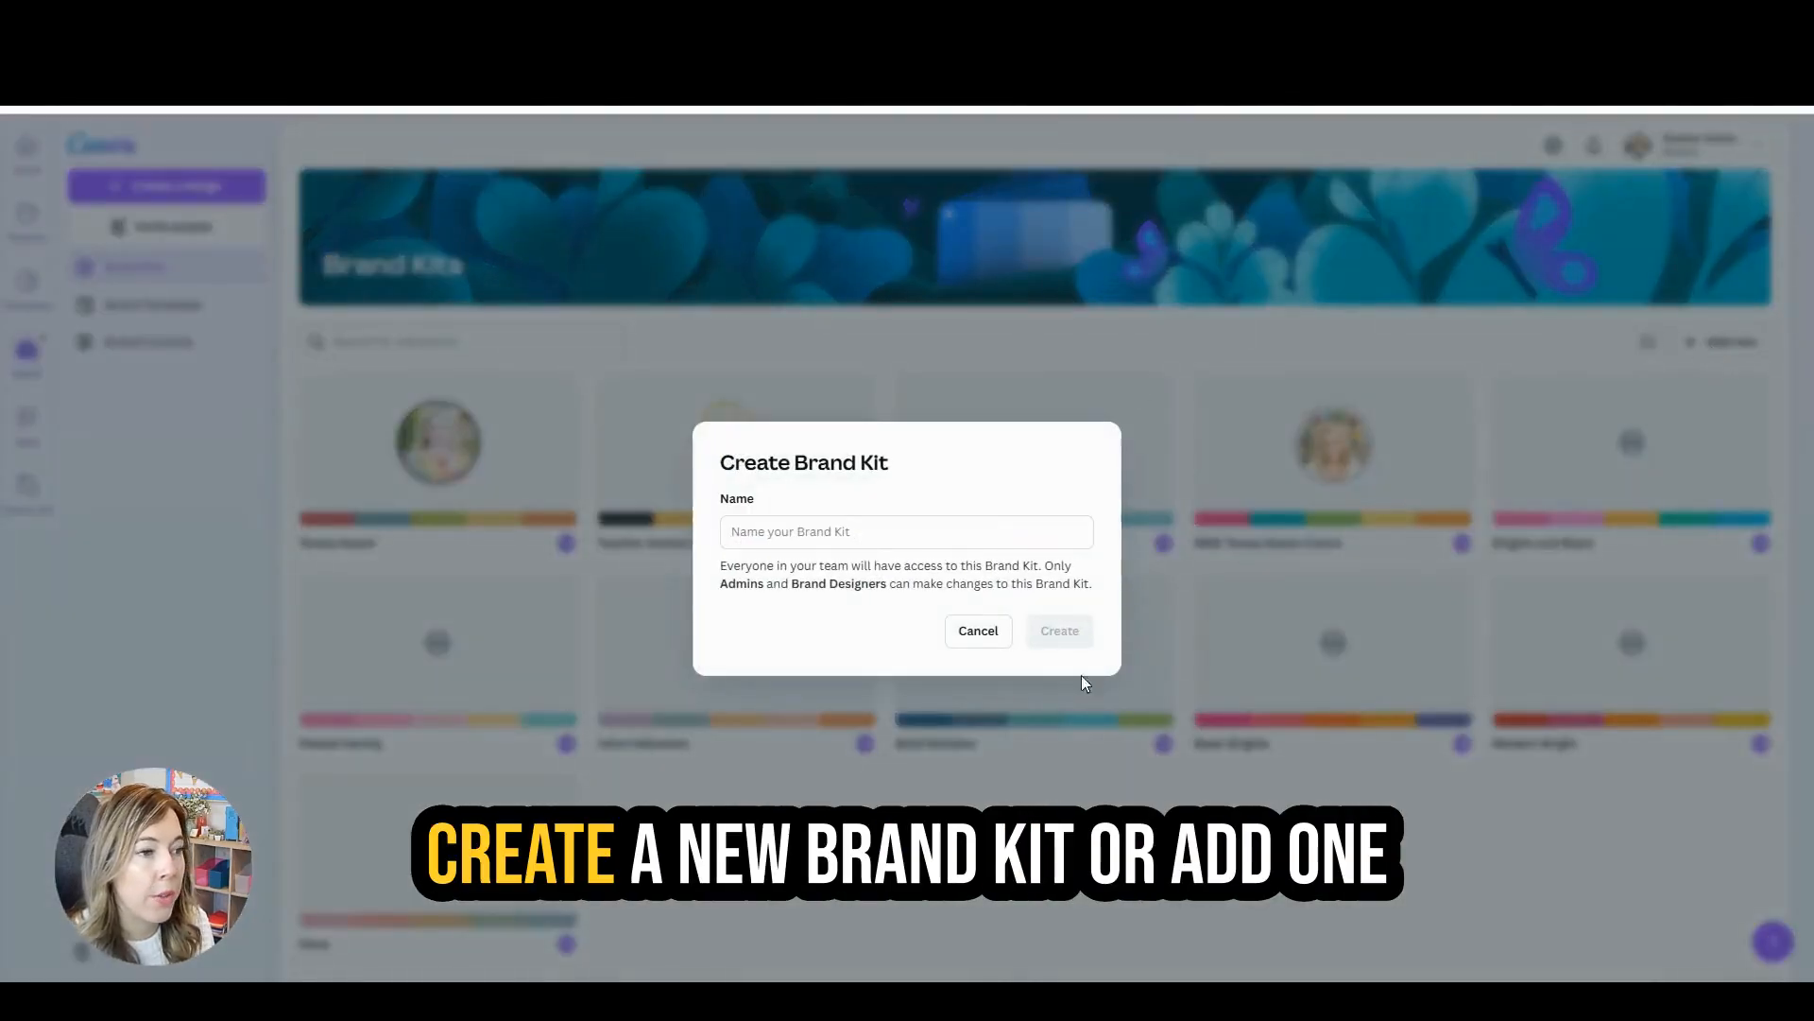
click(1057, 631)
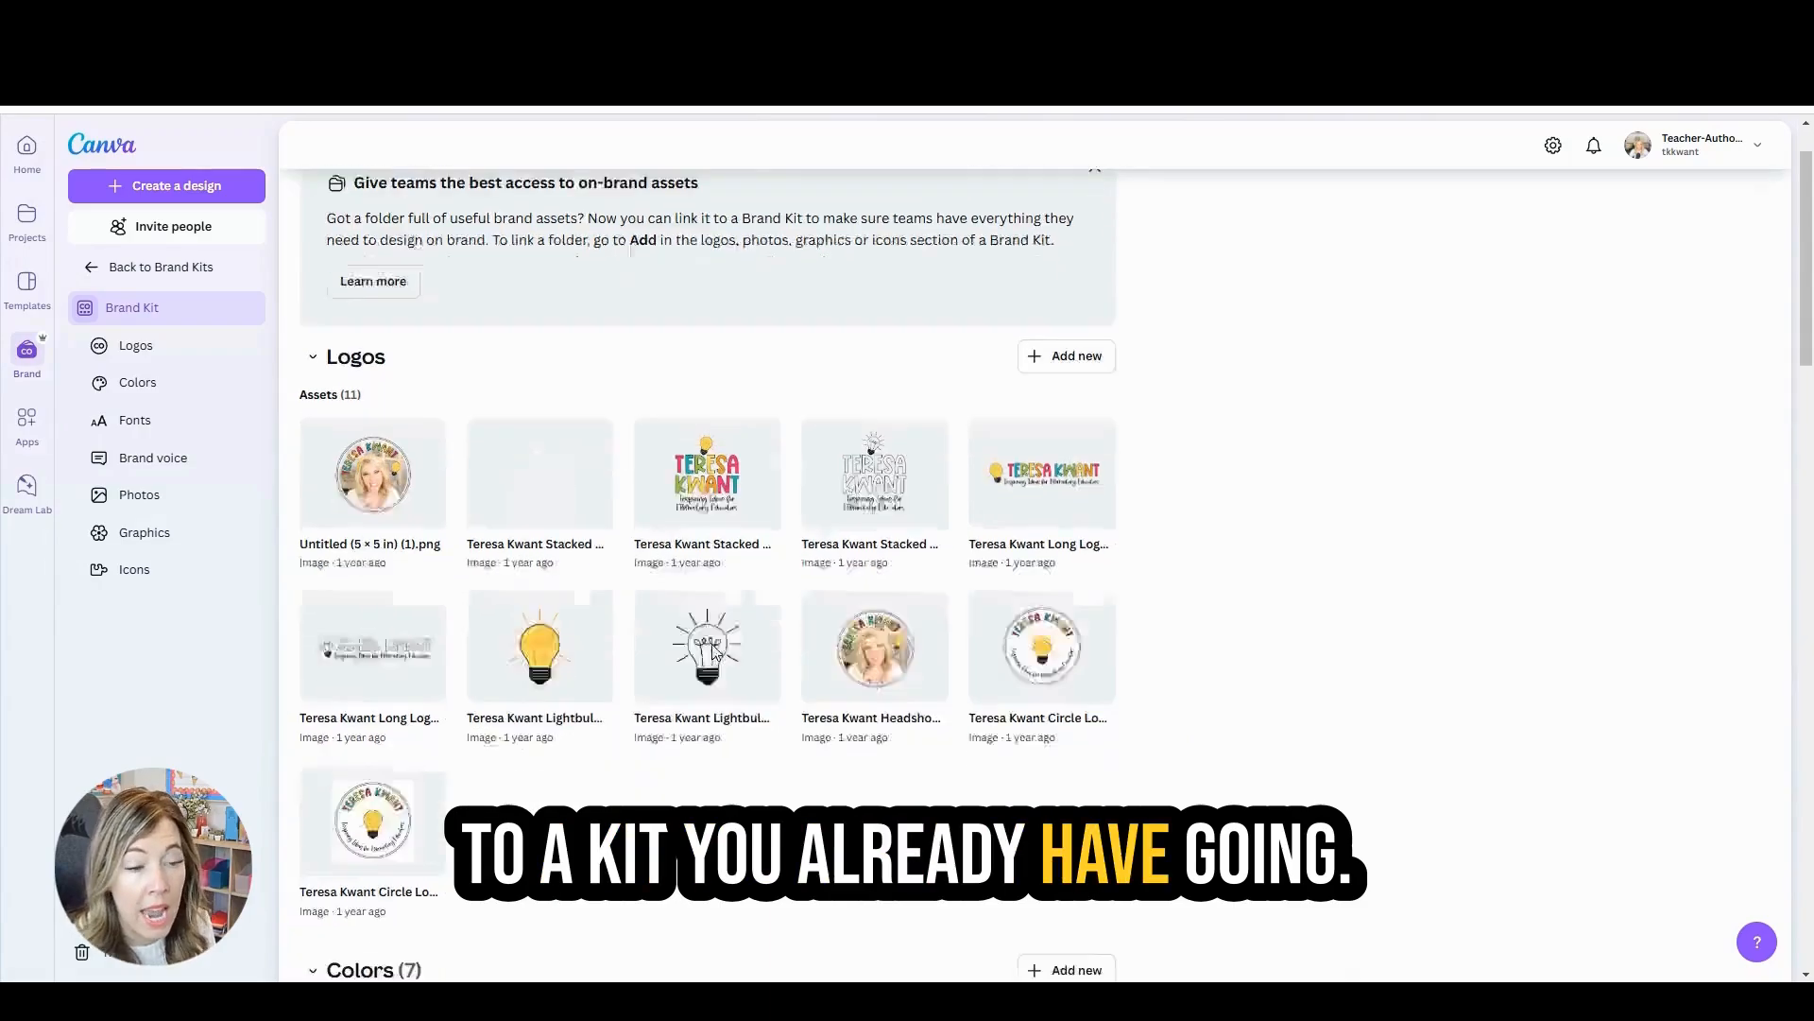
scroll(down, 3)
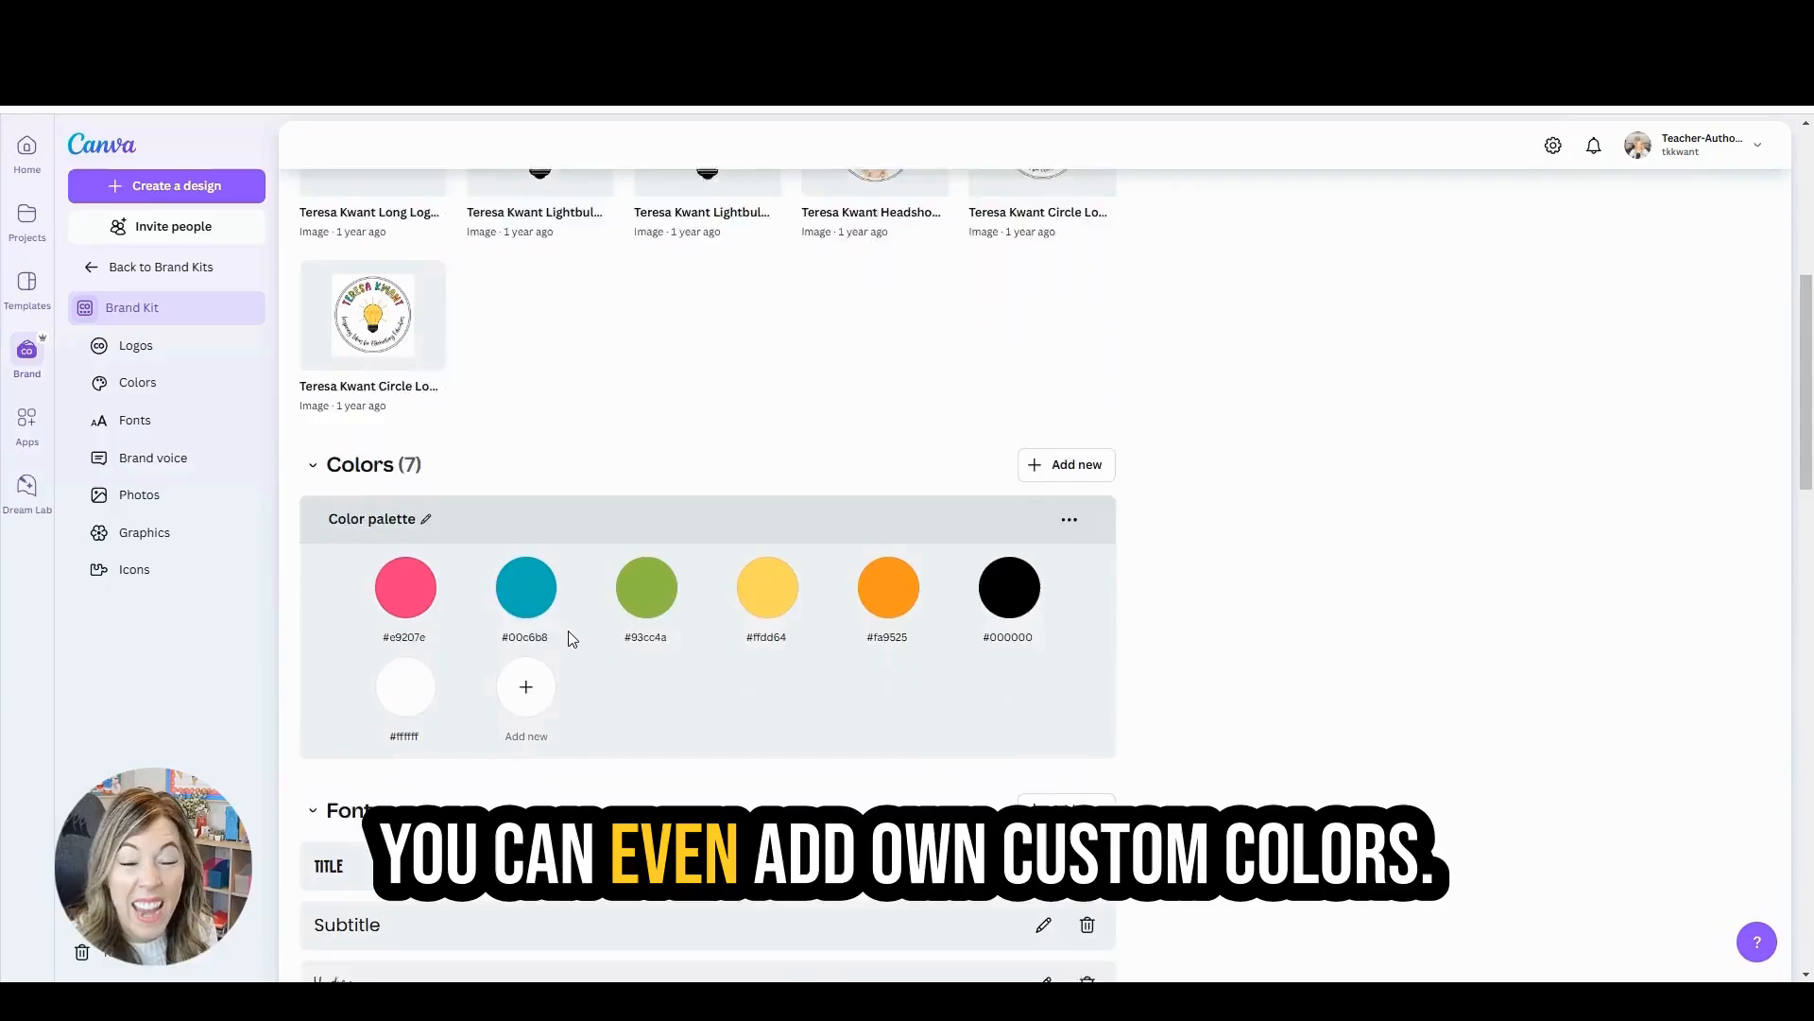
scroll(down, 3)
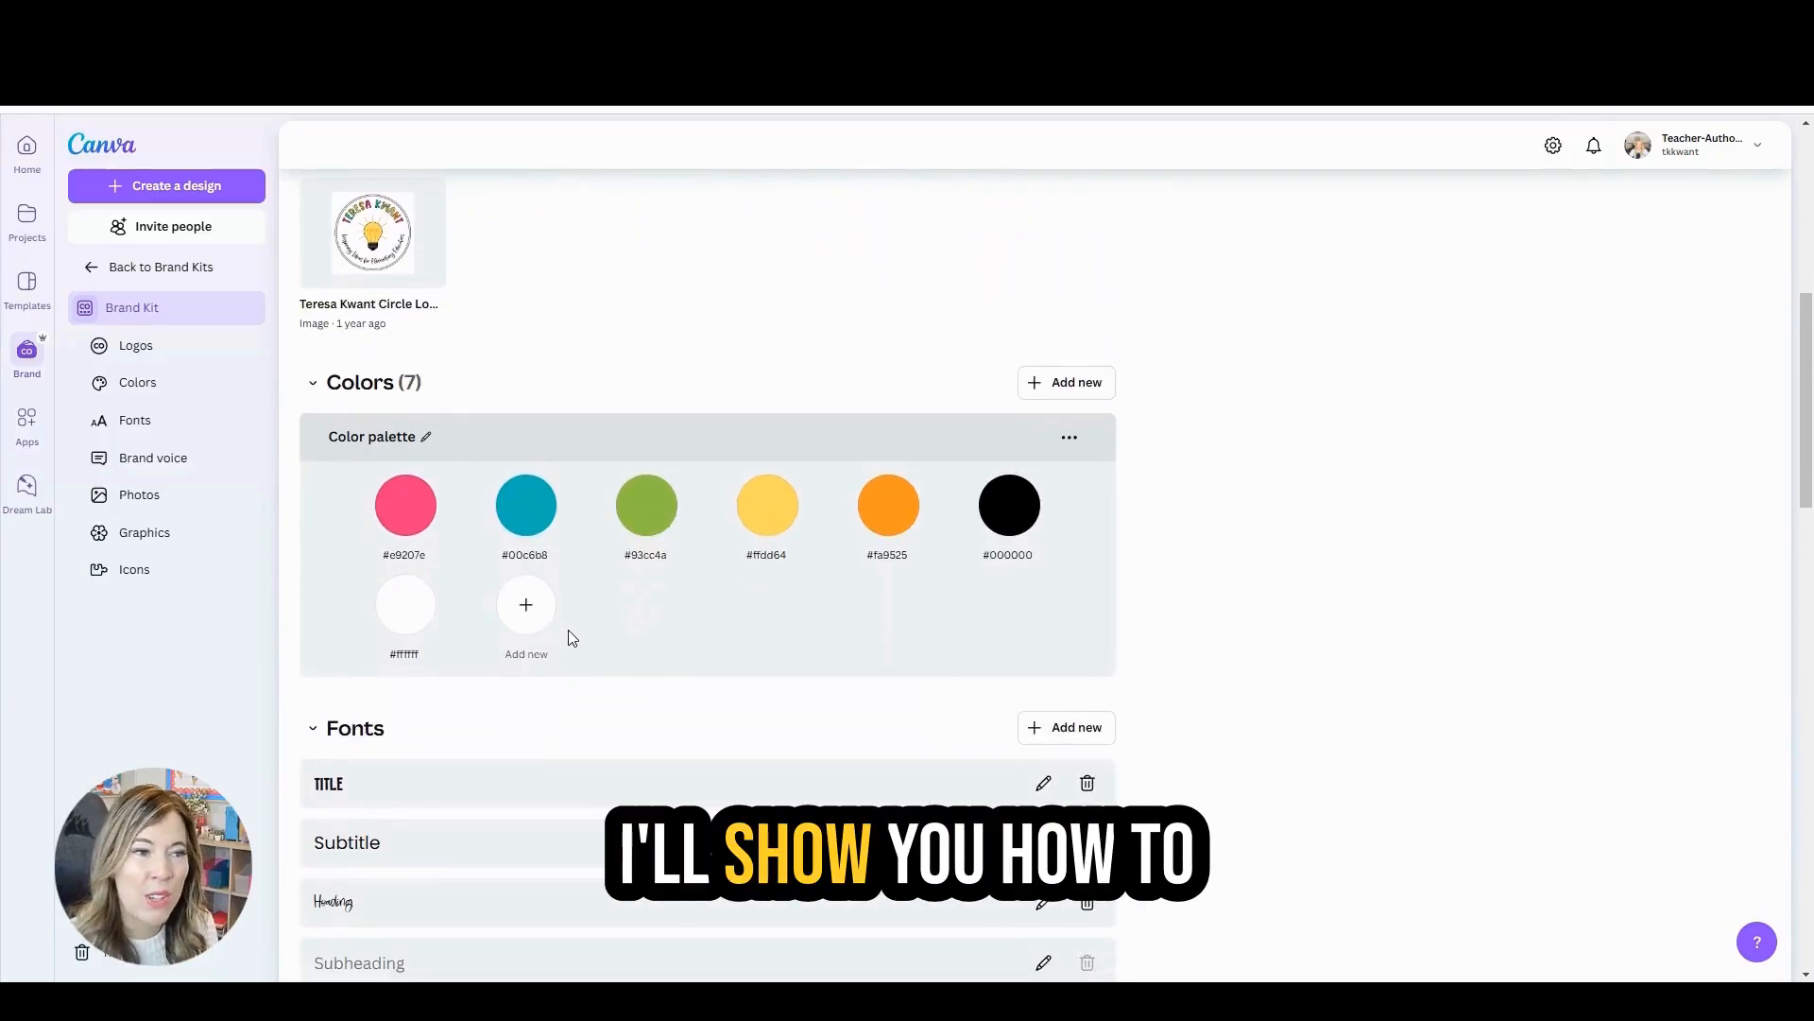
scroll(down, 3)
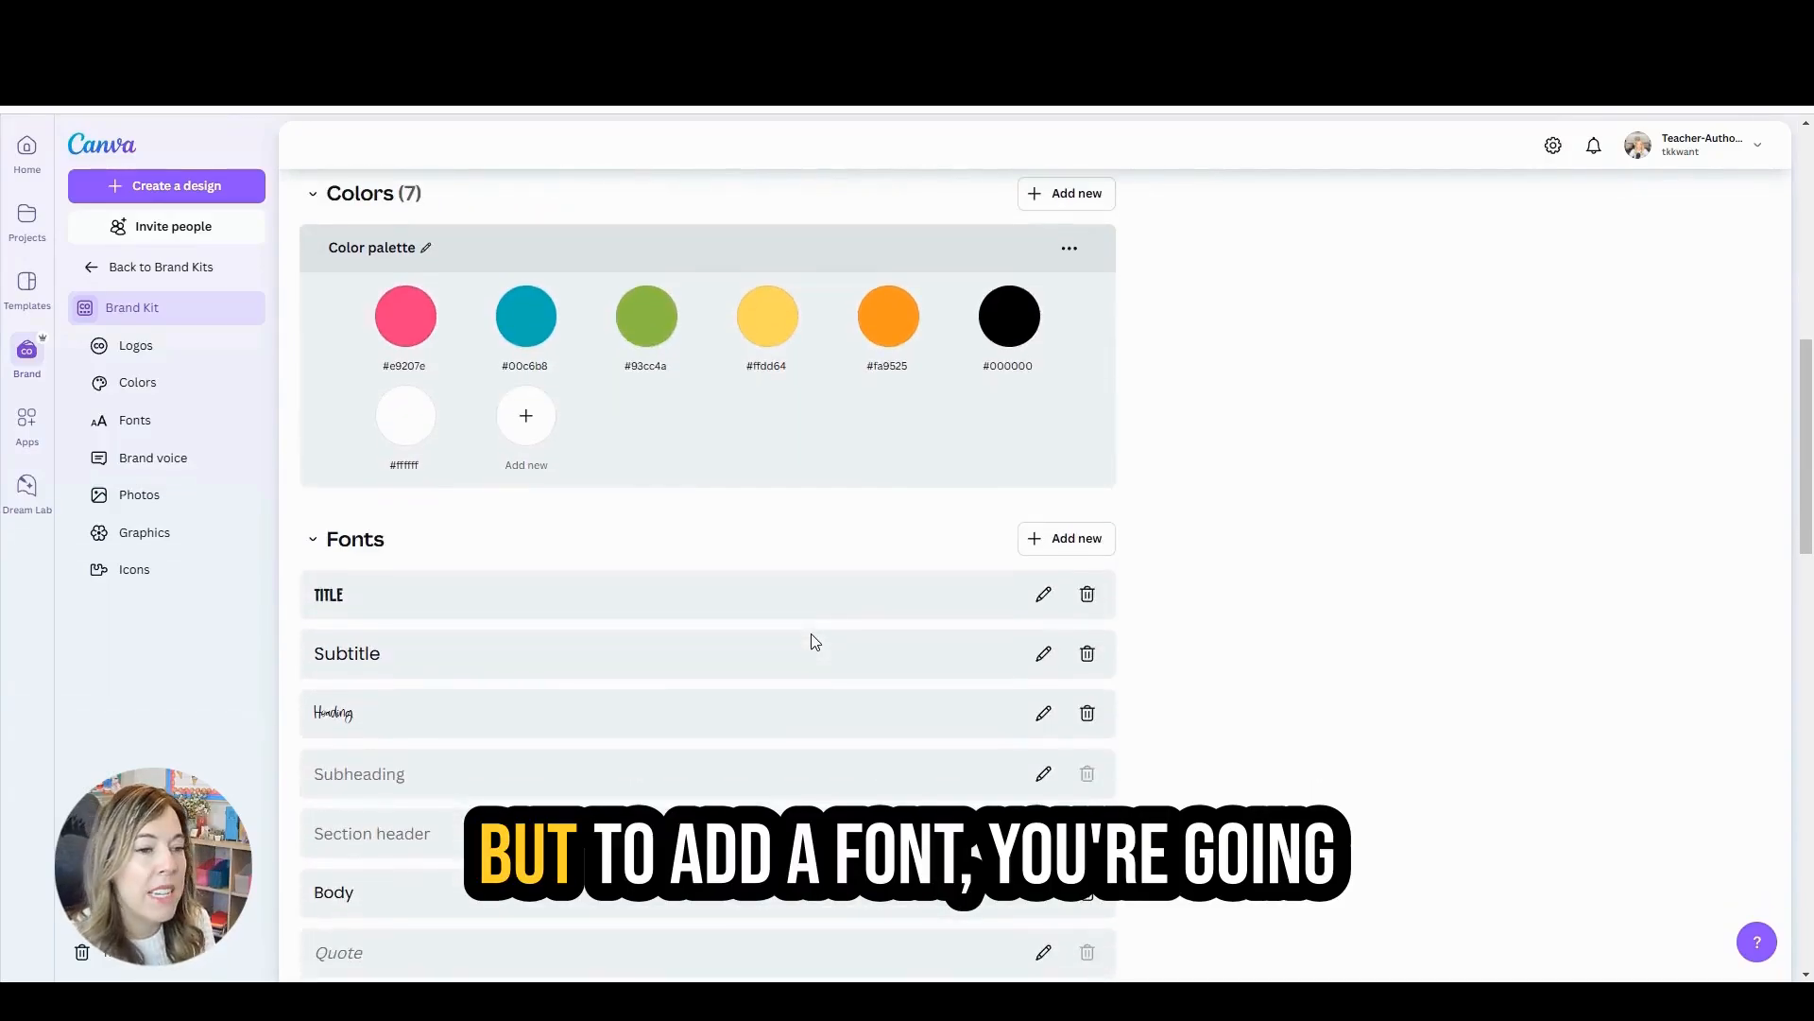
click(1065, 538)
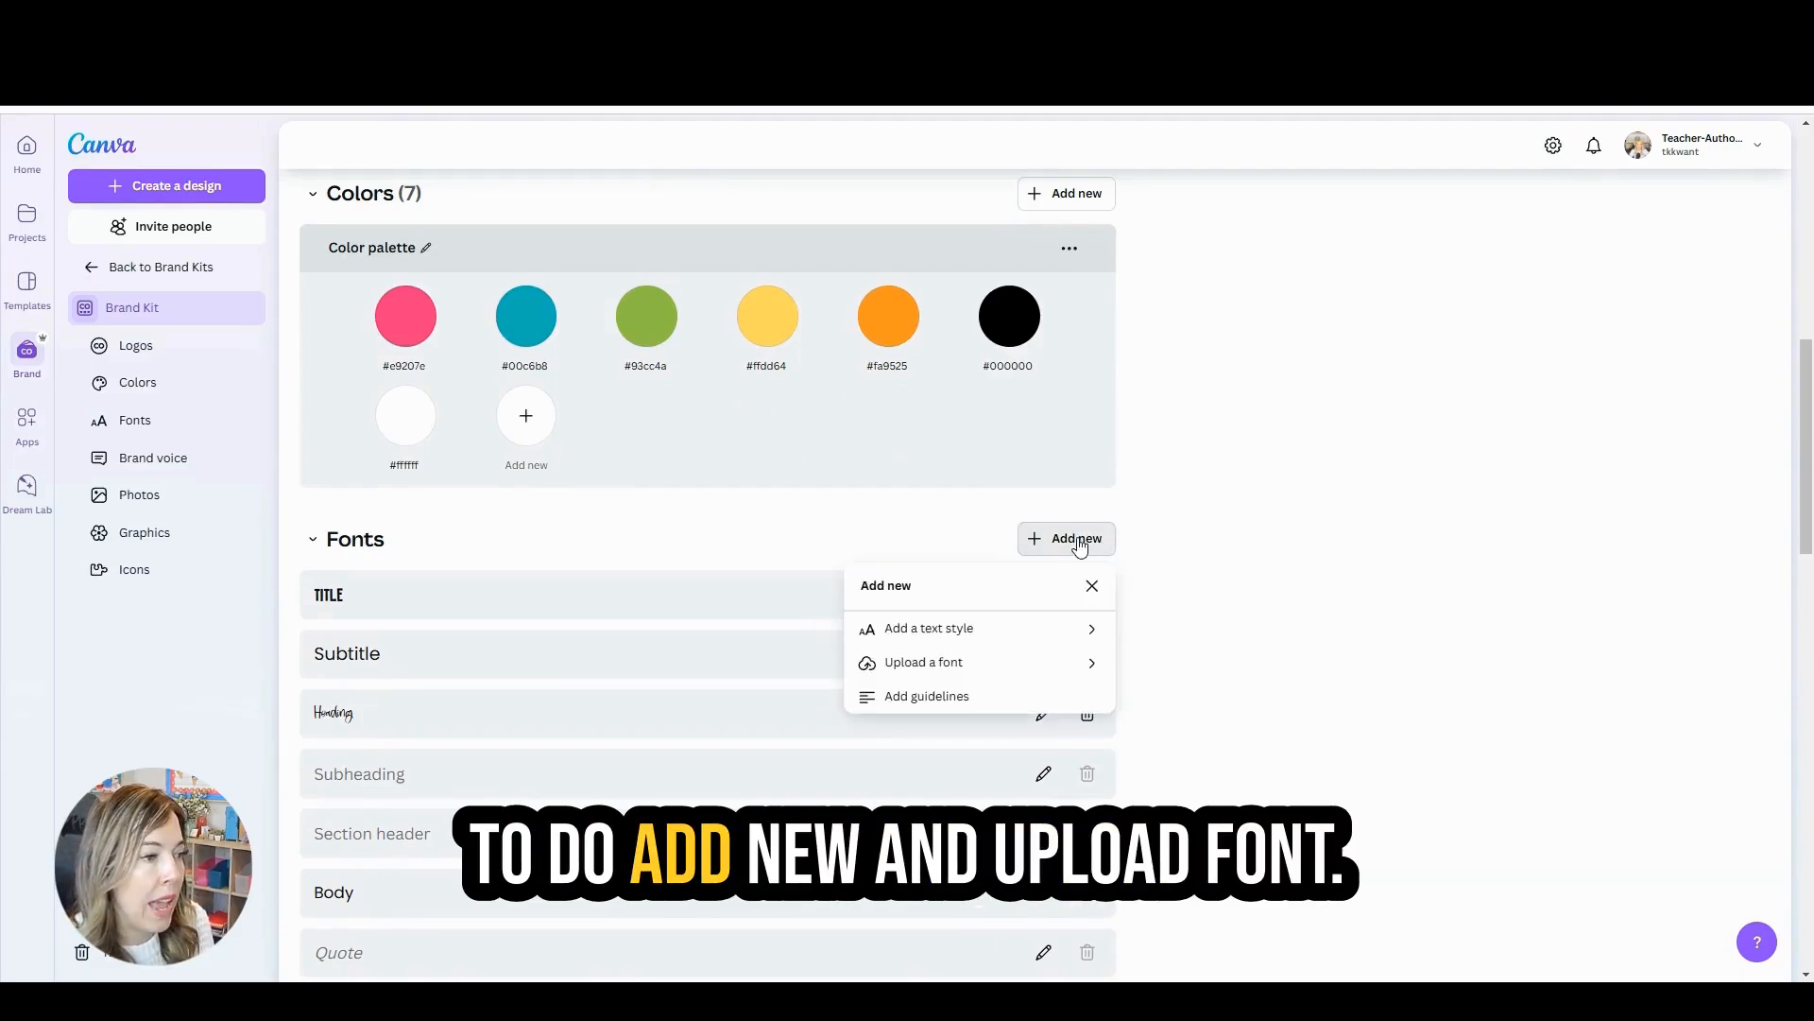
mouse_move(924, 662)
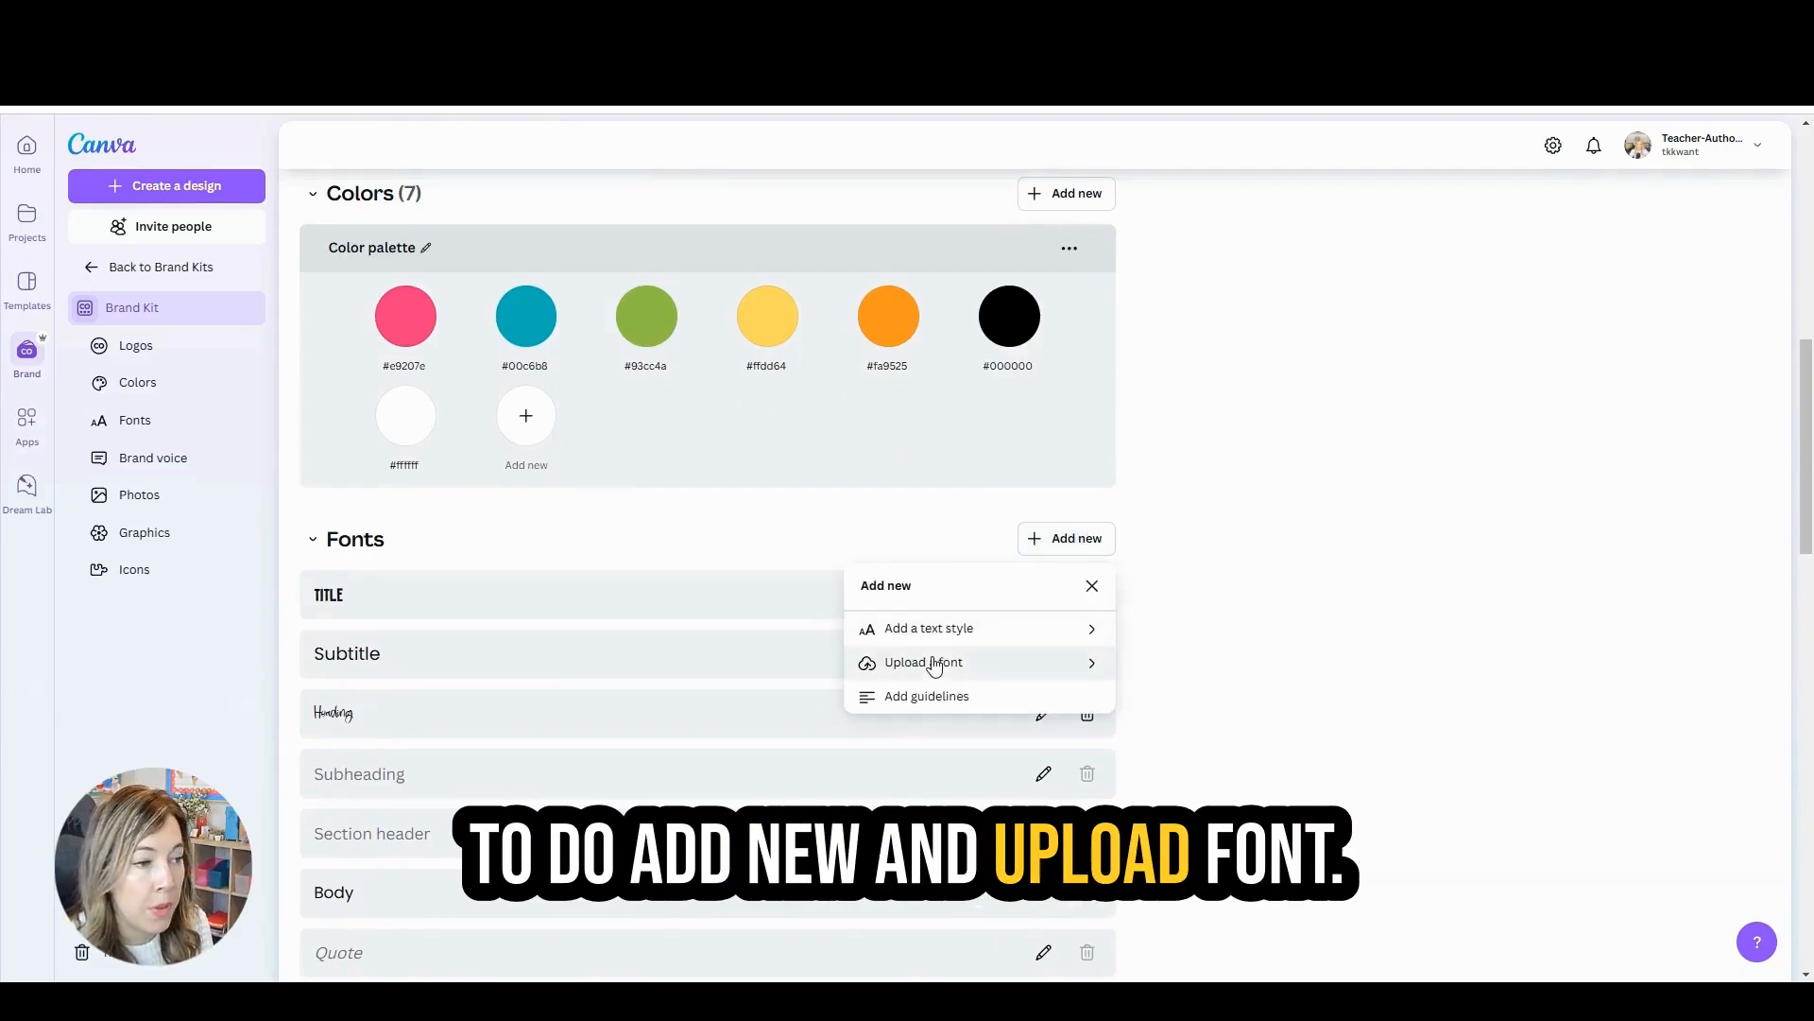
click(924, 661)
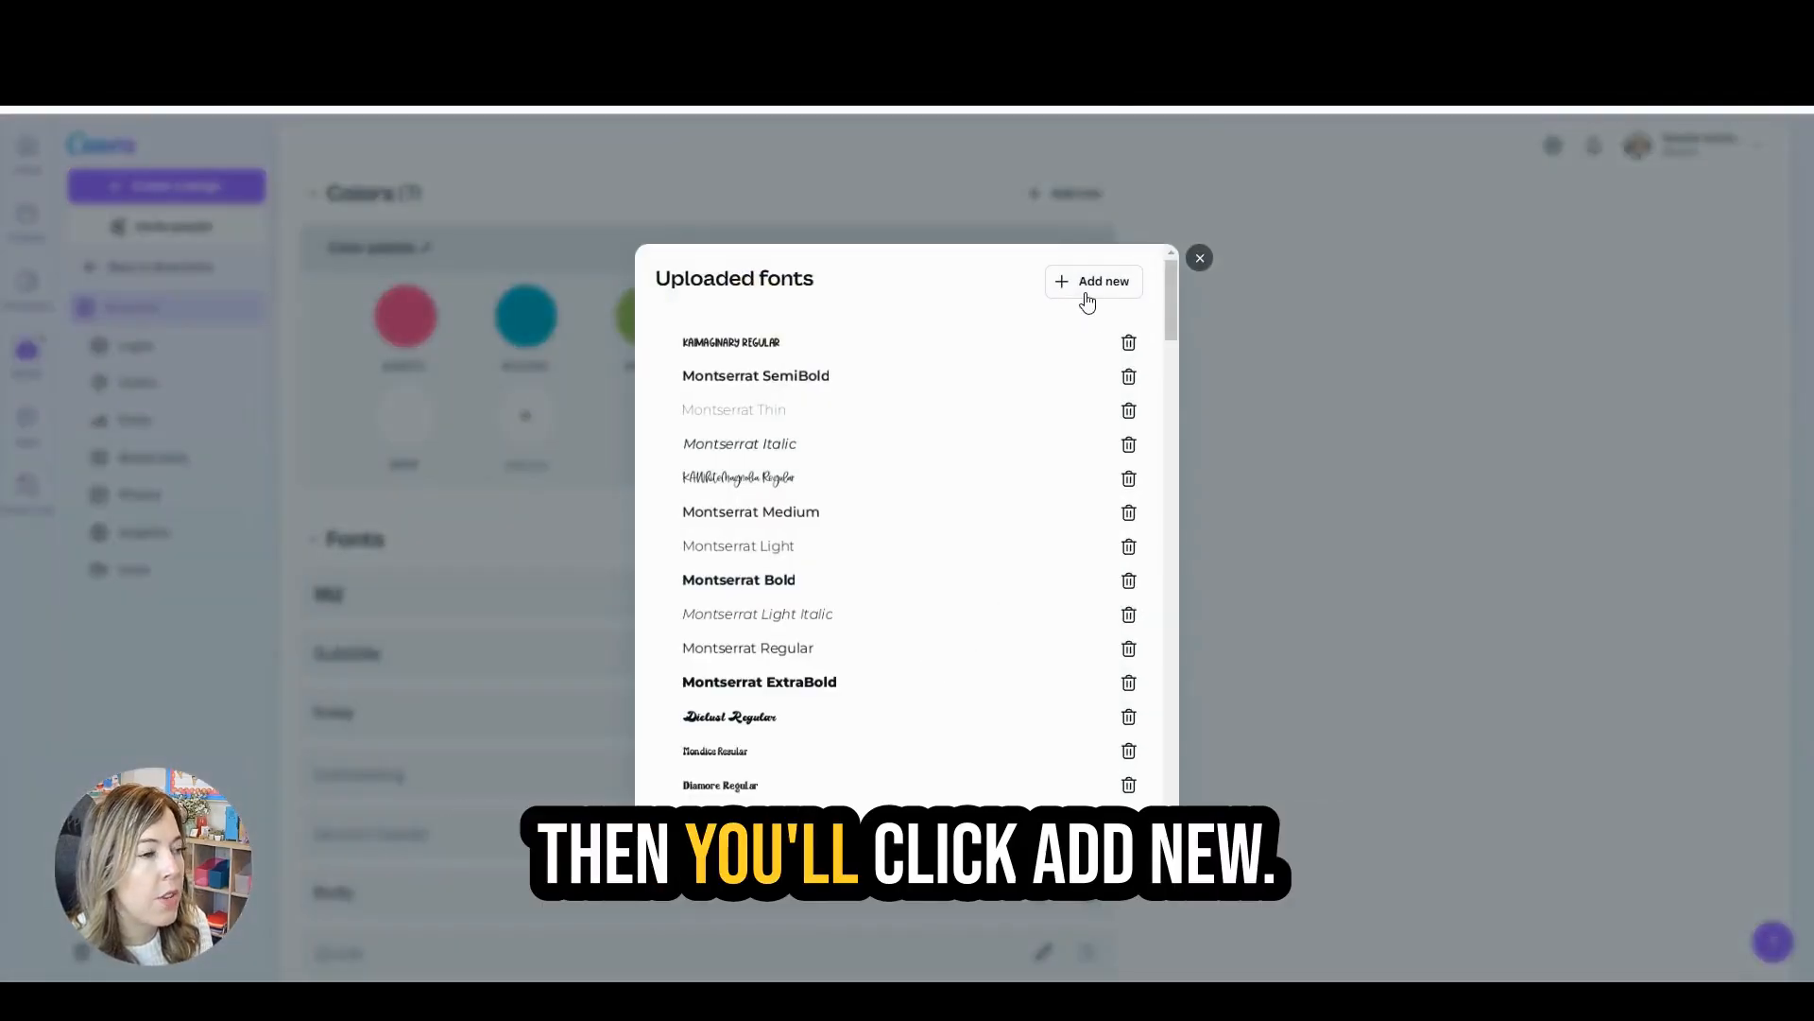
click(1092, 282)
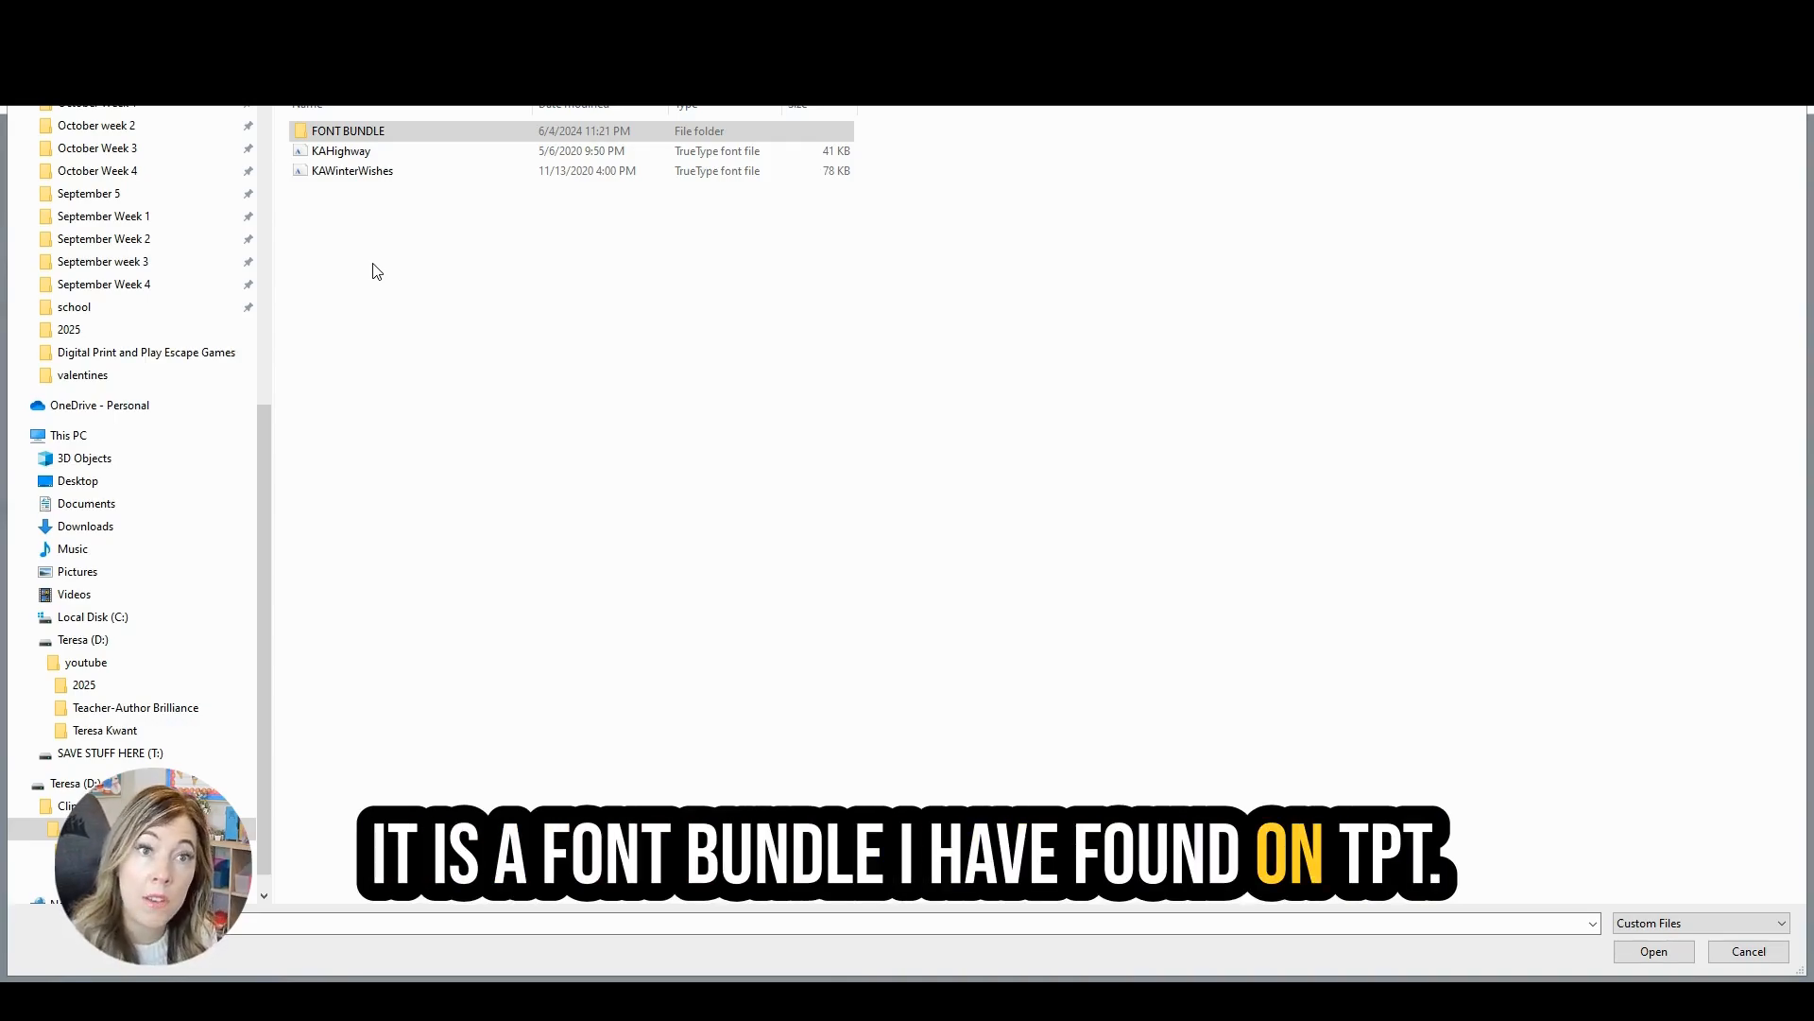
Step: Select the KABoardwalk file inside the FONT BUNDLE folder and open it
double_click(346, 131)
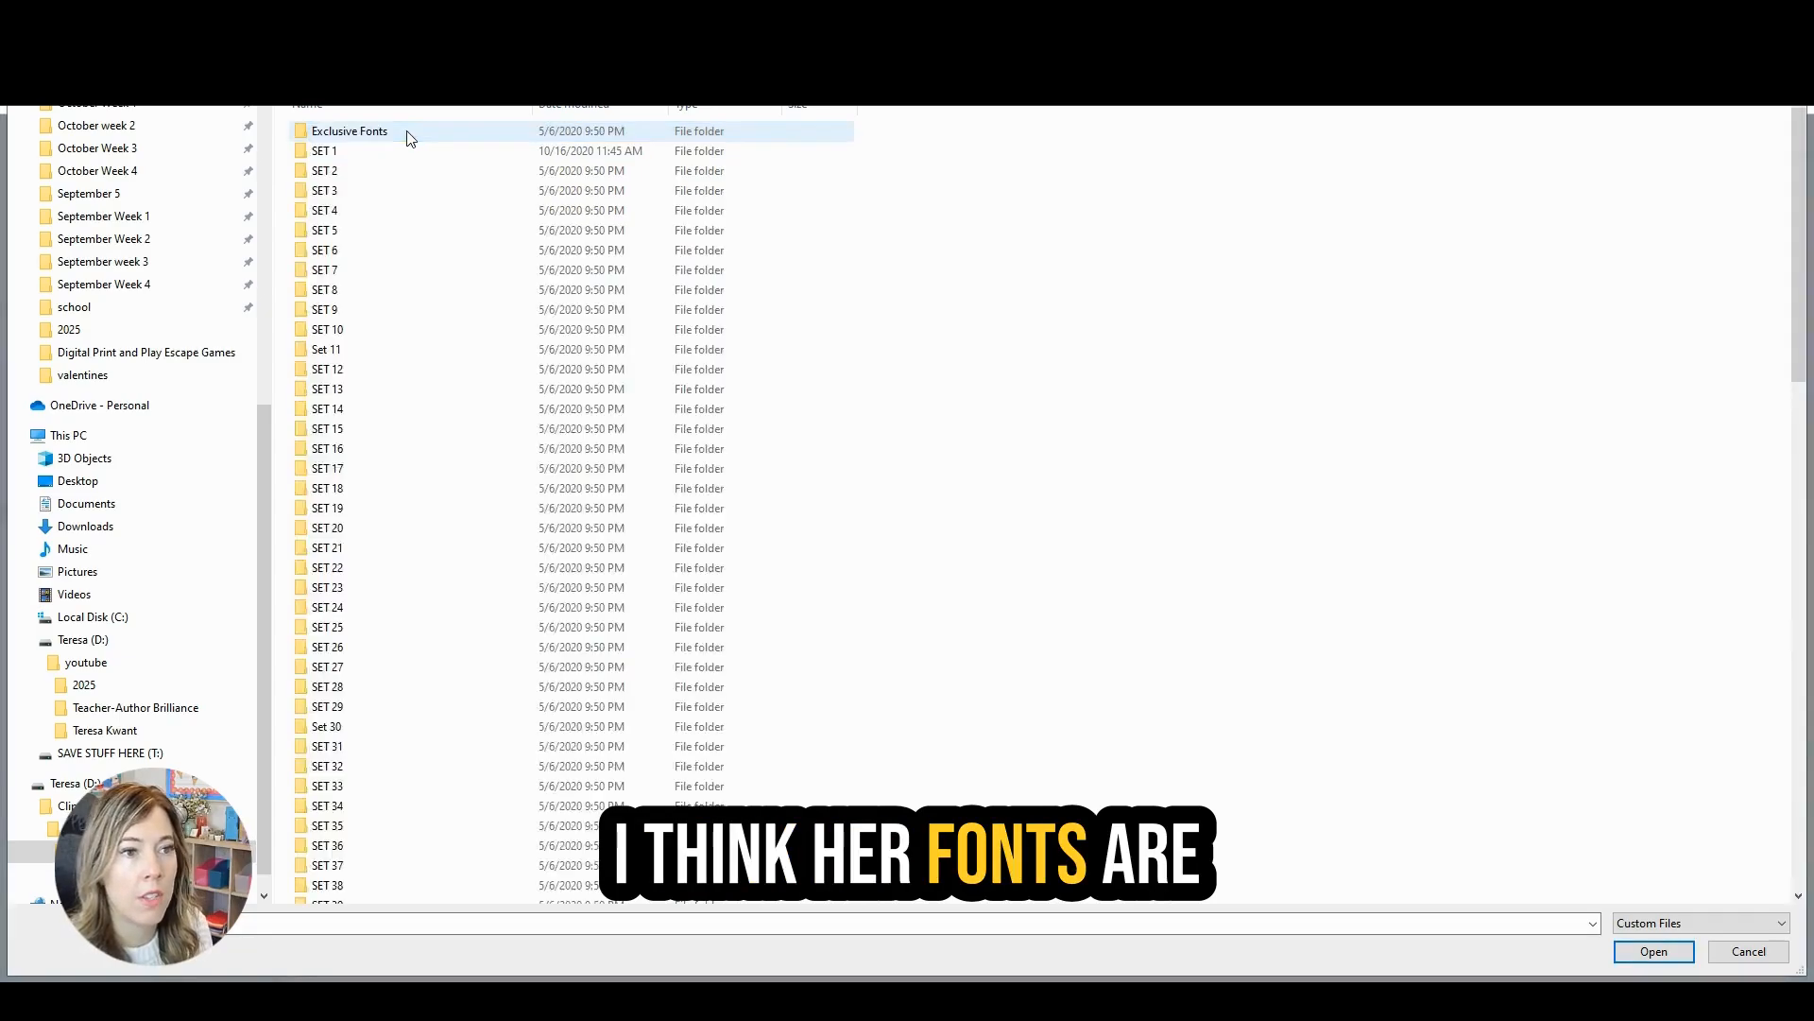
scroll(down, 3)
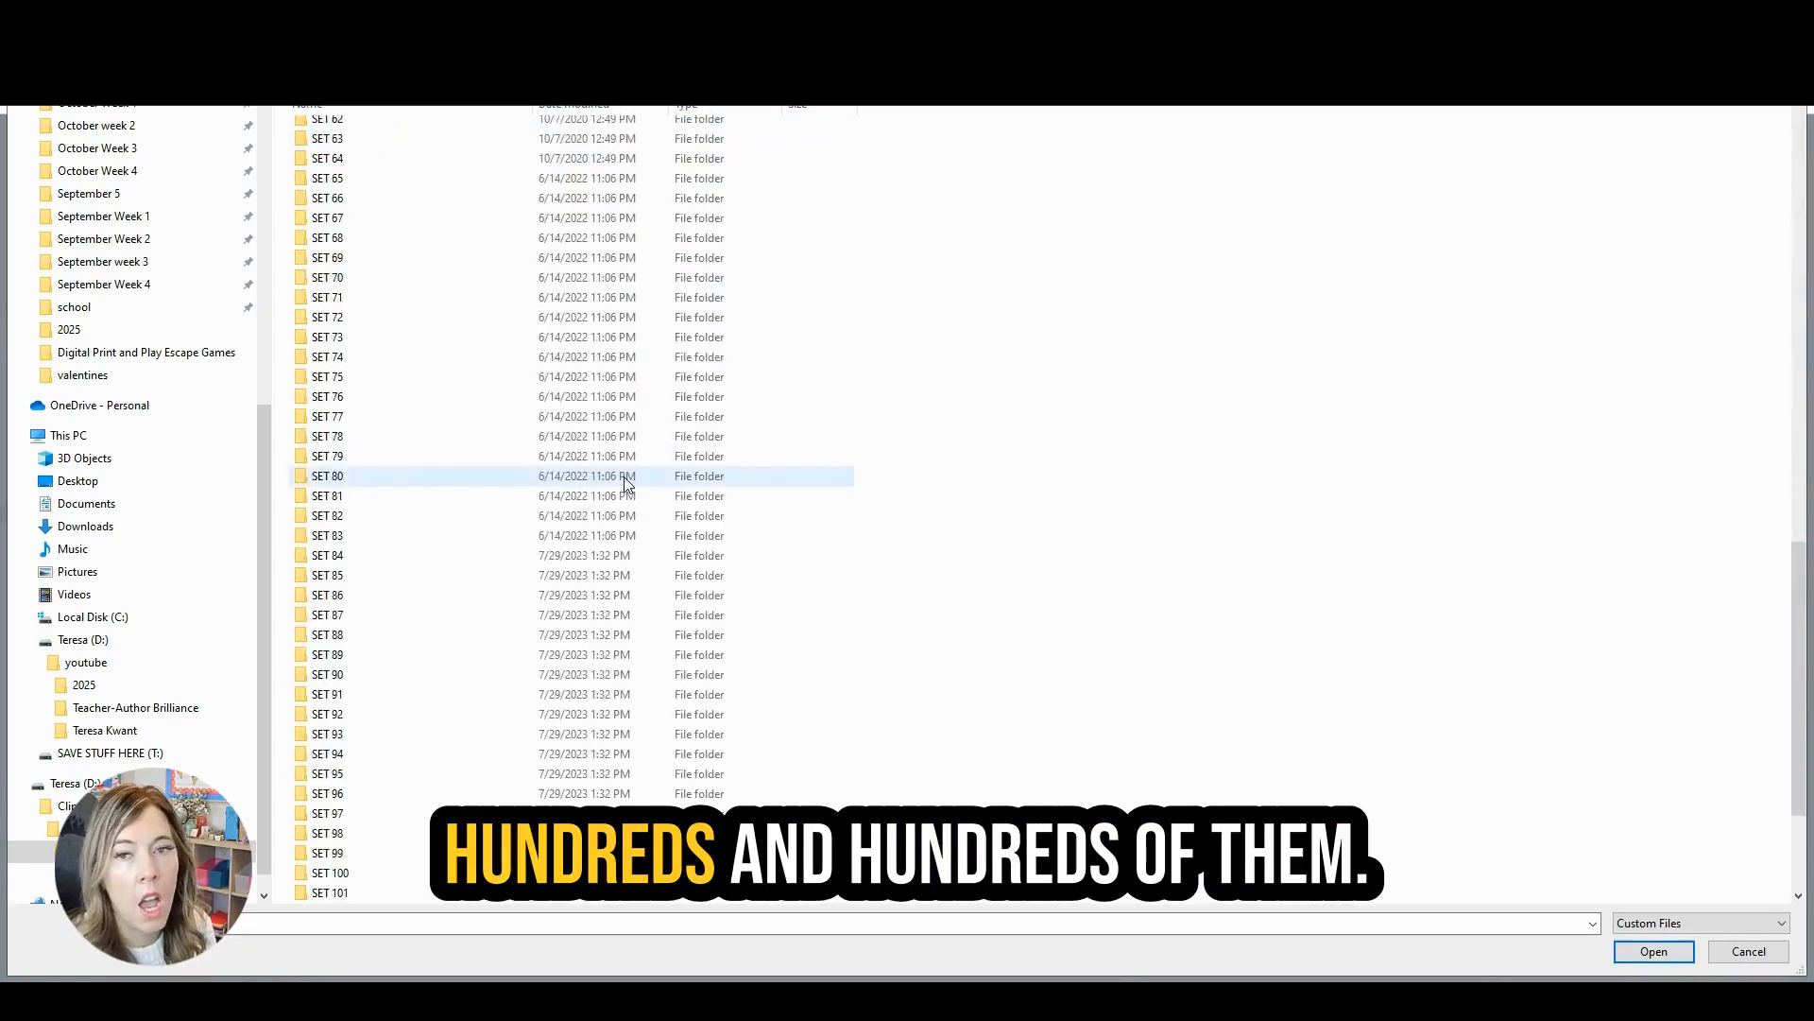
scroll(down, 3)
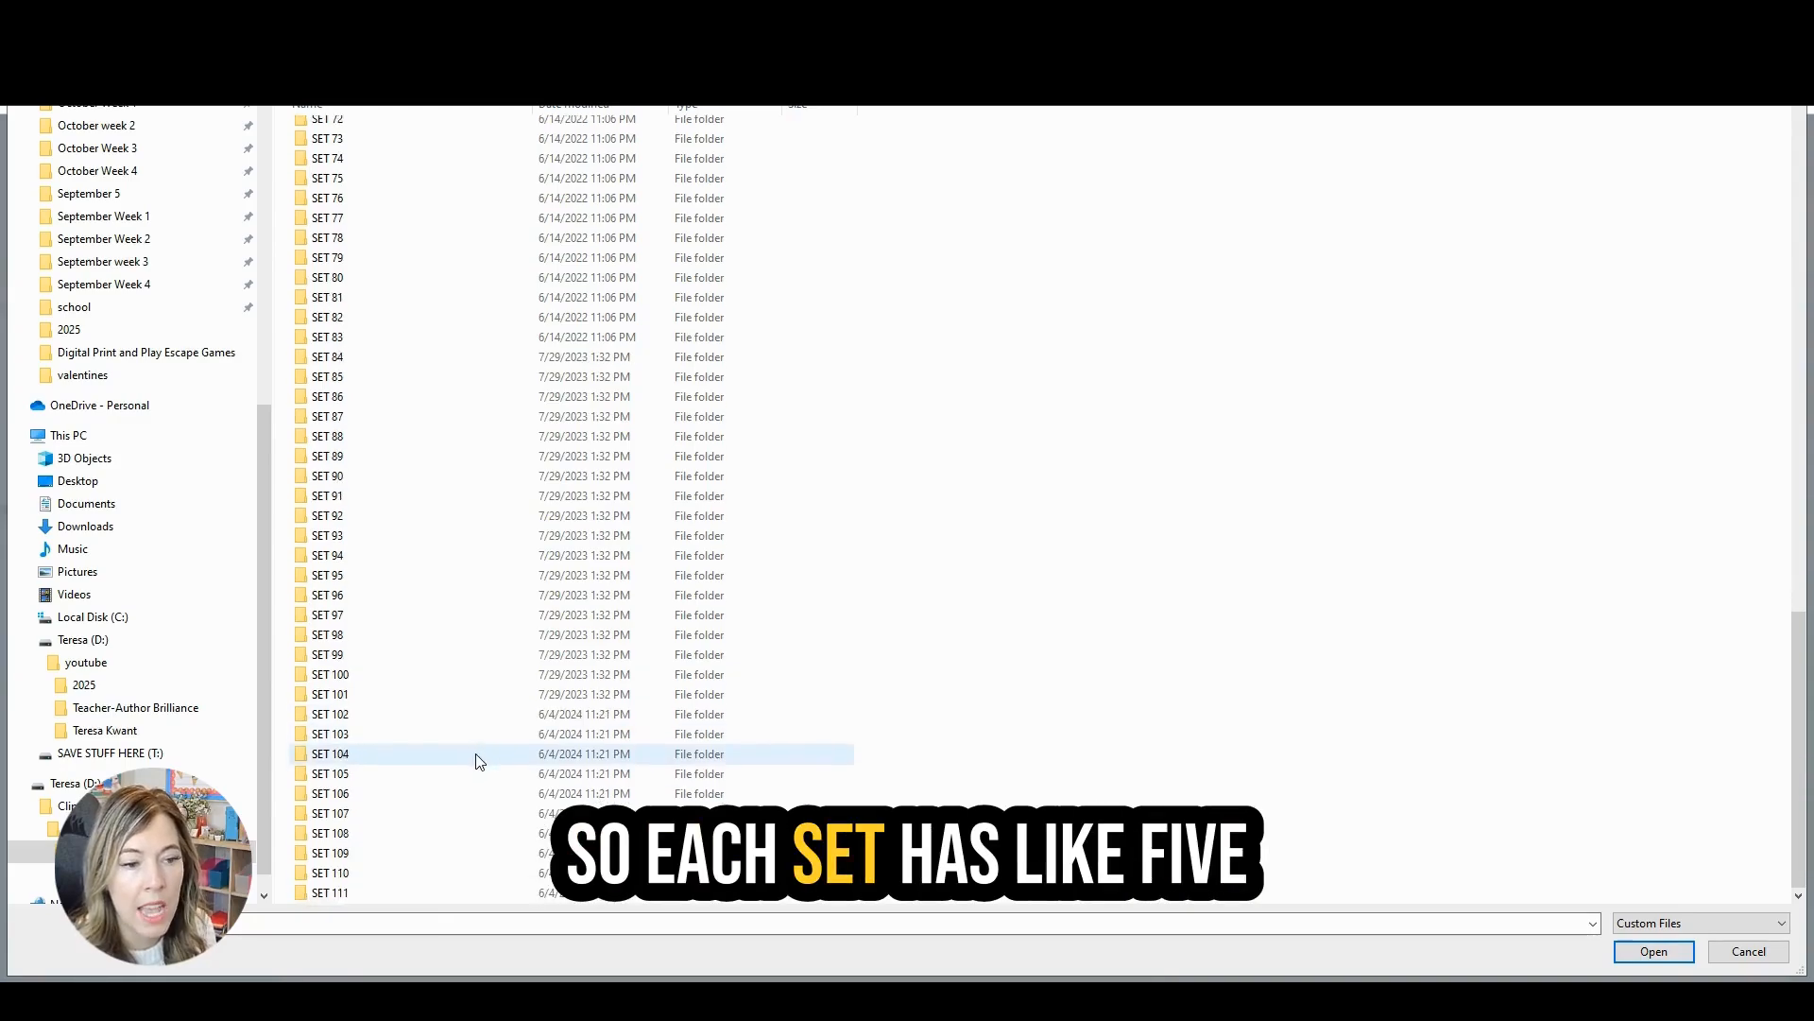
scroll(up, 3)
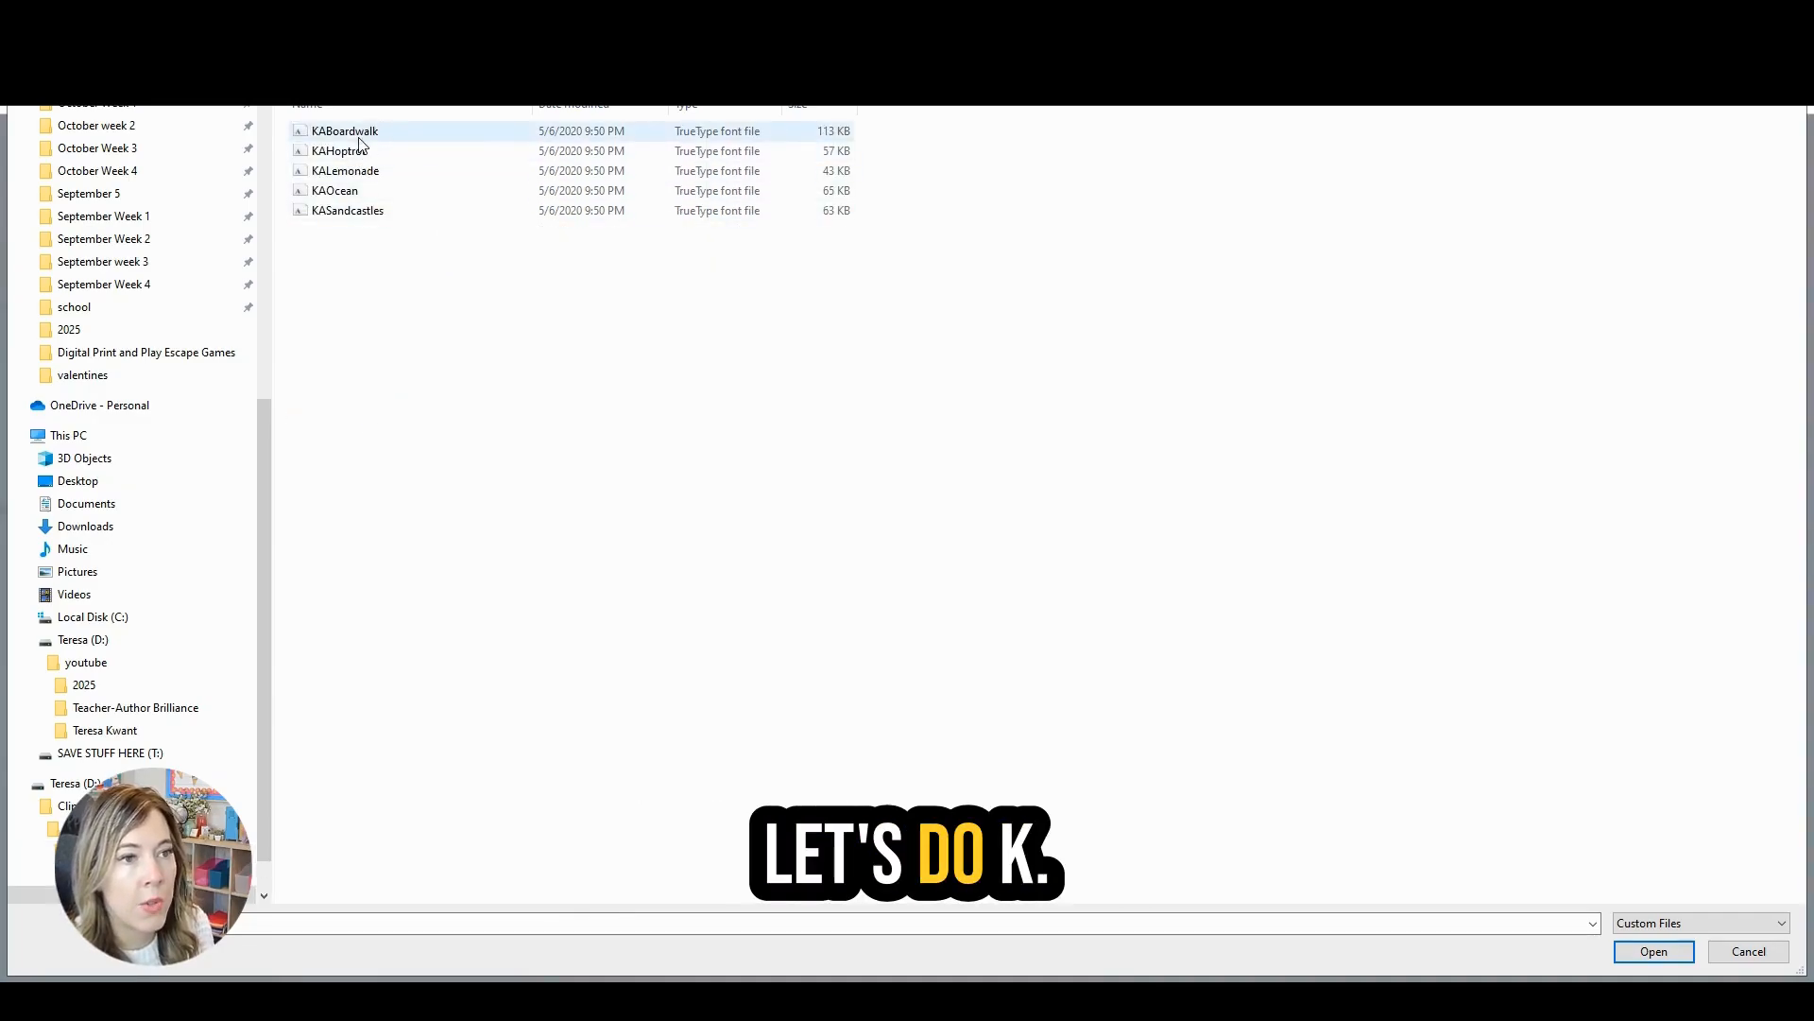
click(344, 130)
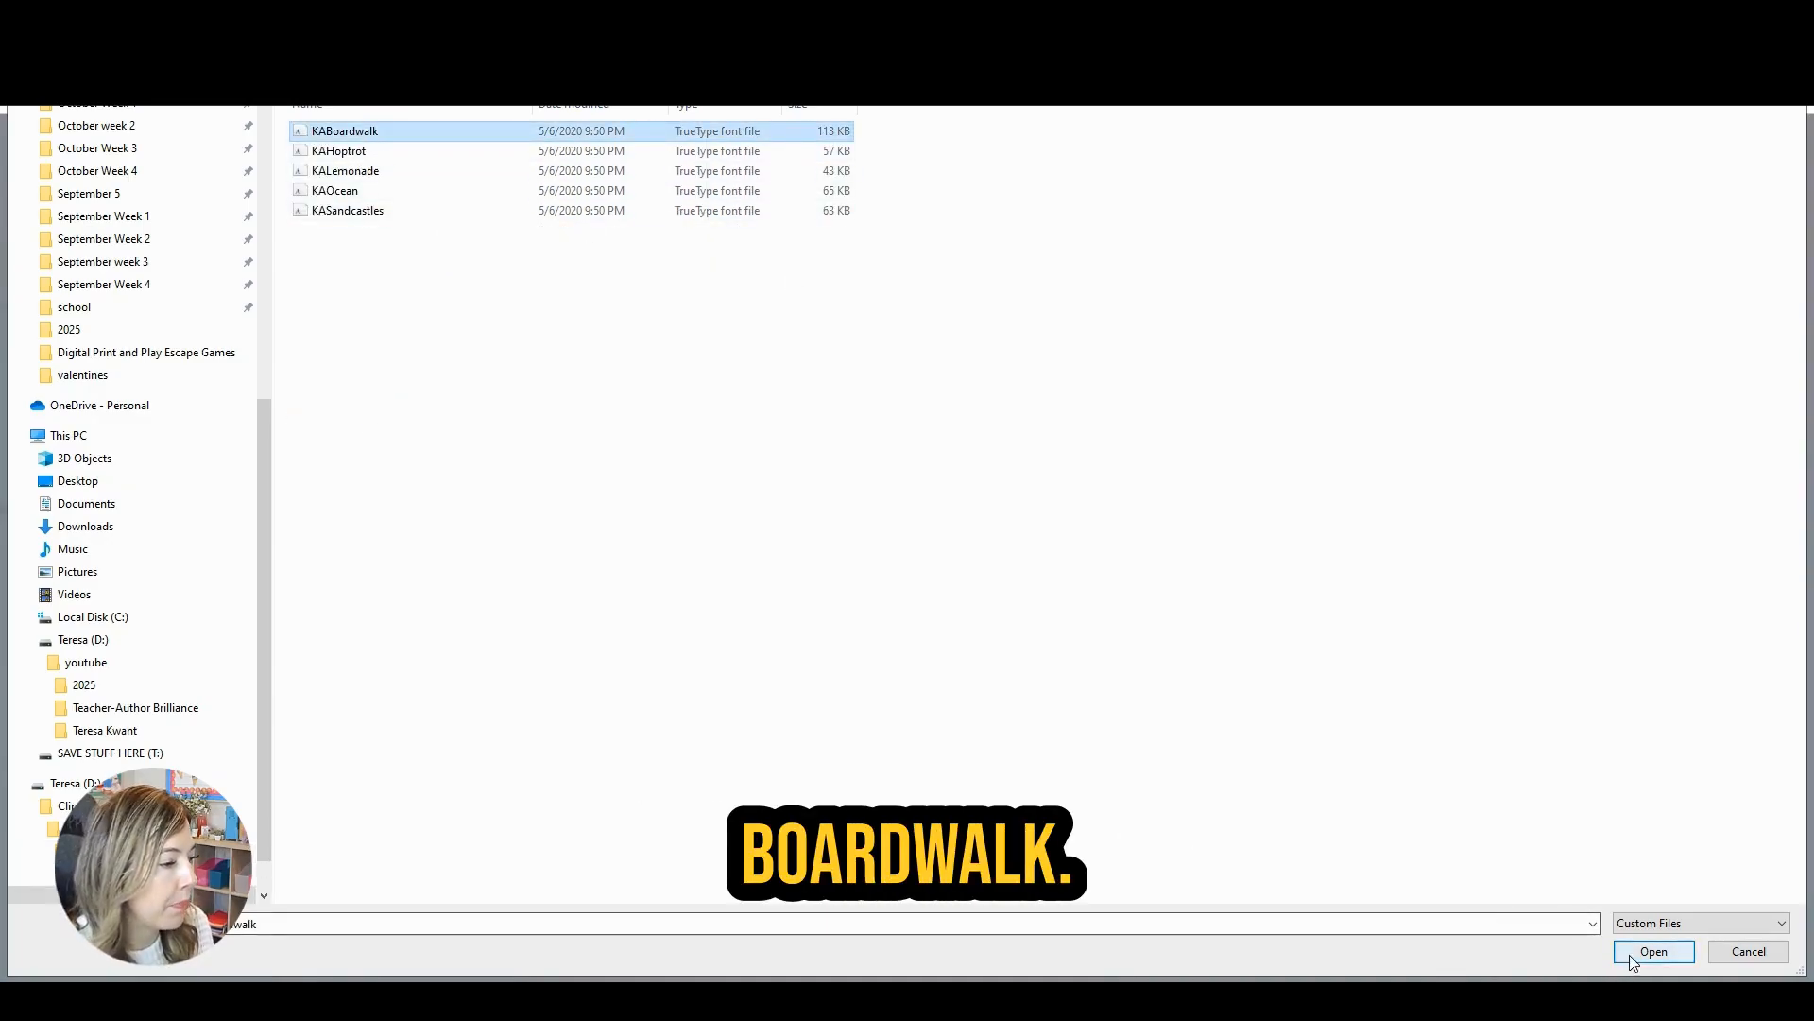
click(1653, 950)
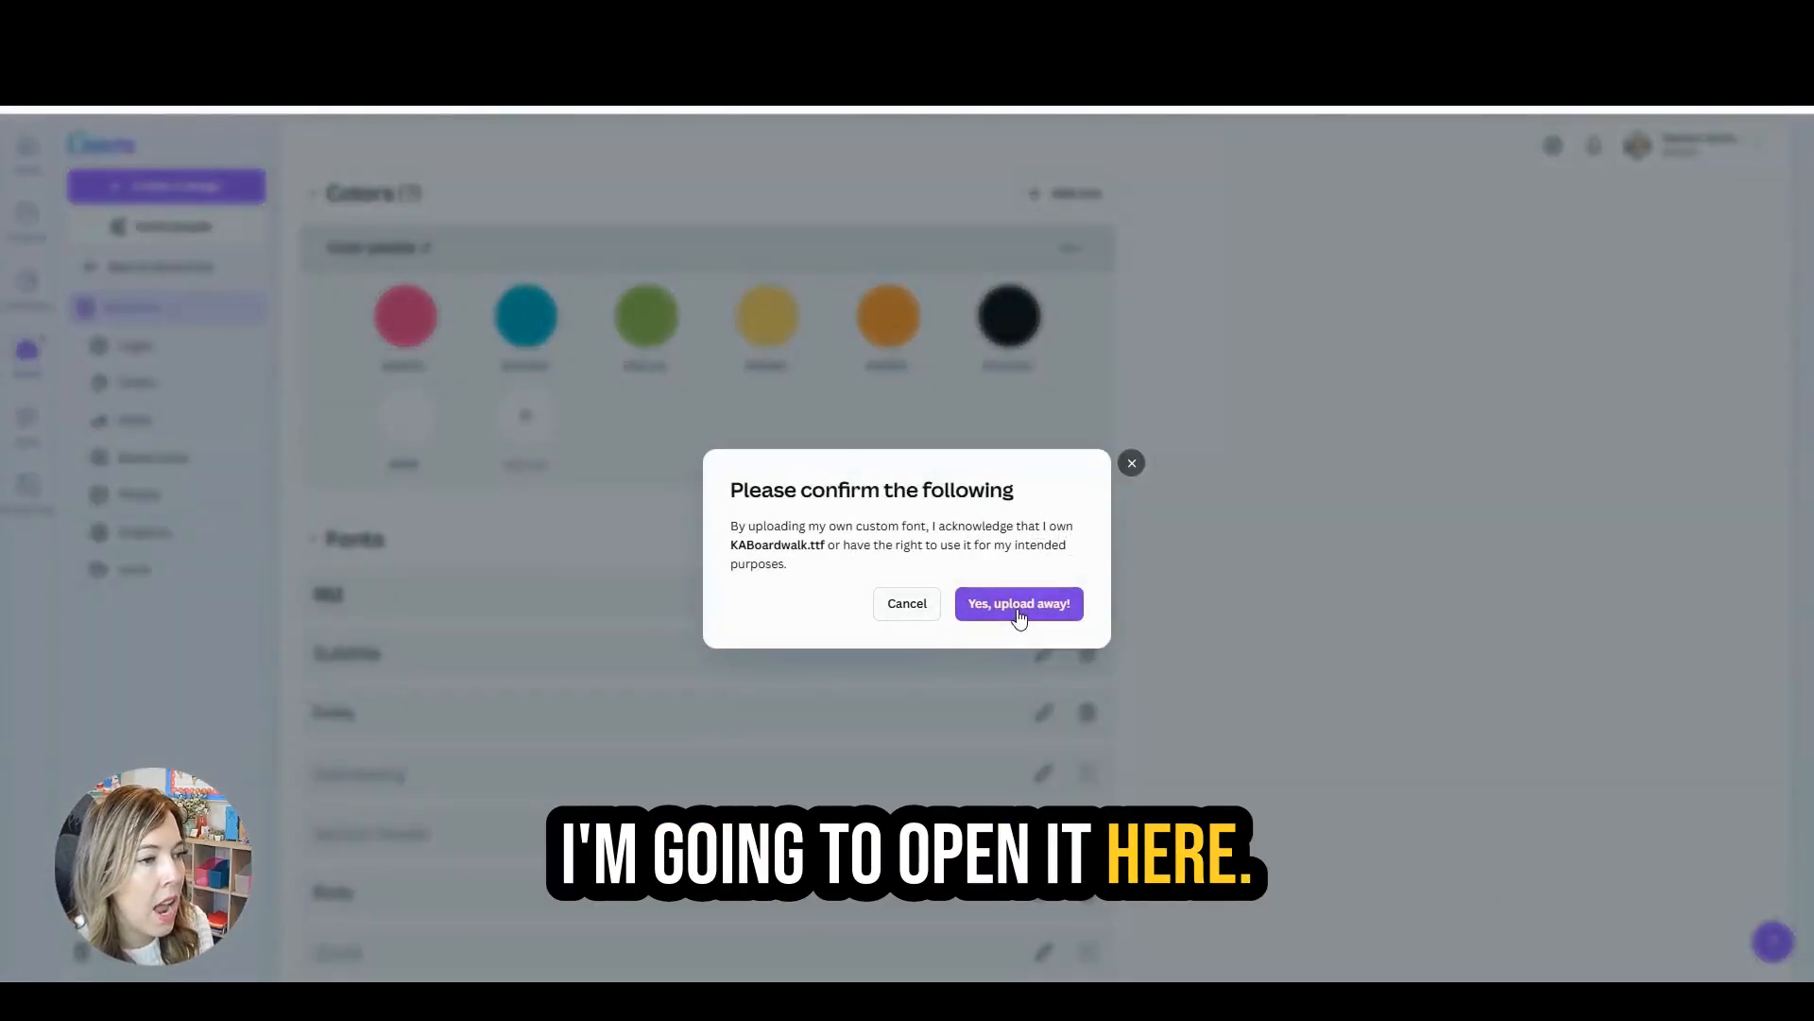
mouse_move(868, 567)
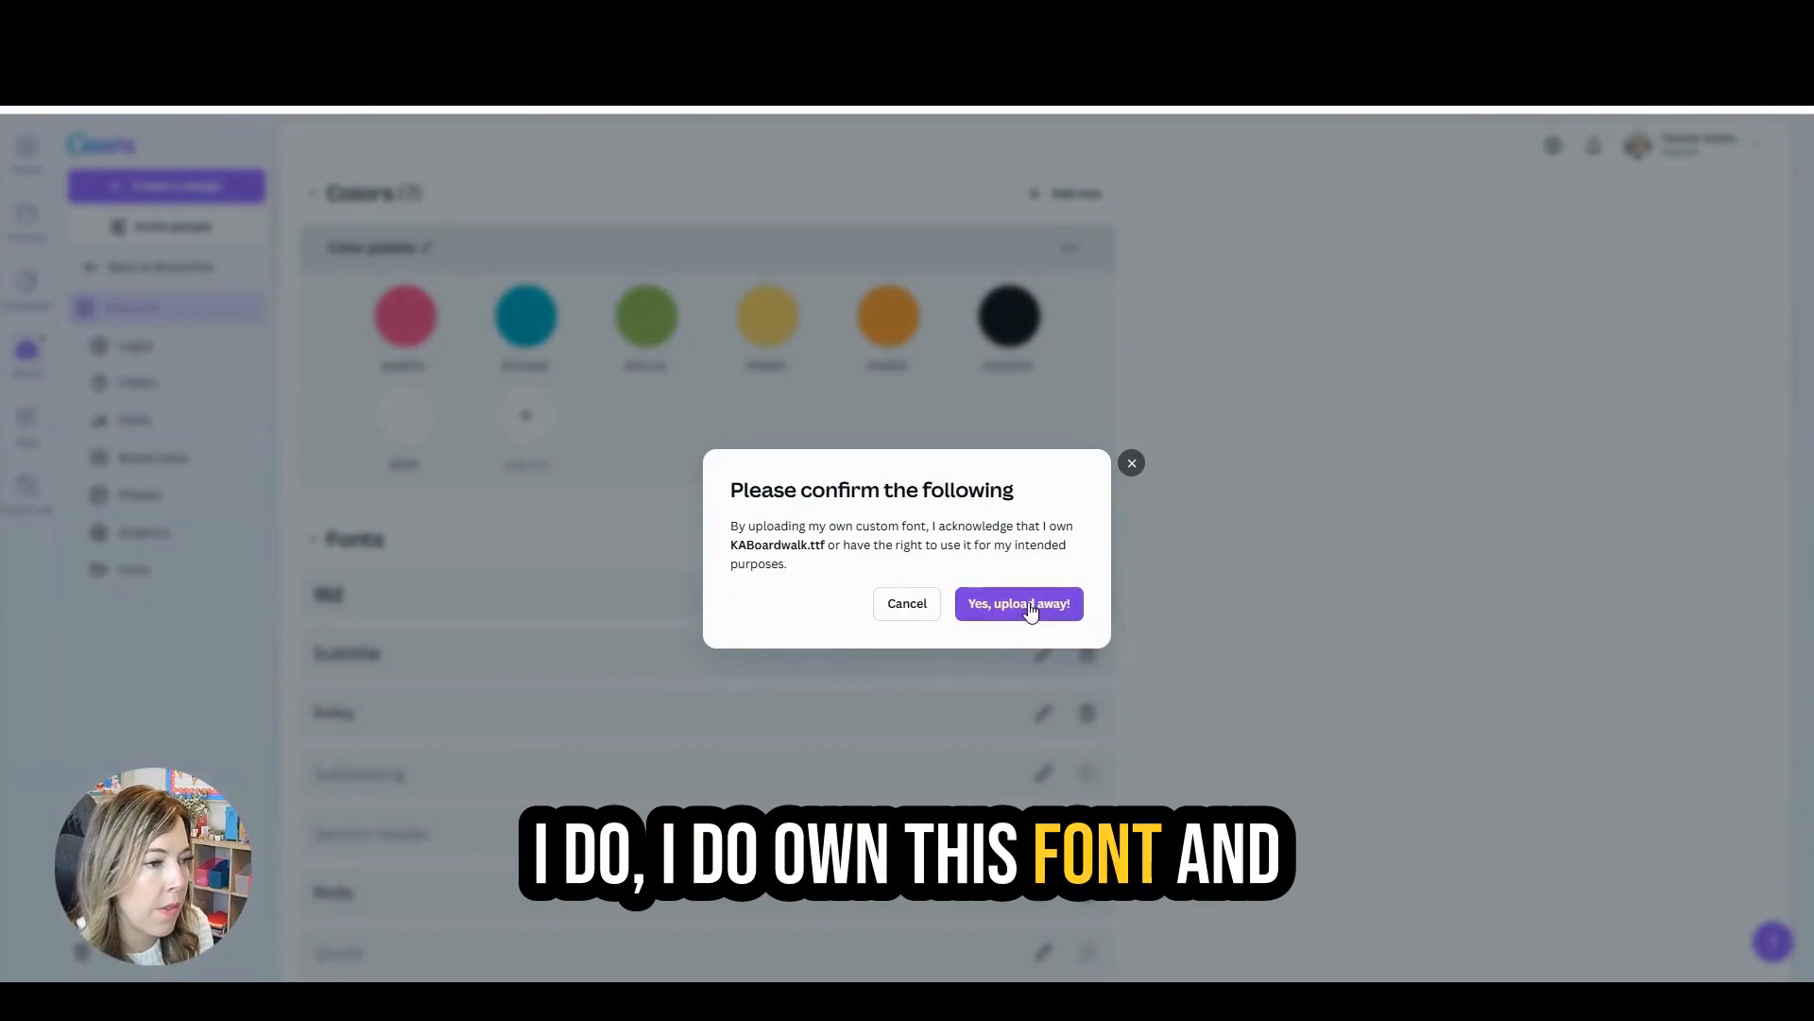
mouse_move(989, 615)
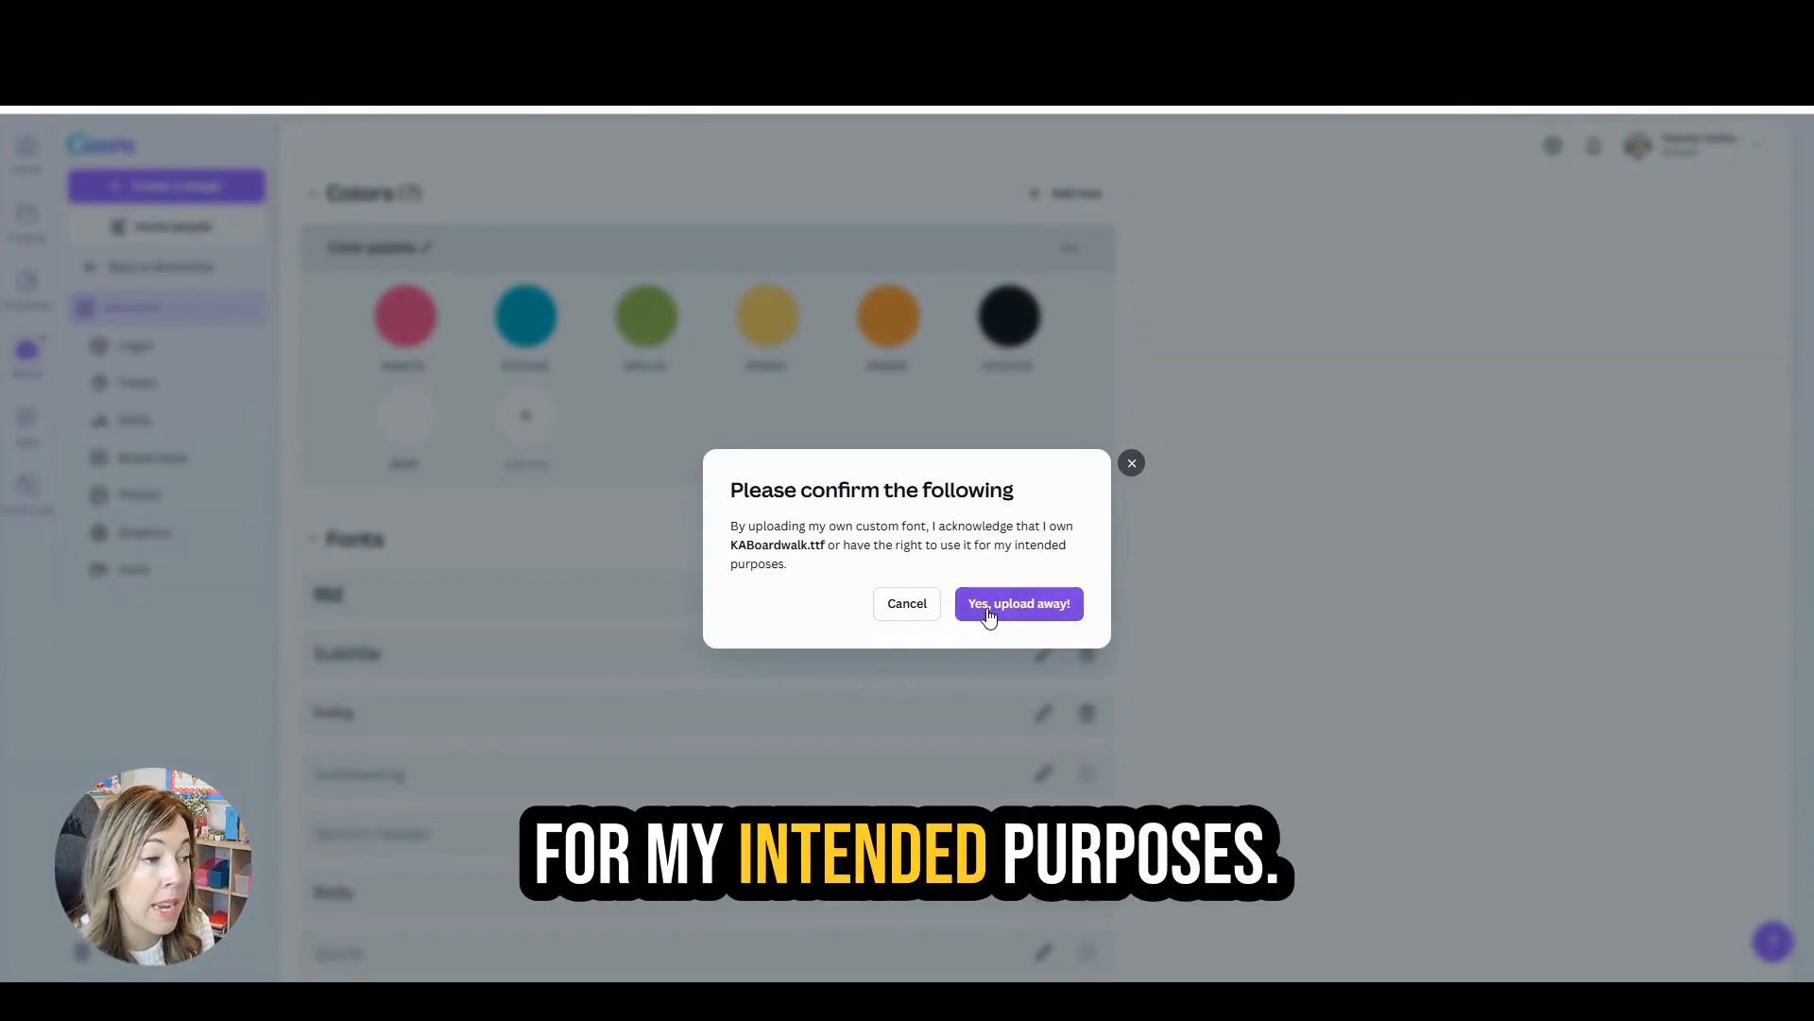
Step: Confirm uploading KABoardwalk Medium, close the uploaded fonts list, and return home
click(1017, 603)
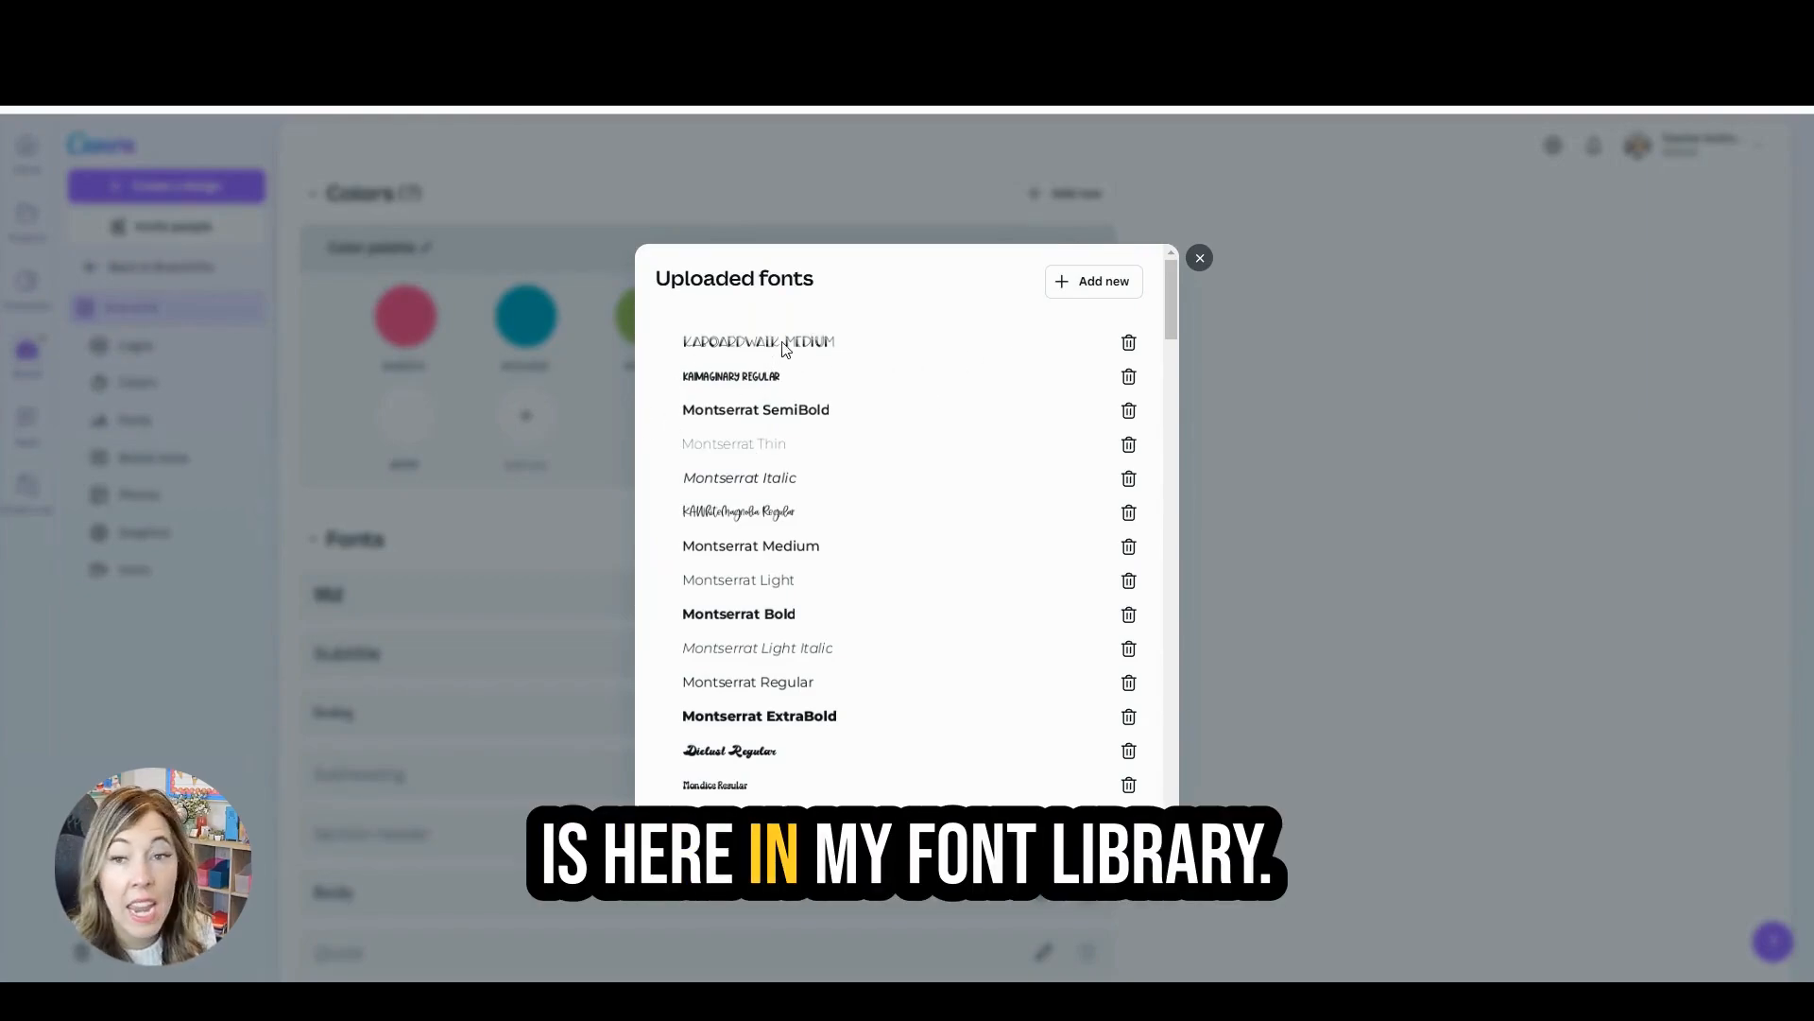
click(1199, 257)
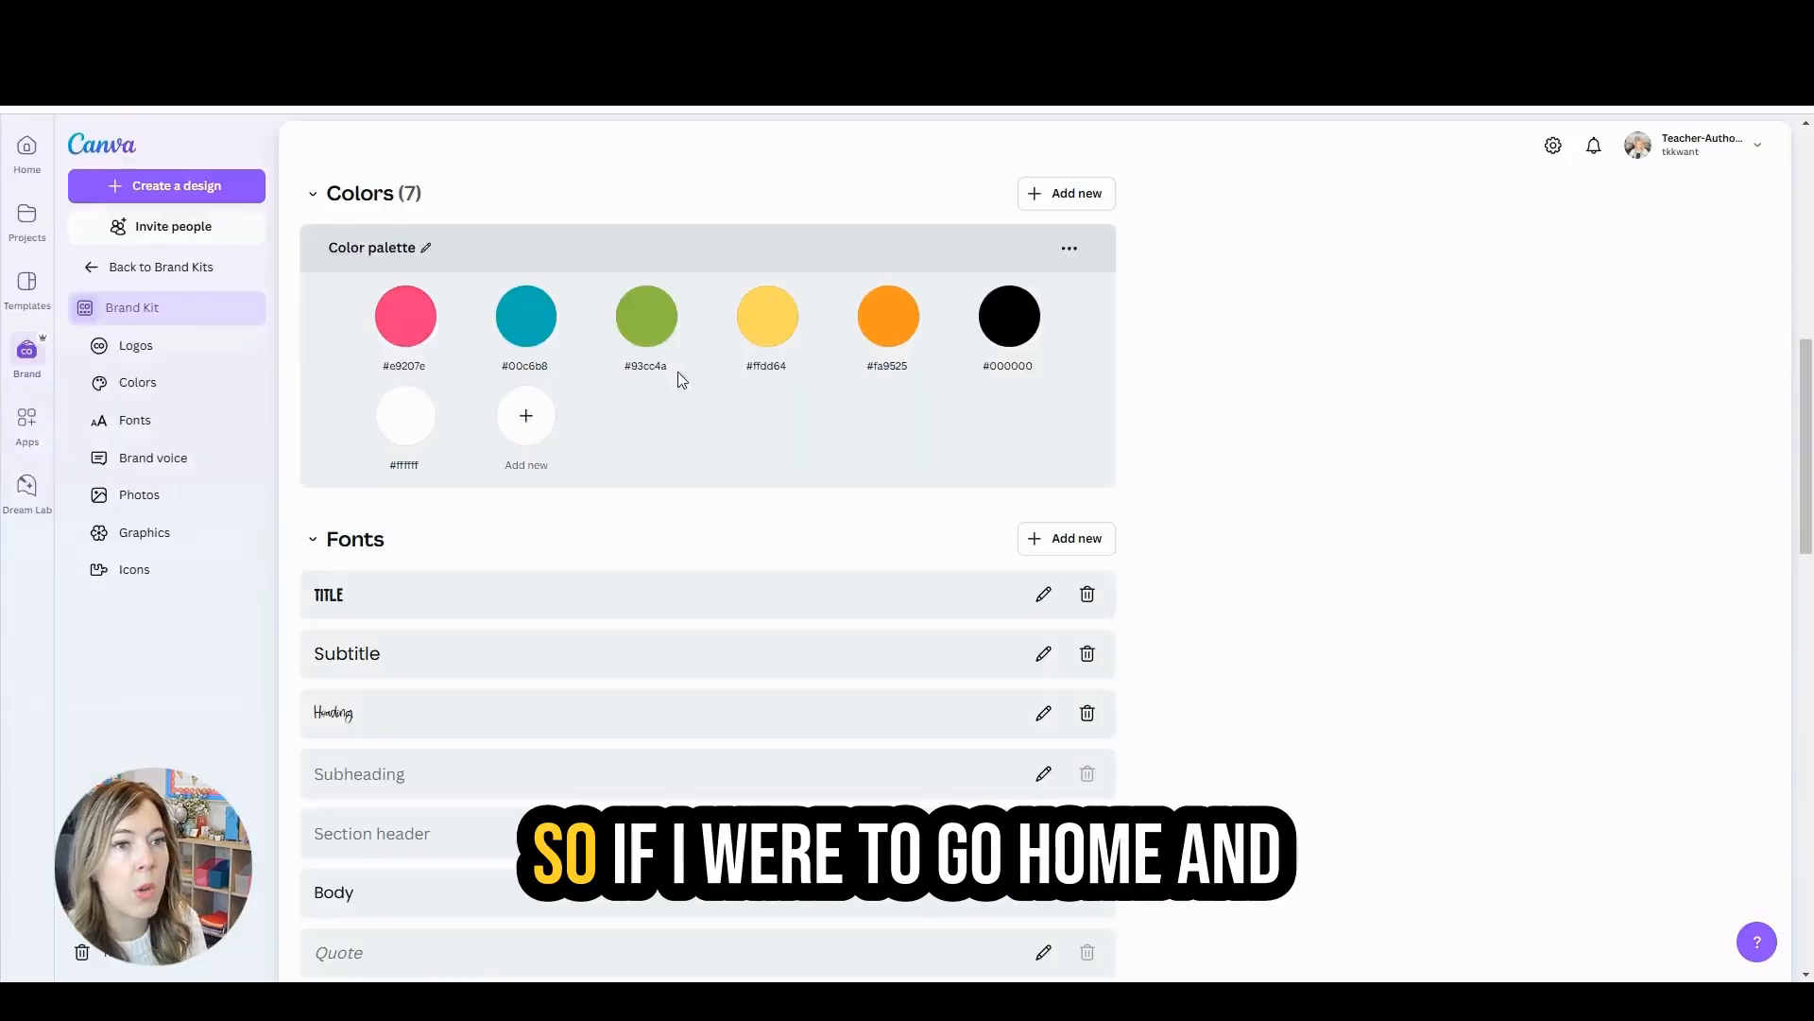
click(26, 150)
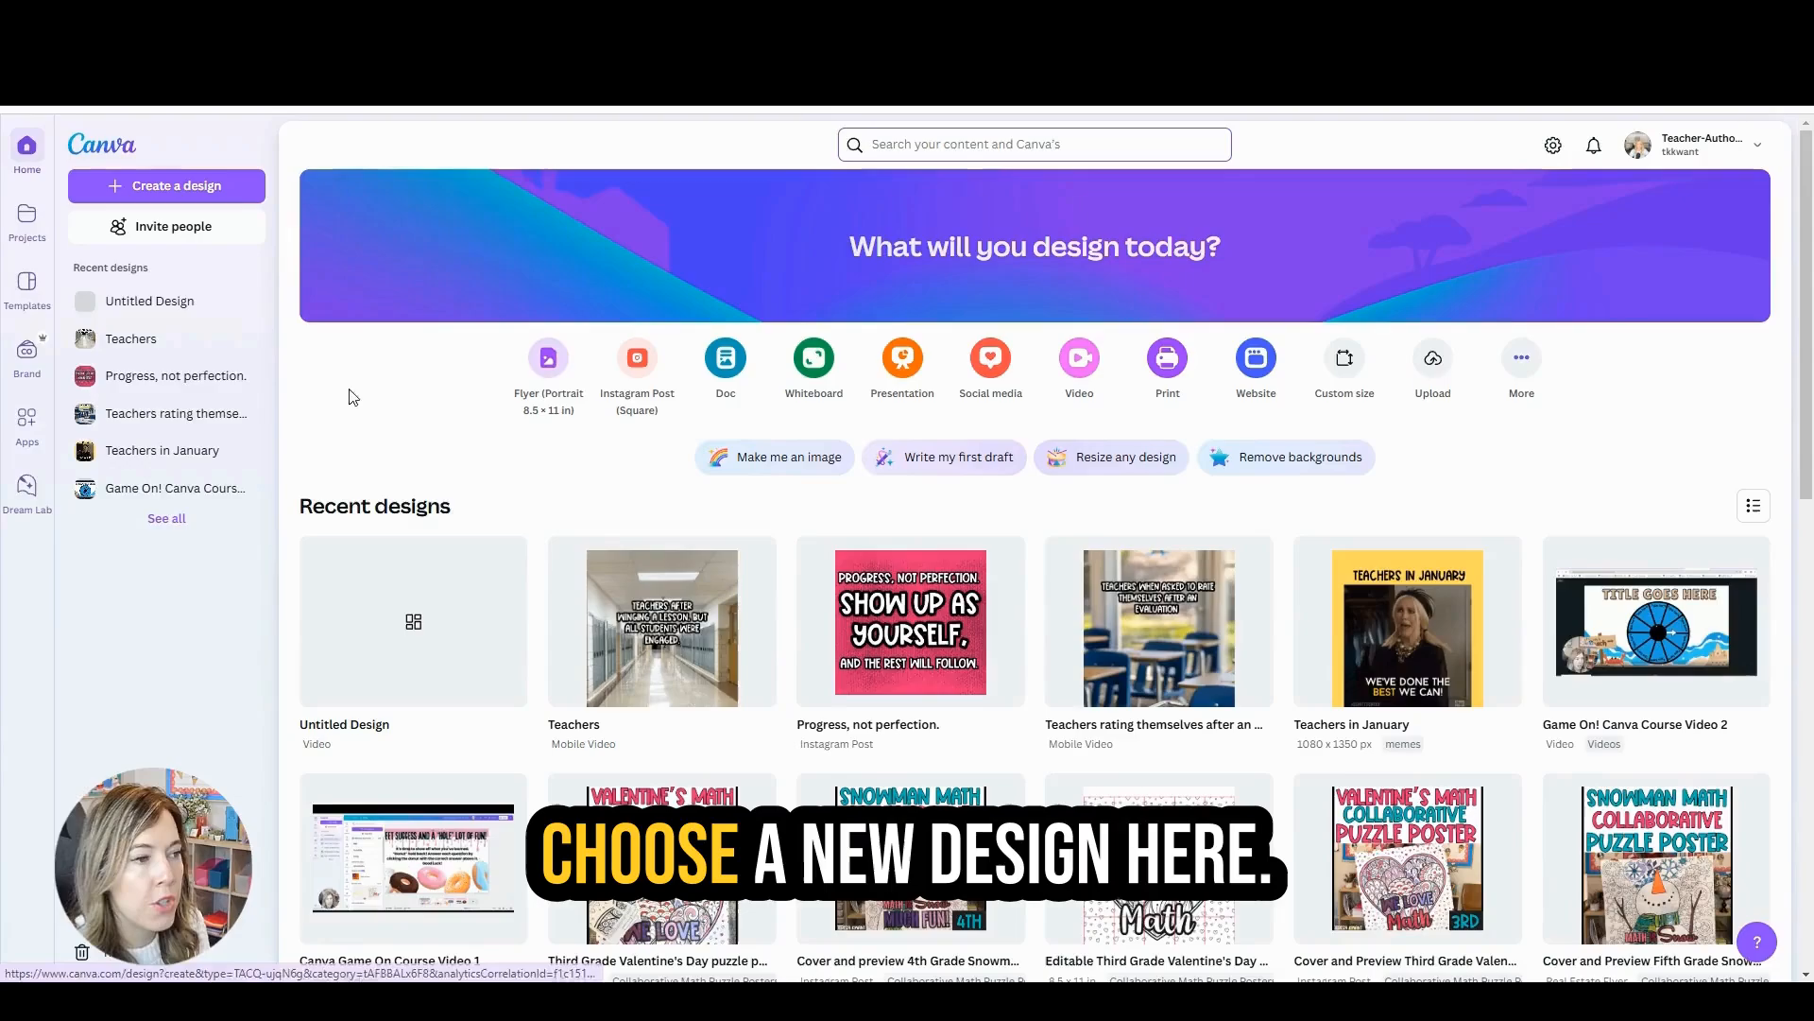
click(167, 186)
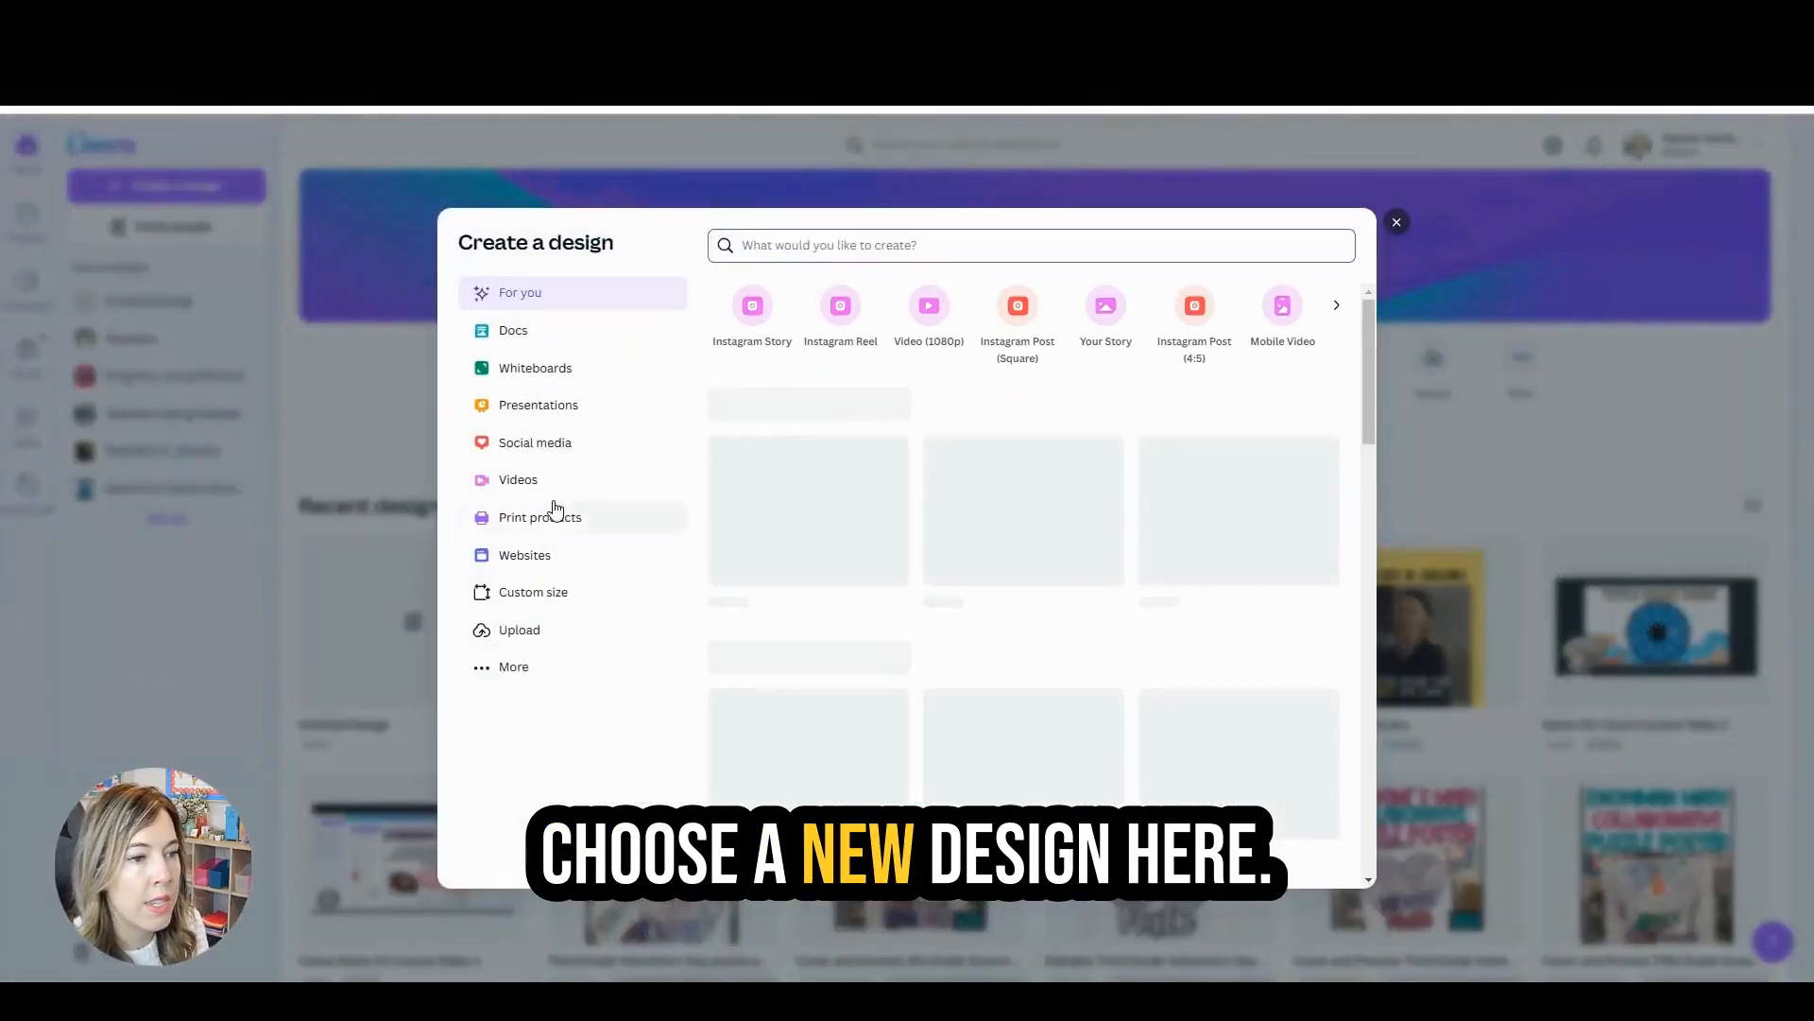
click(532, 592)
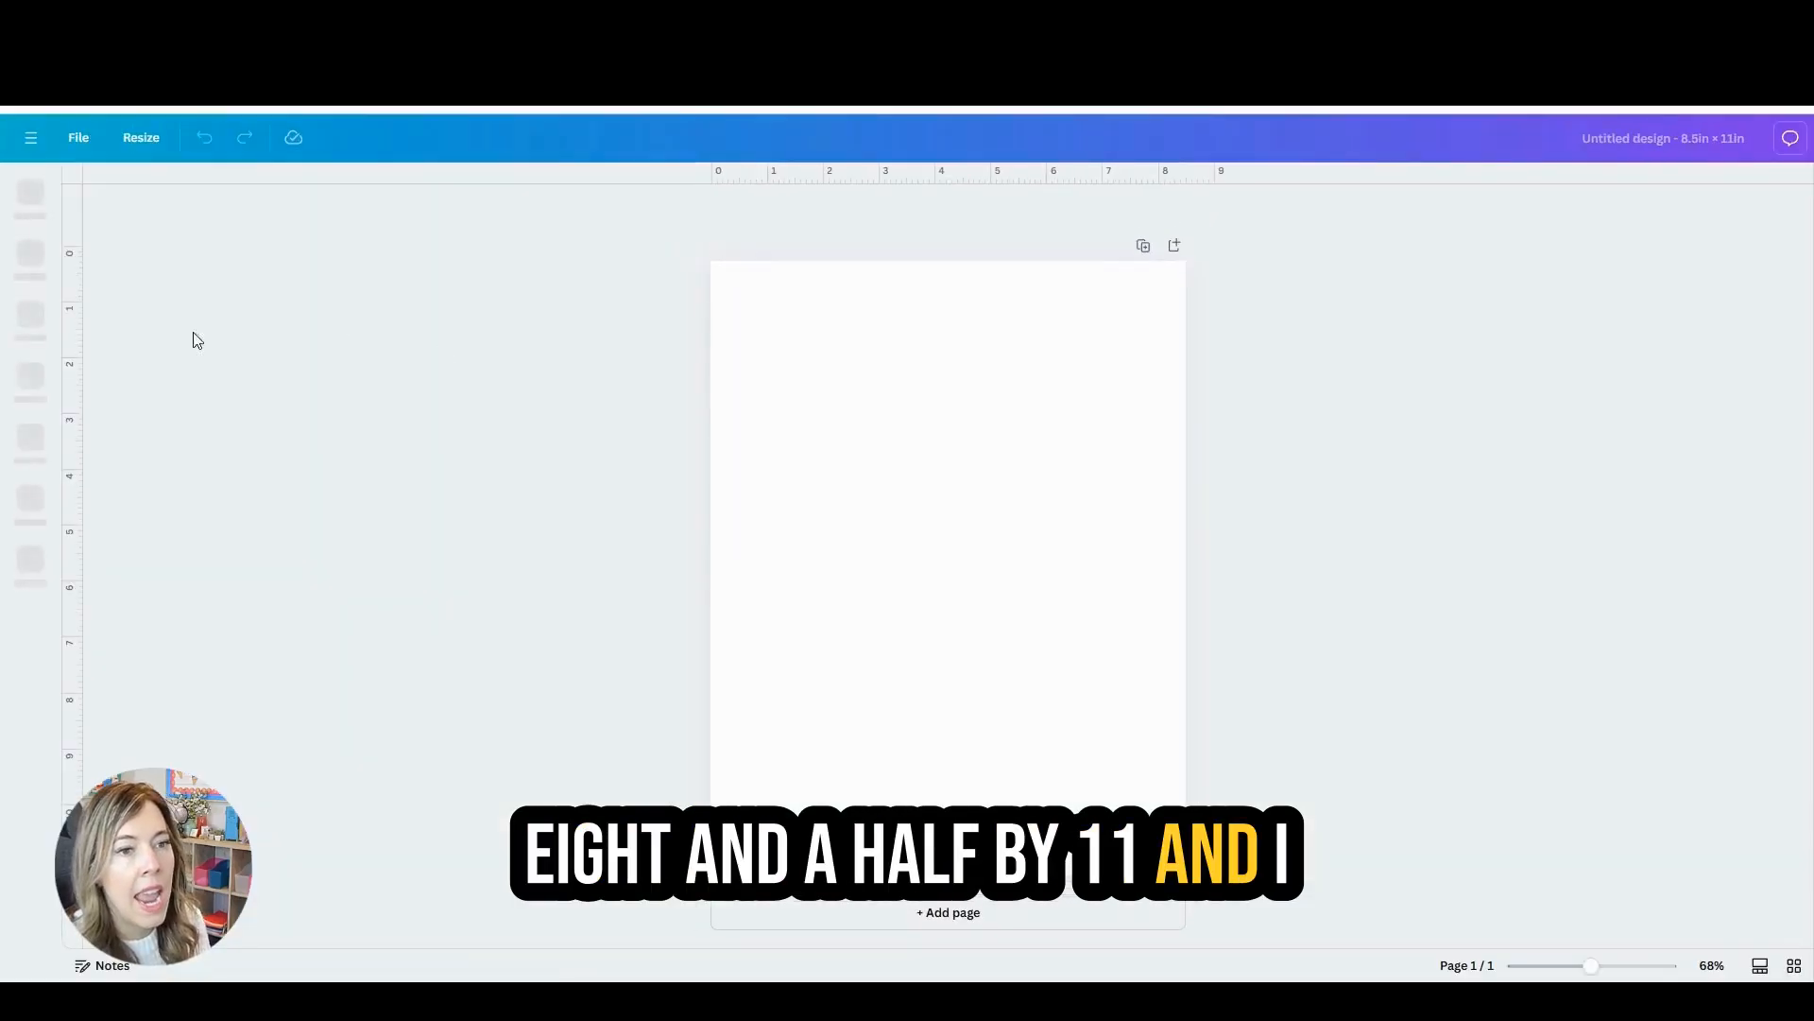
click(31, 321)
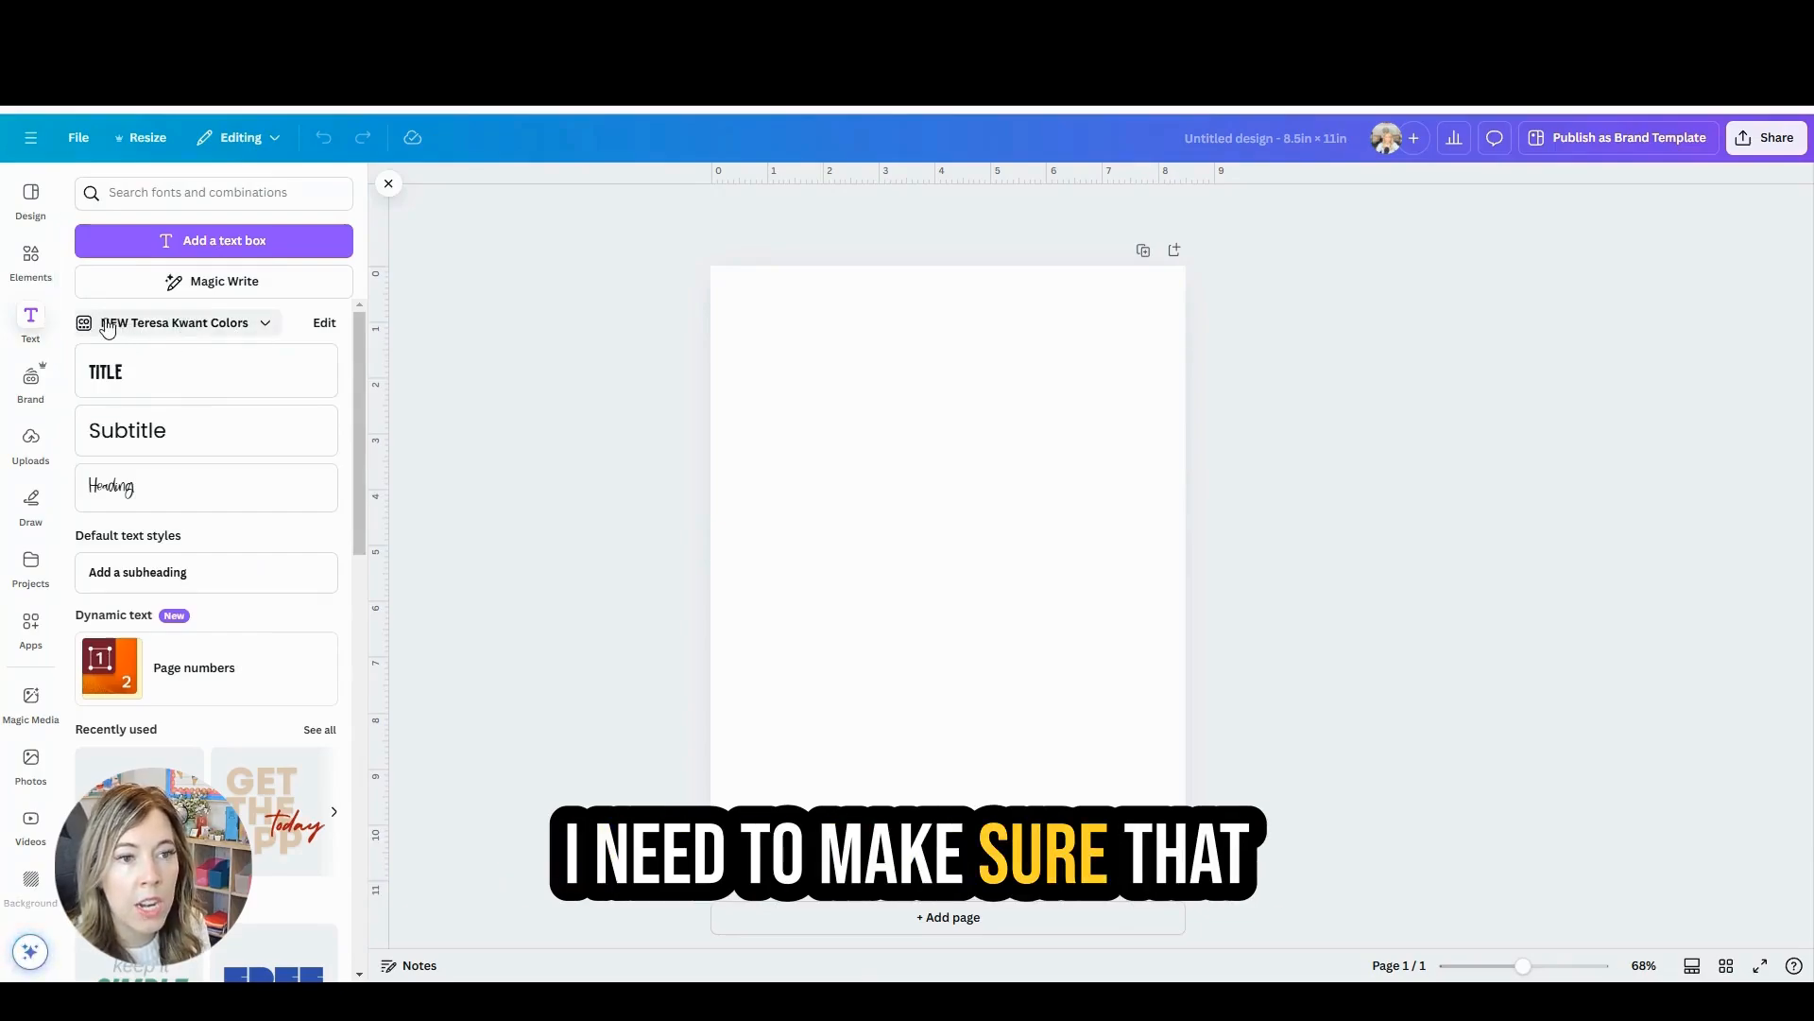
click(263, 321)
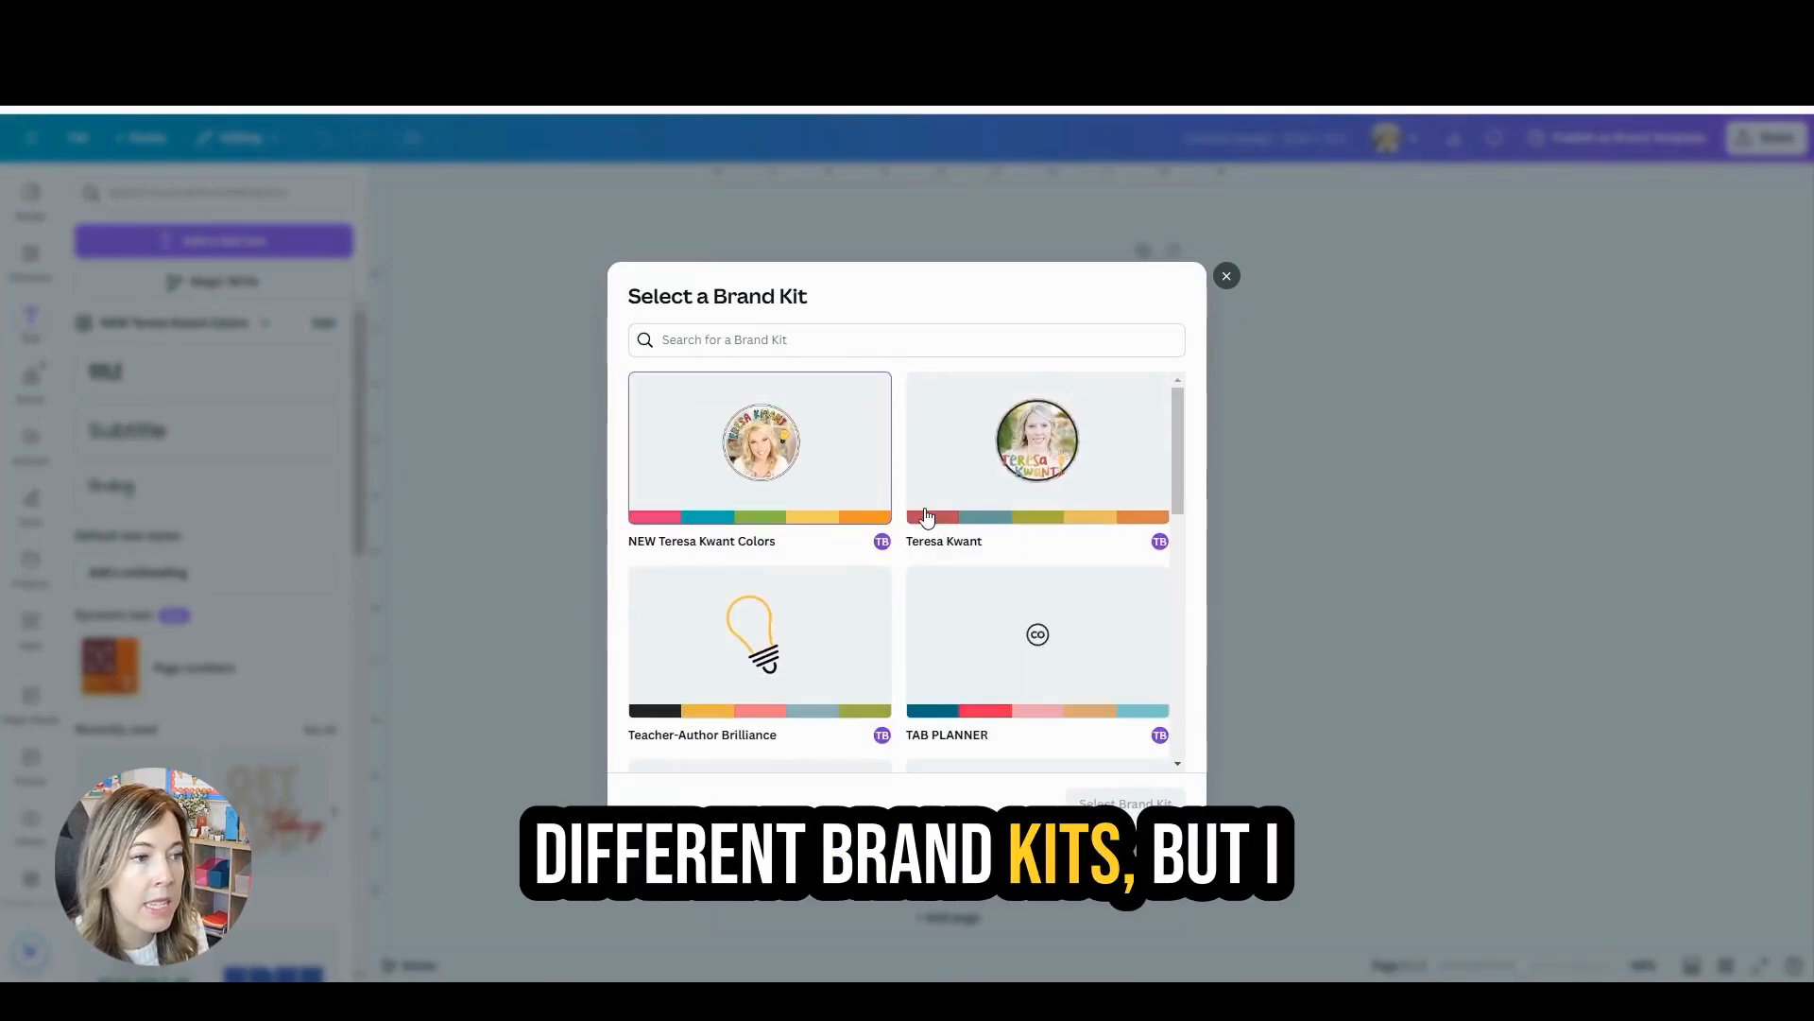
mouse_move(723, 434)
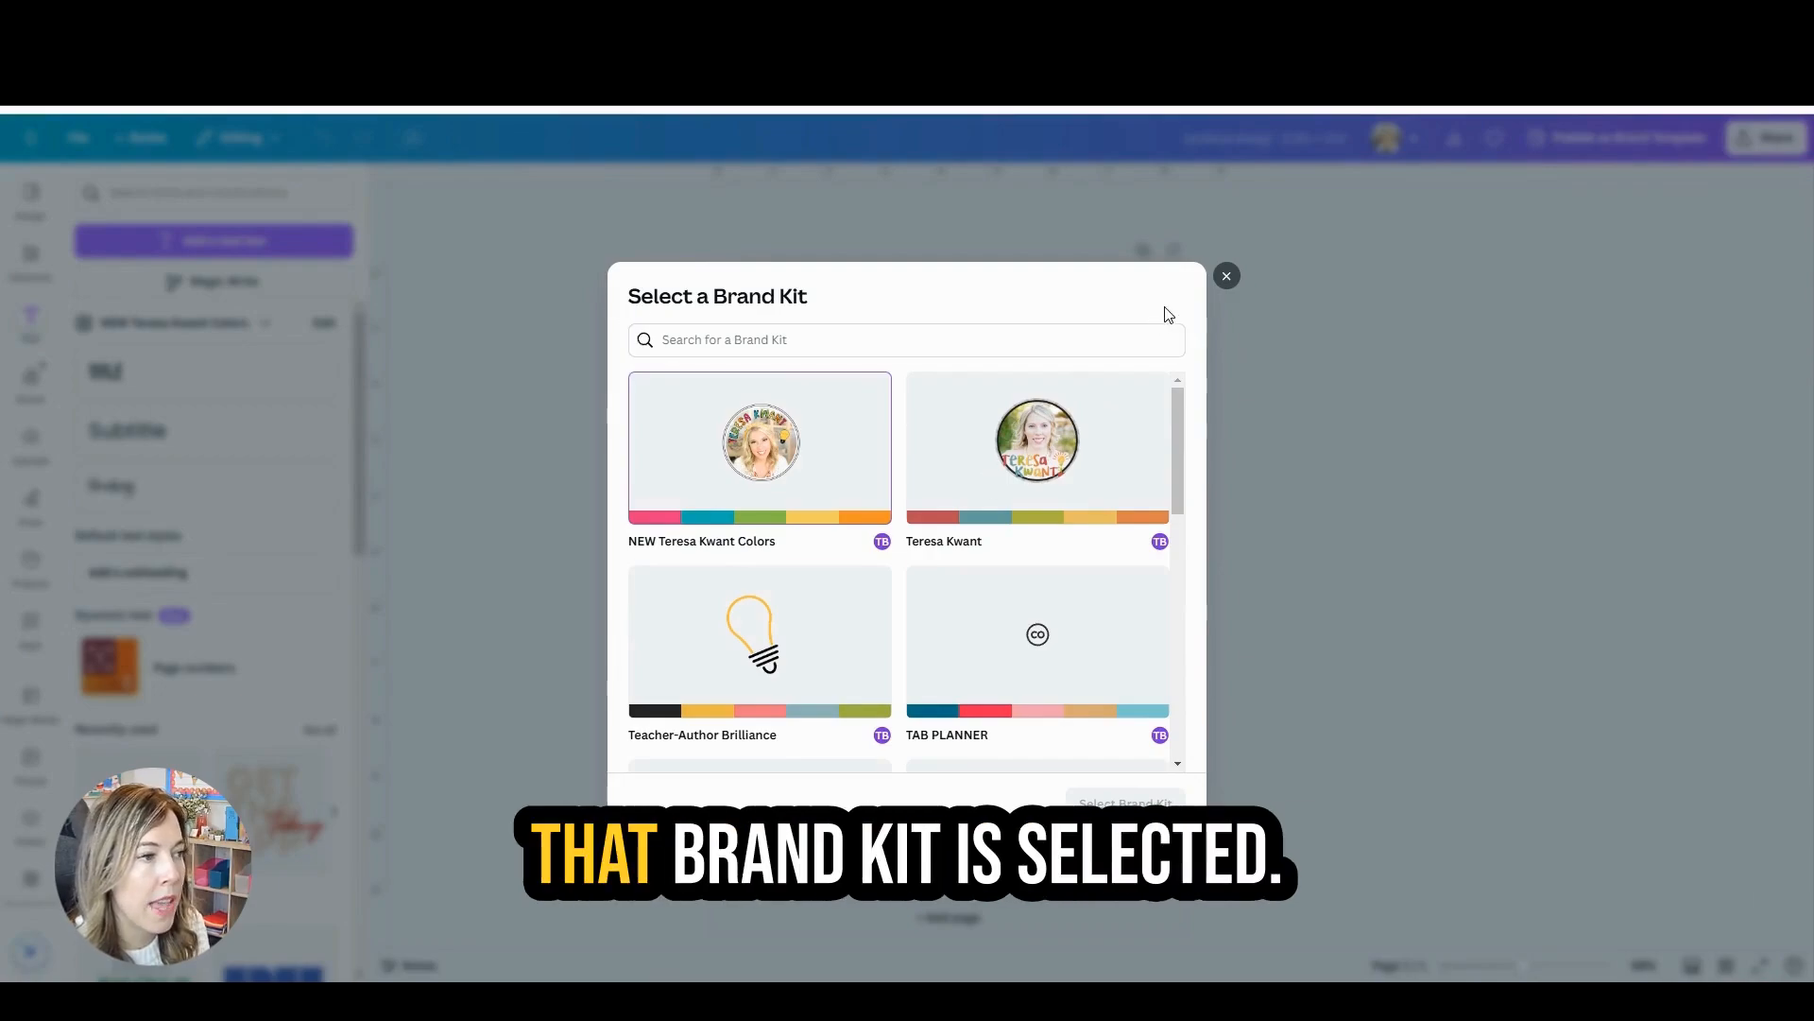
click(1224, 275)
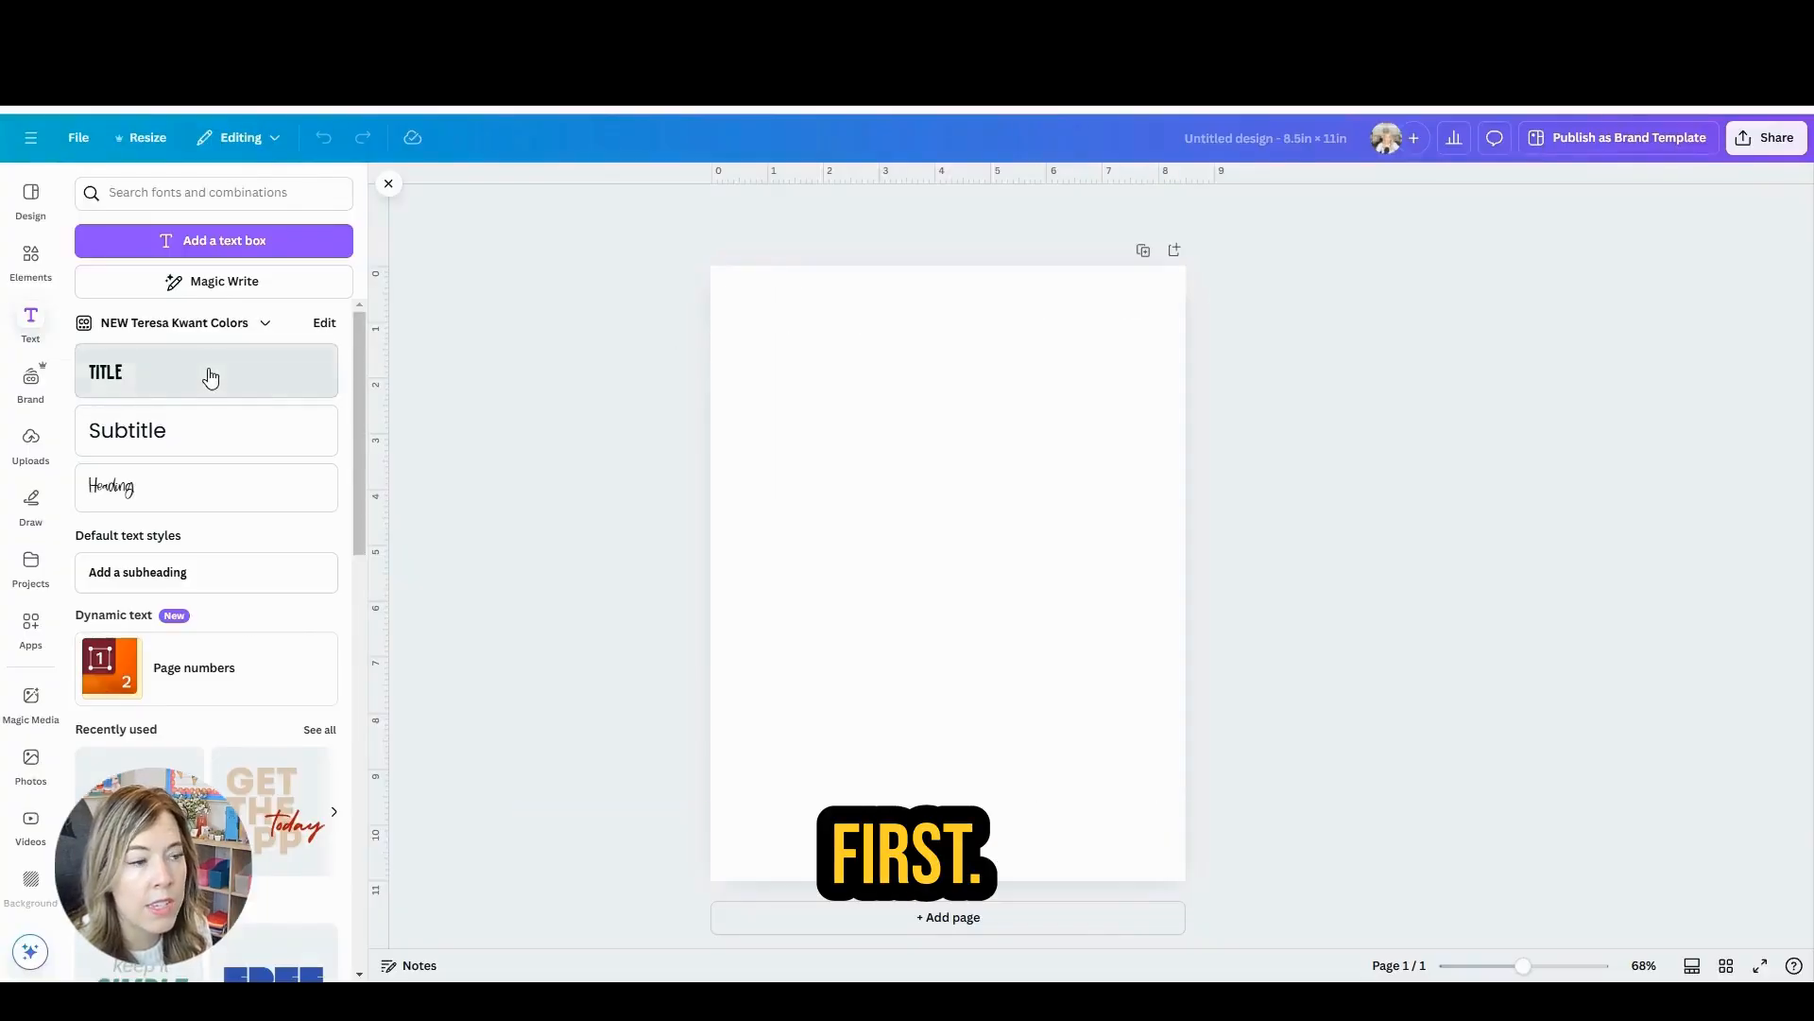
Step: Add a brand TITLE text box reading 'HOMEWORK' at the top of the page
click(205, 371)
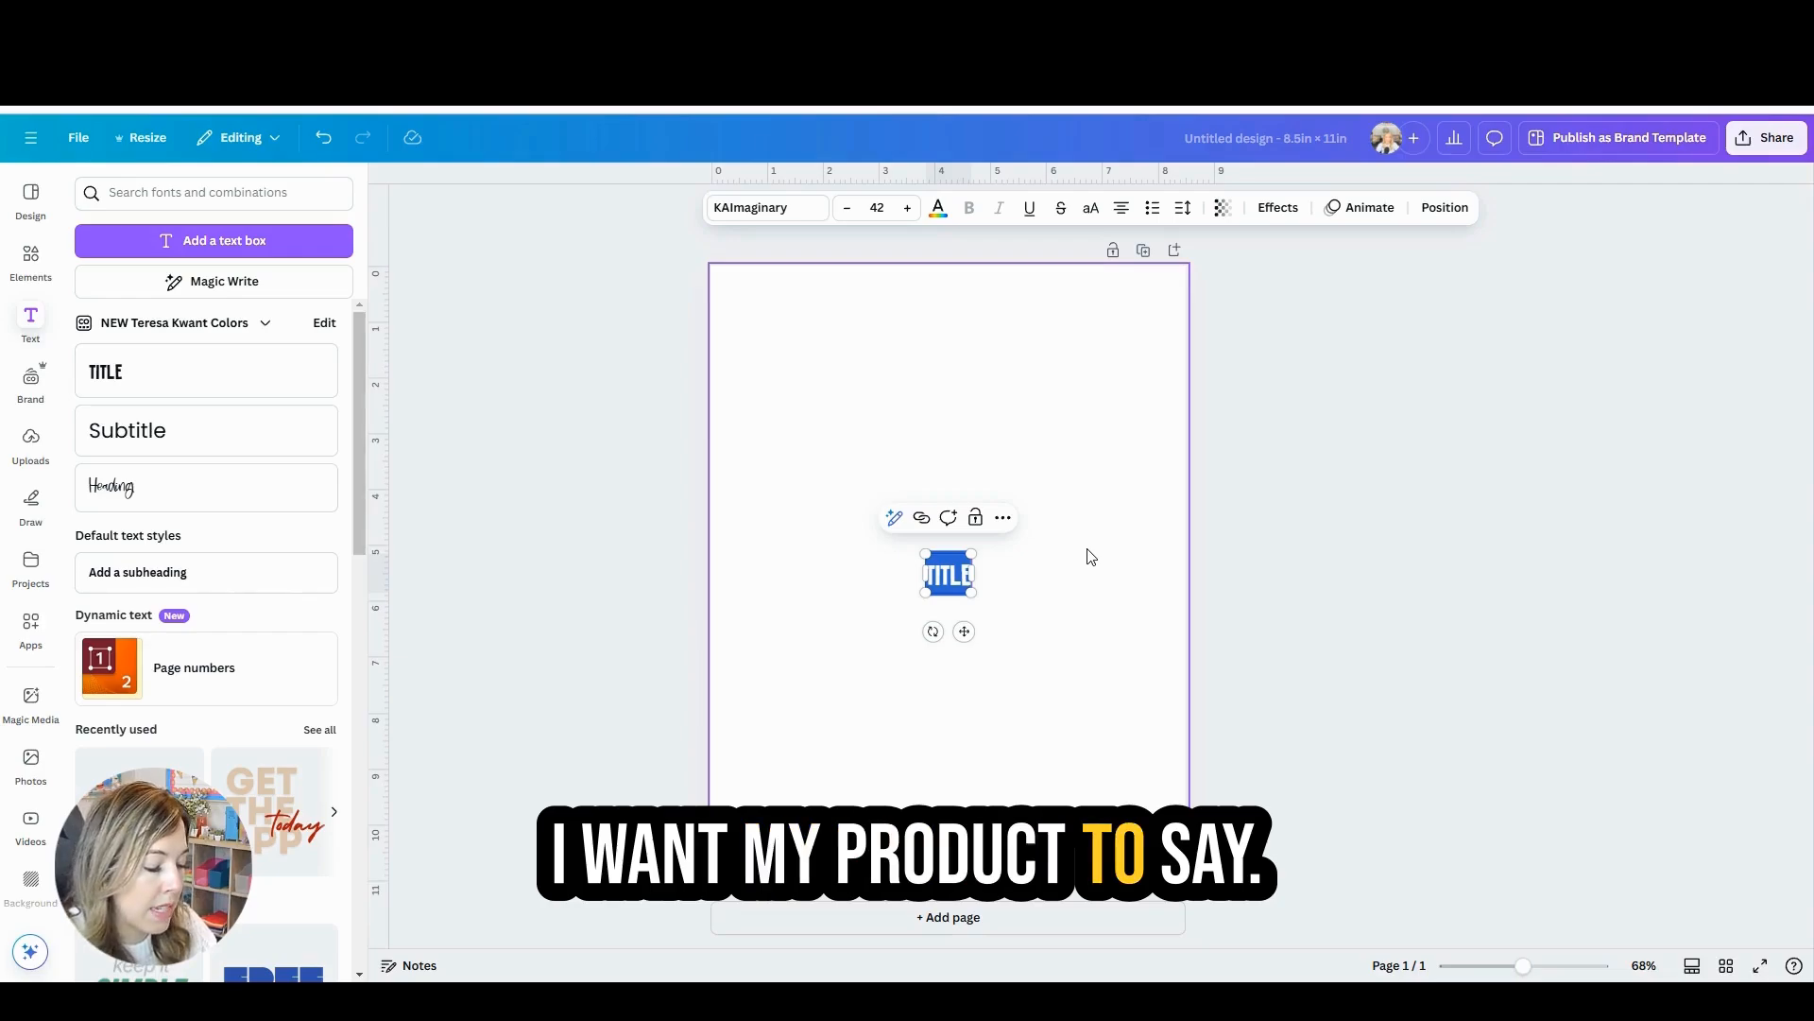
text(HOMEWORK)
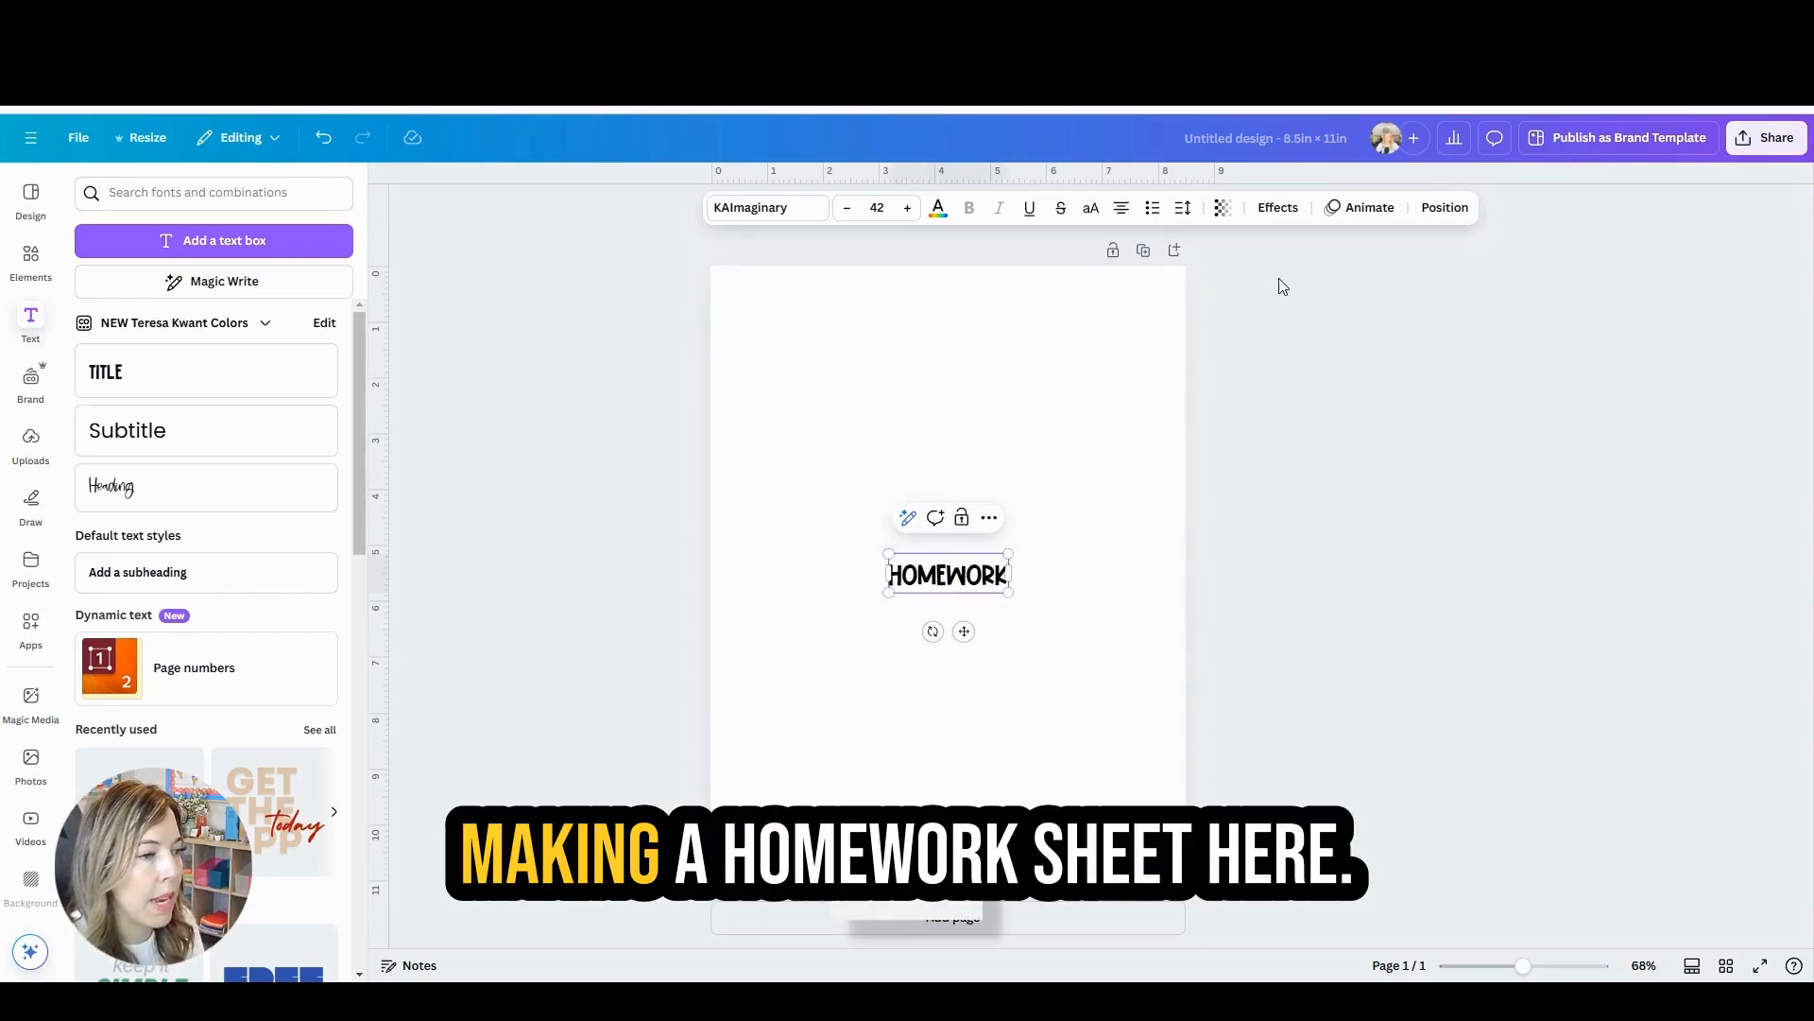
click(907, 207)
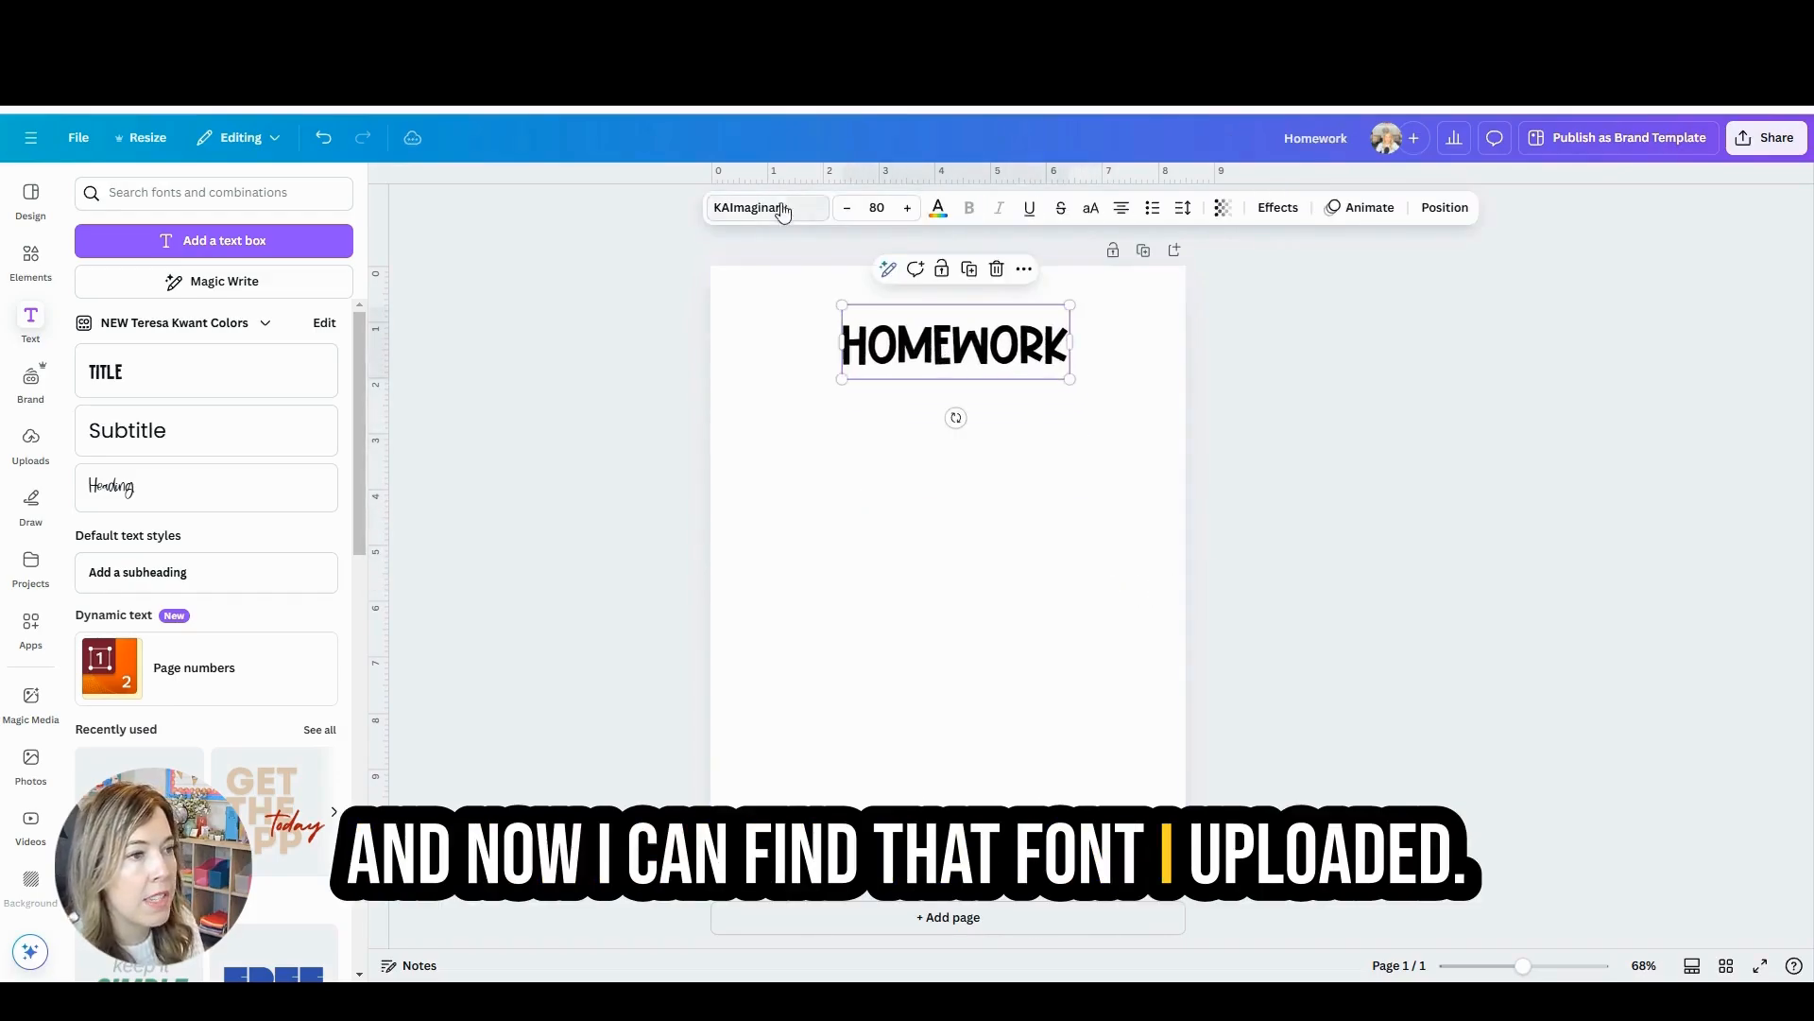
Step: Apply KA Boardwalk to the title from Uploaded fonts and via searching 'kaboard'
click(763, 207)
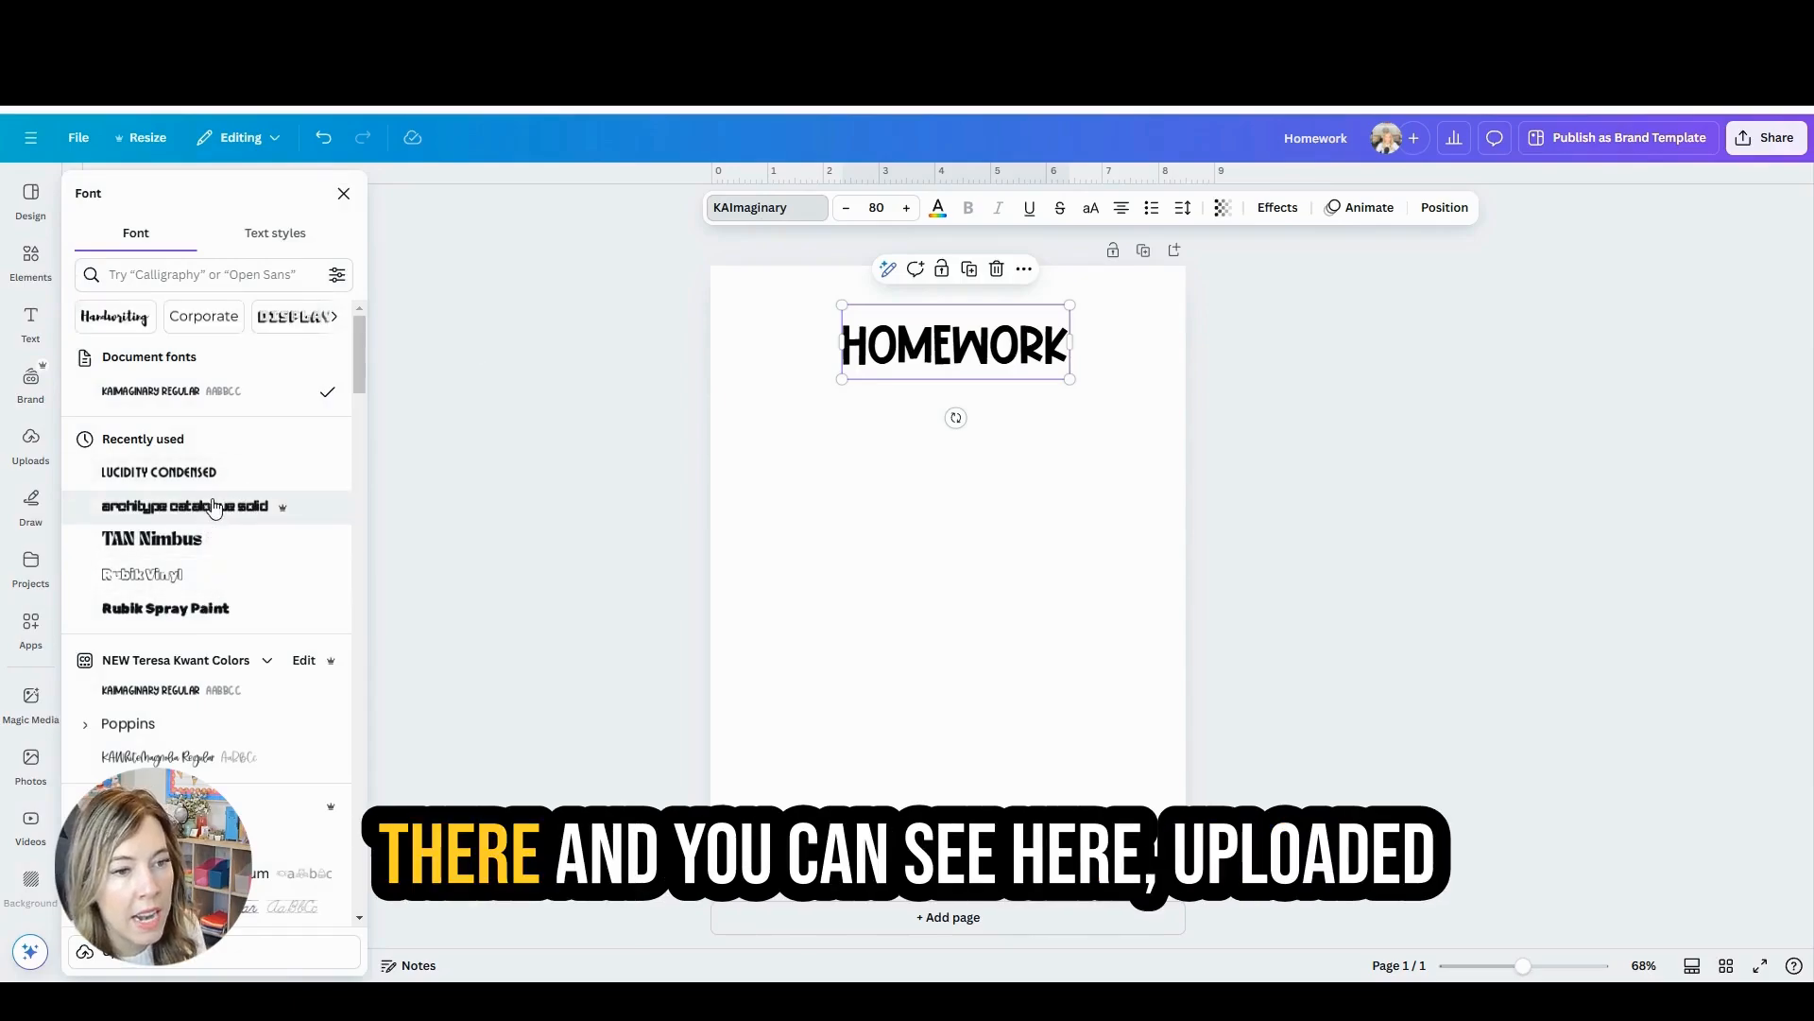
scroll(down, 3)
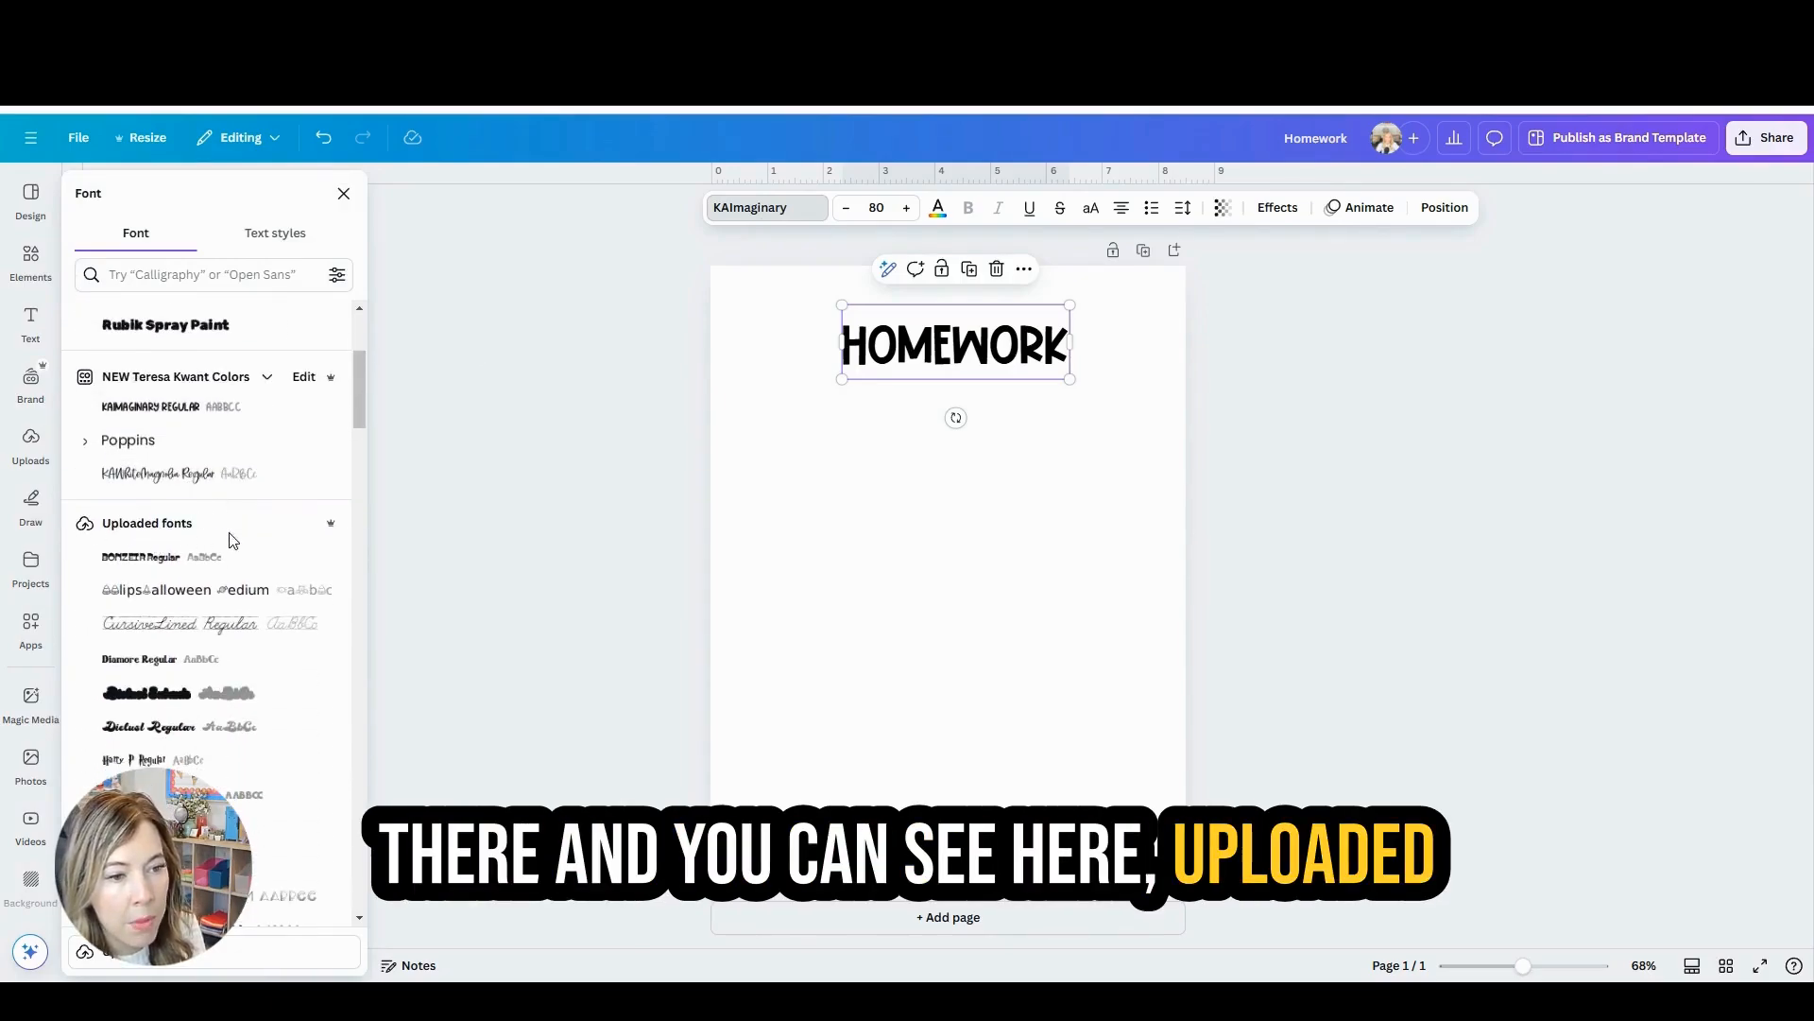
scroll(down, 3)
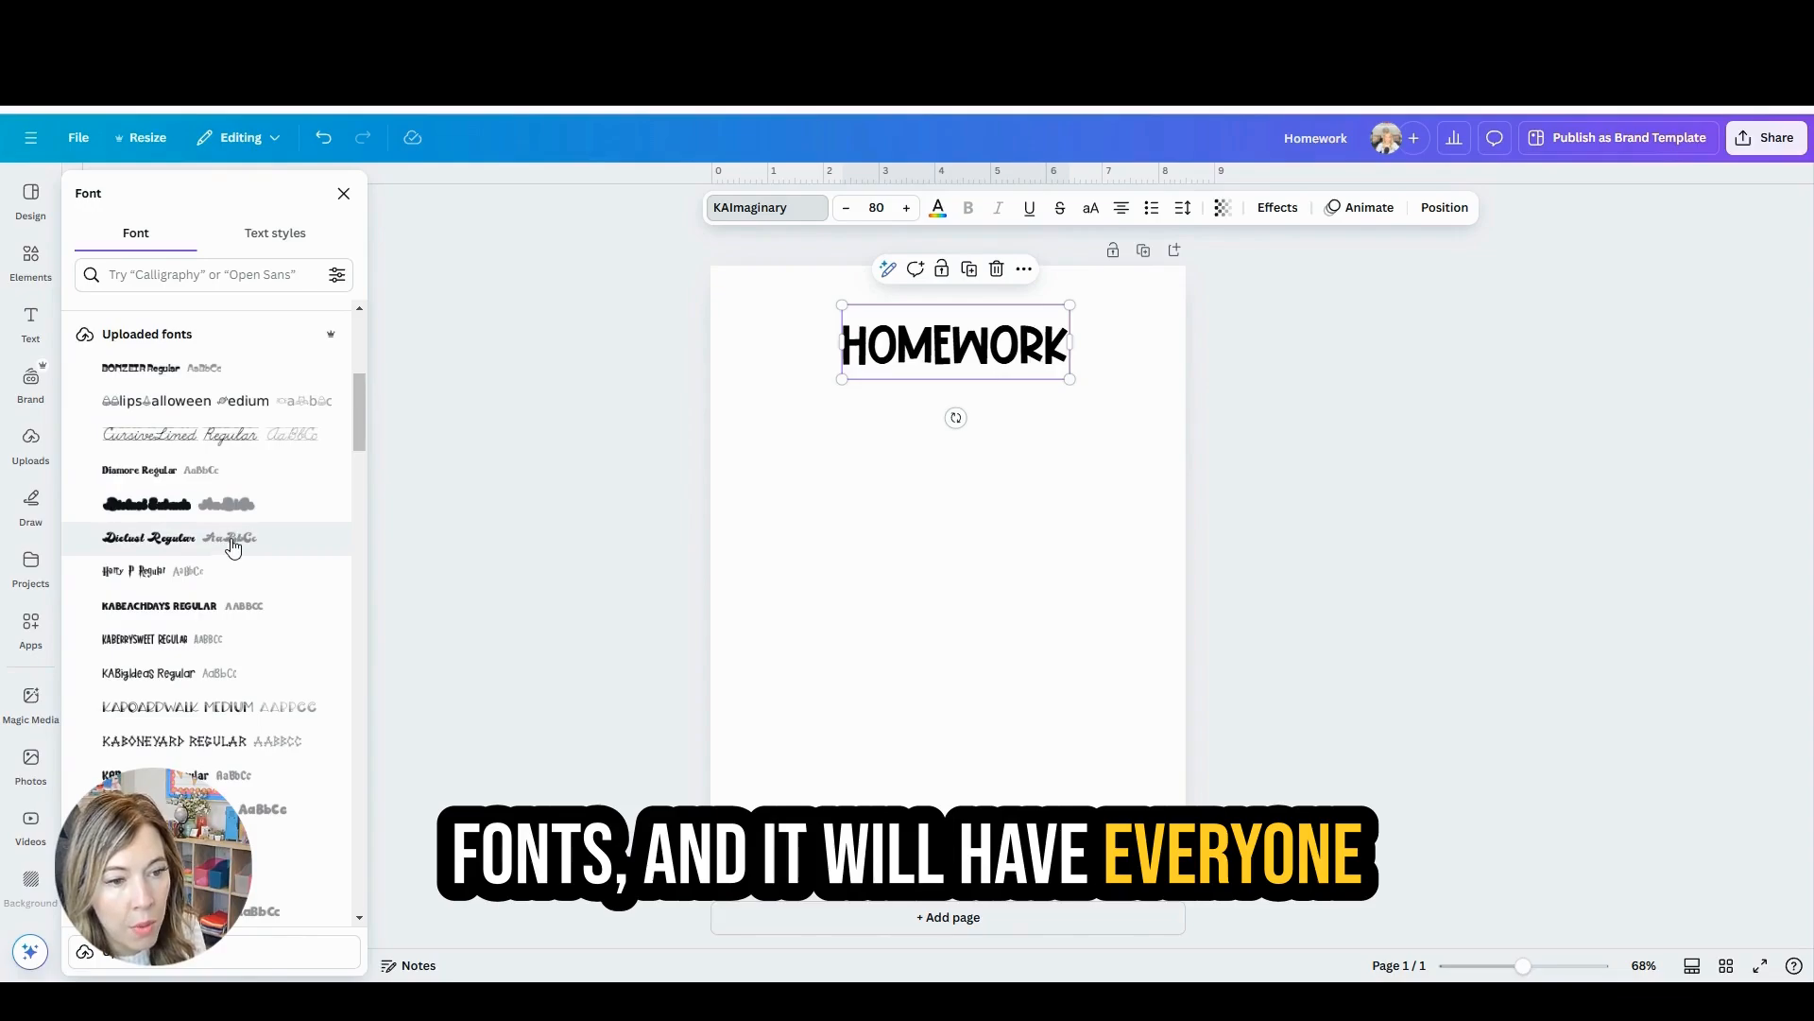
scroll(down, 3)
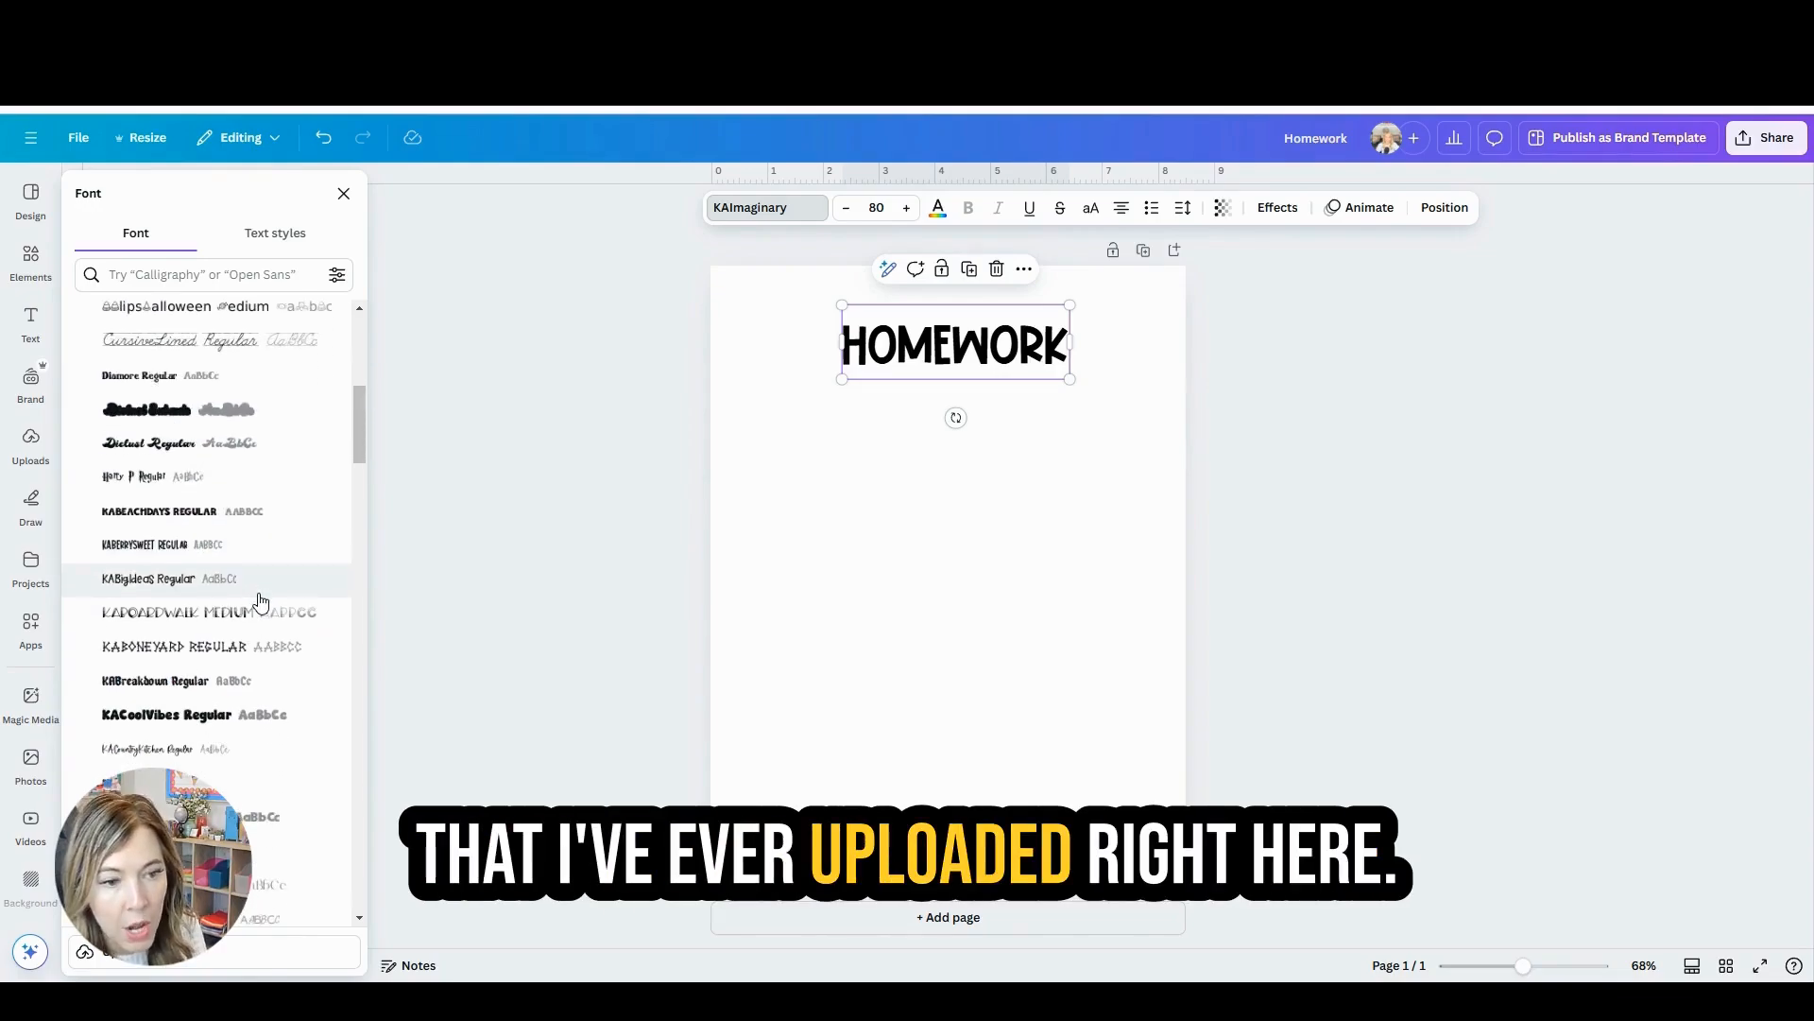
scroll(down, 3)
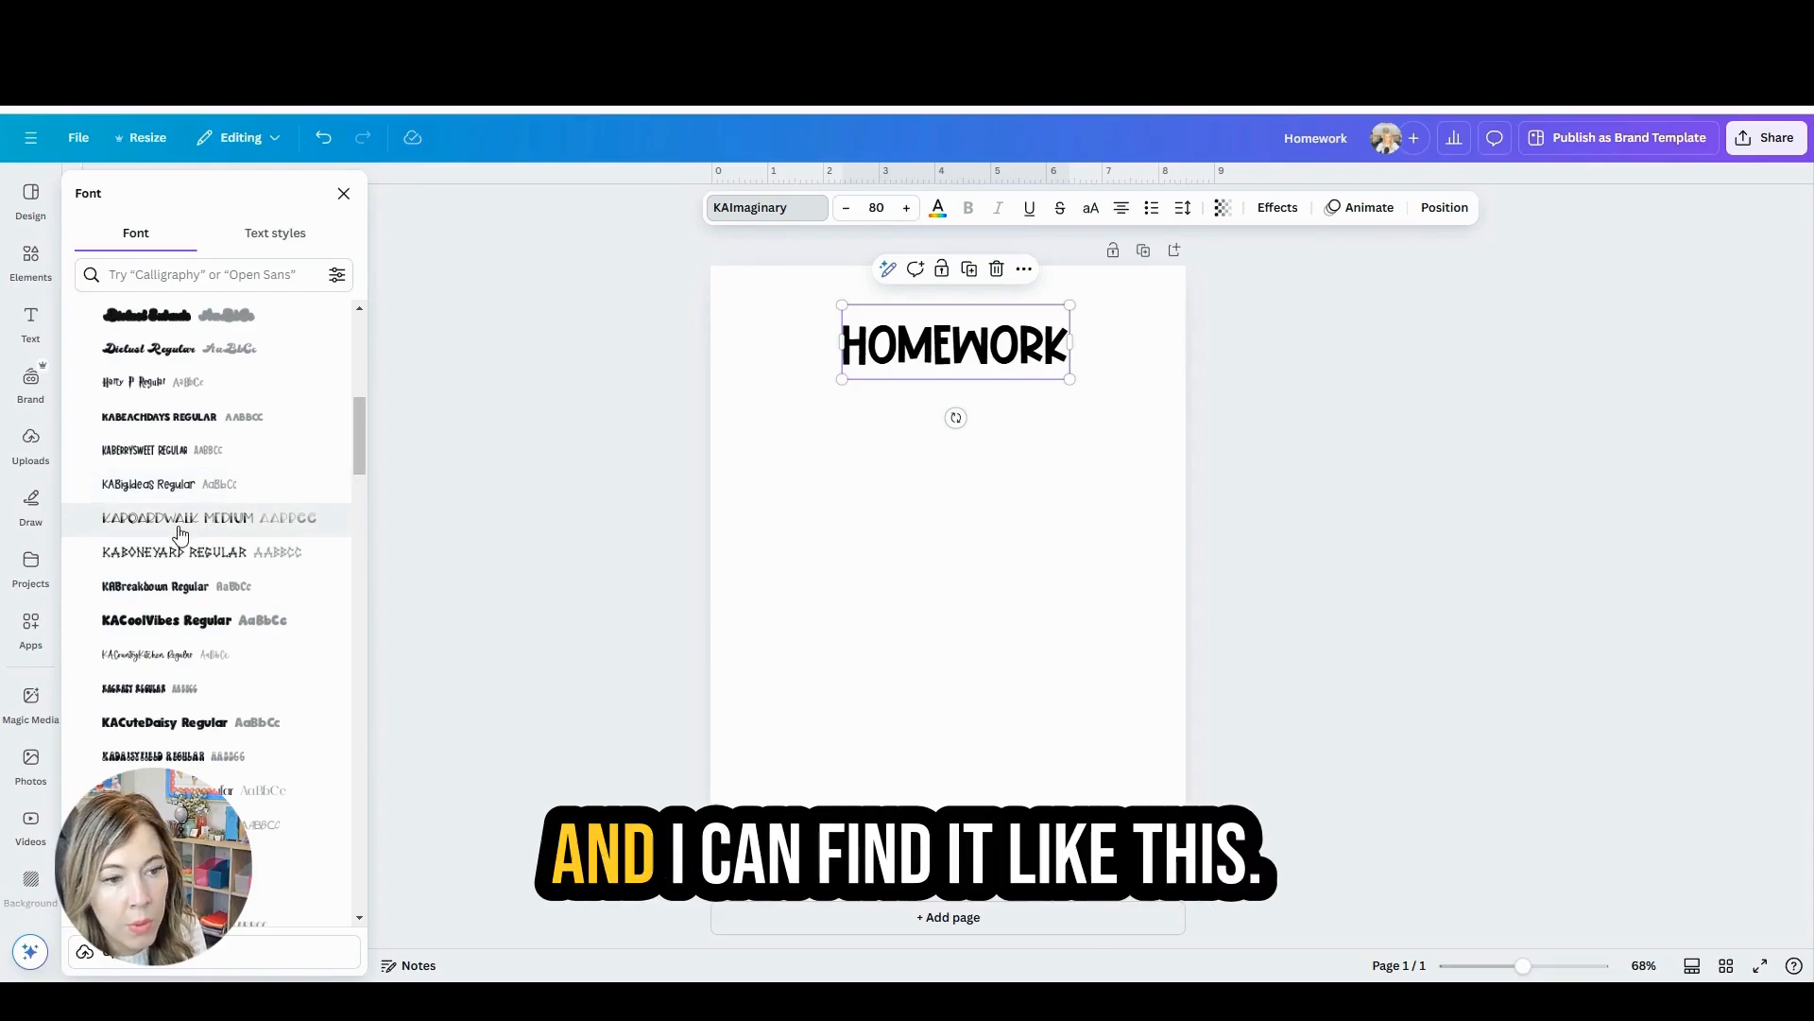
click(208, 517)
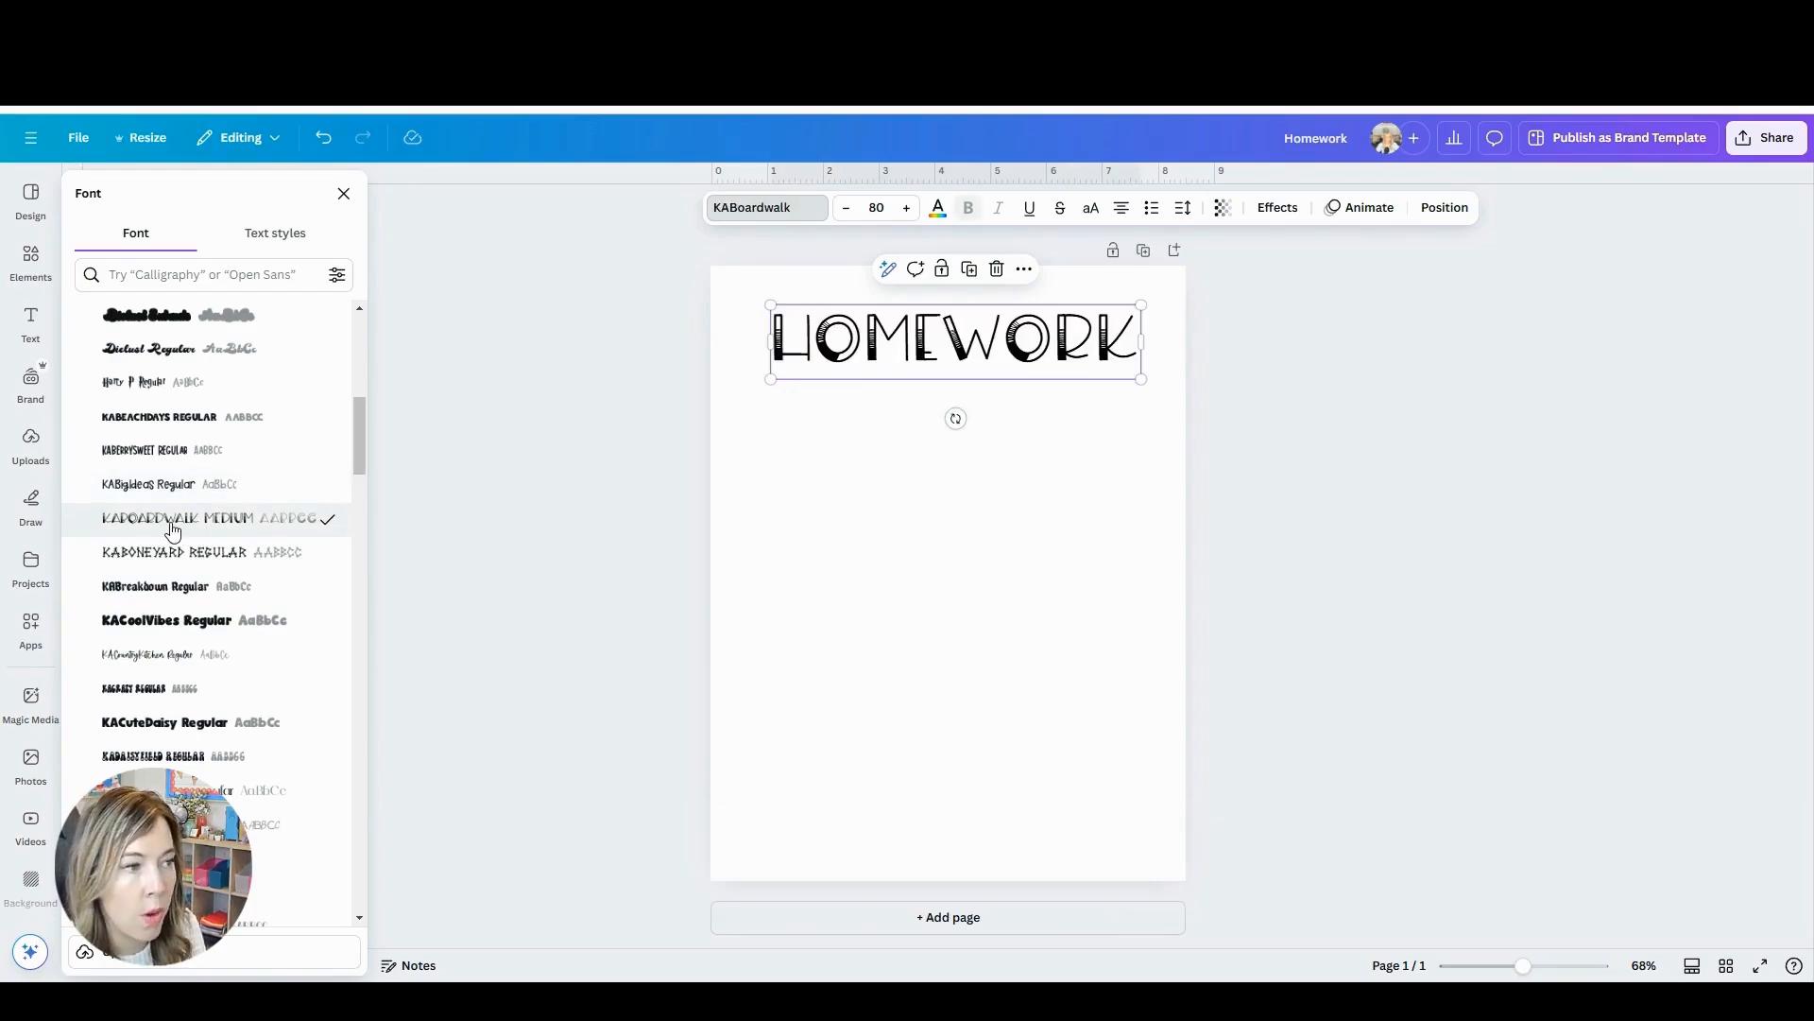
mouse_move(324, 138)
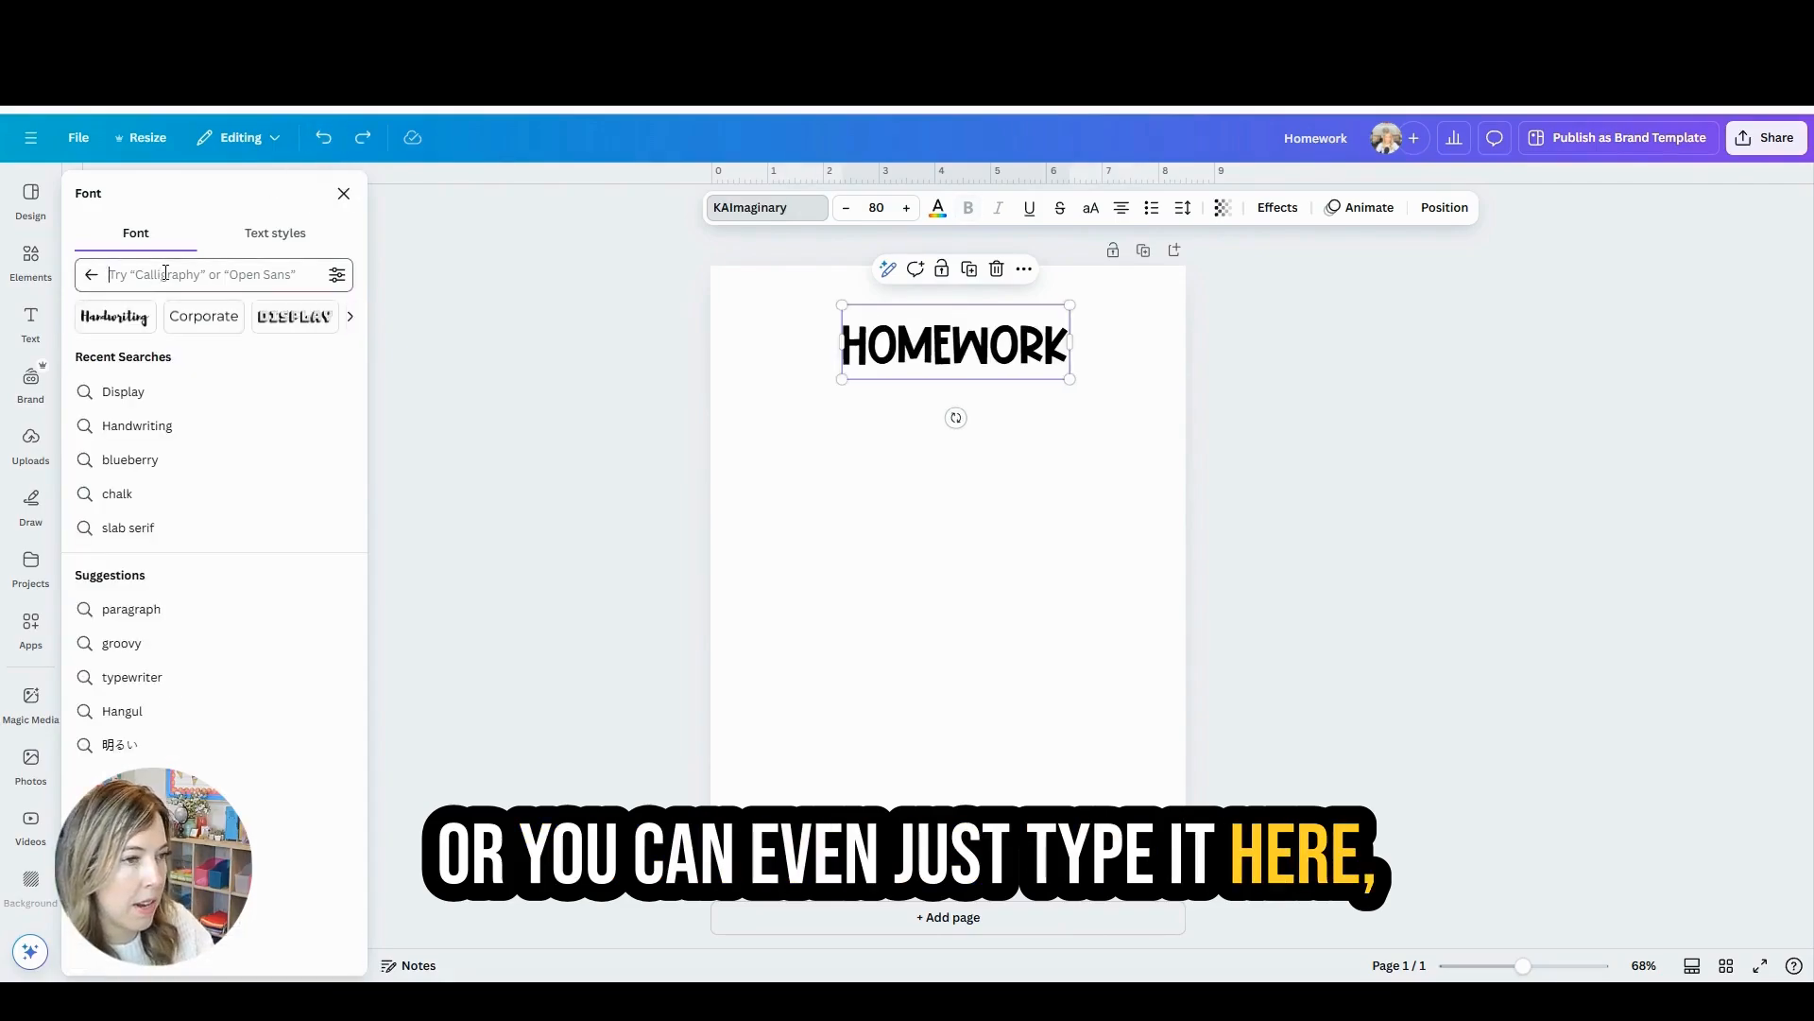
text(kaboard)
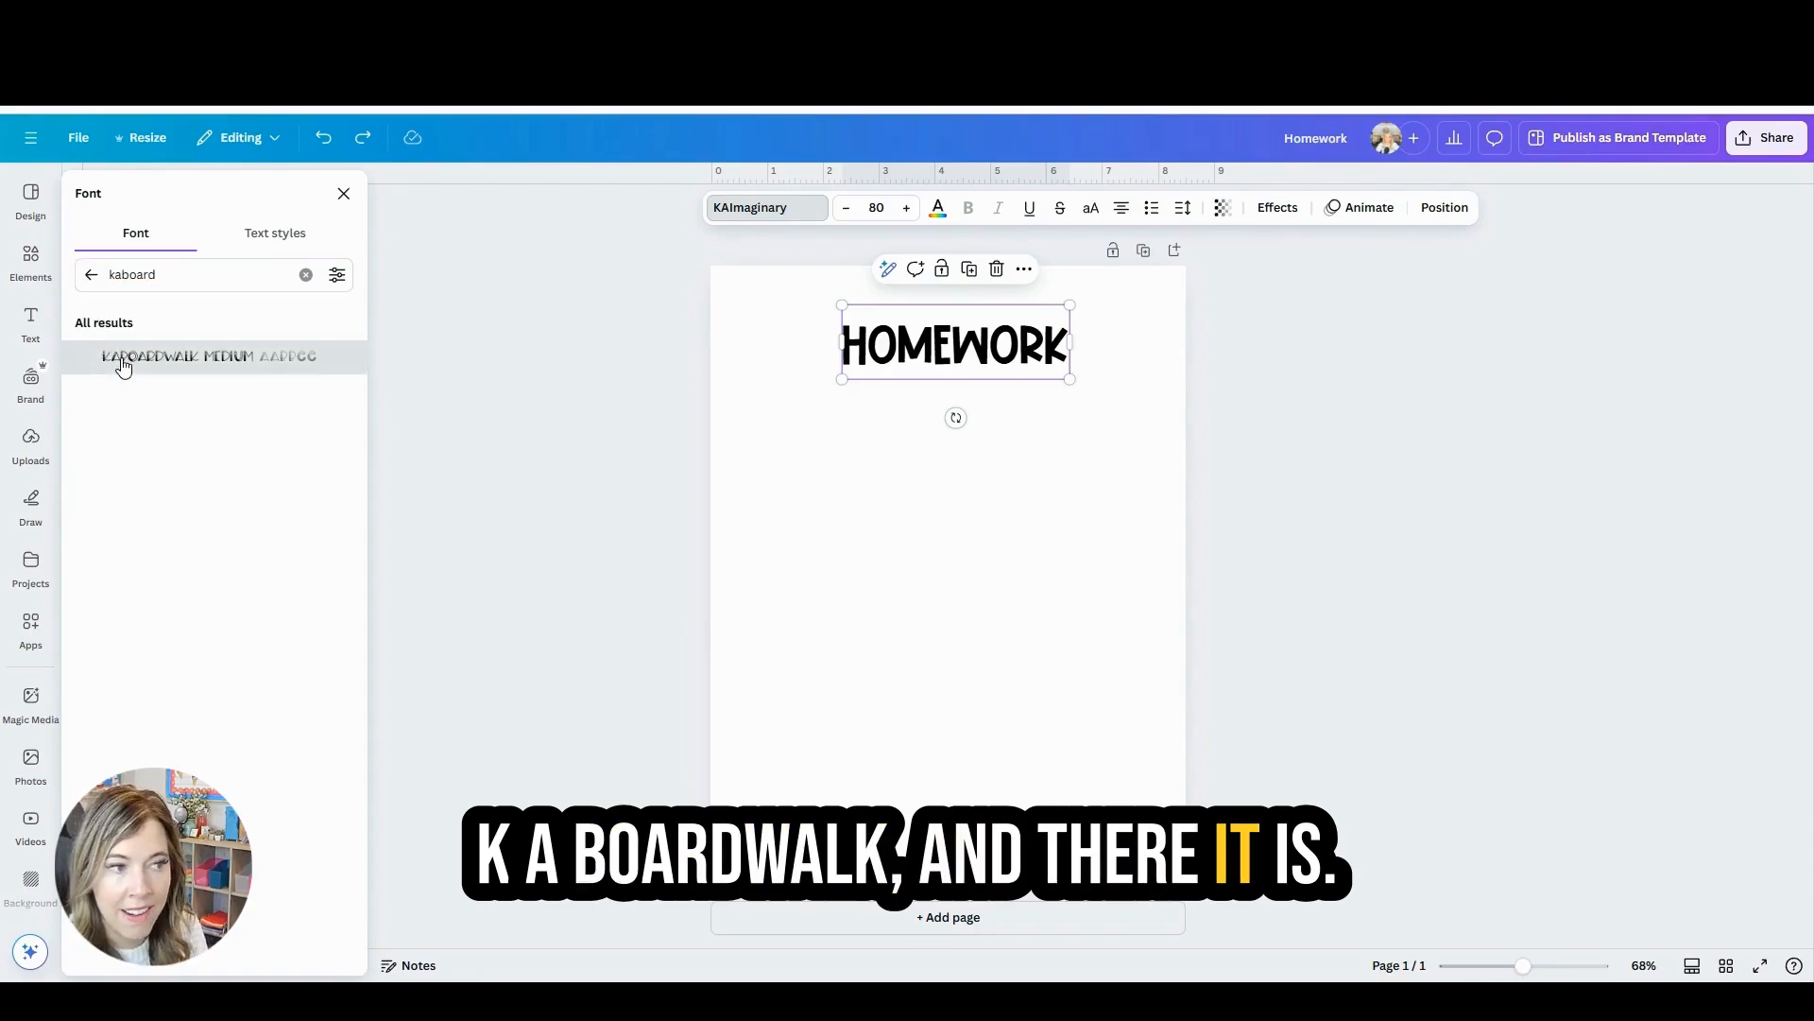
click(208, 355)
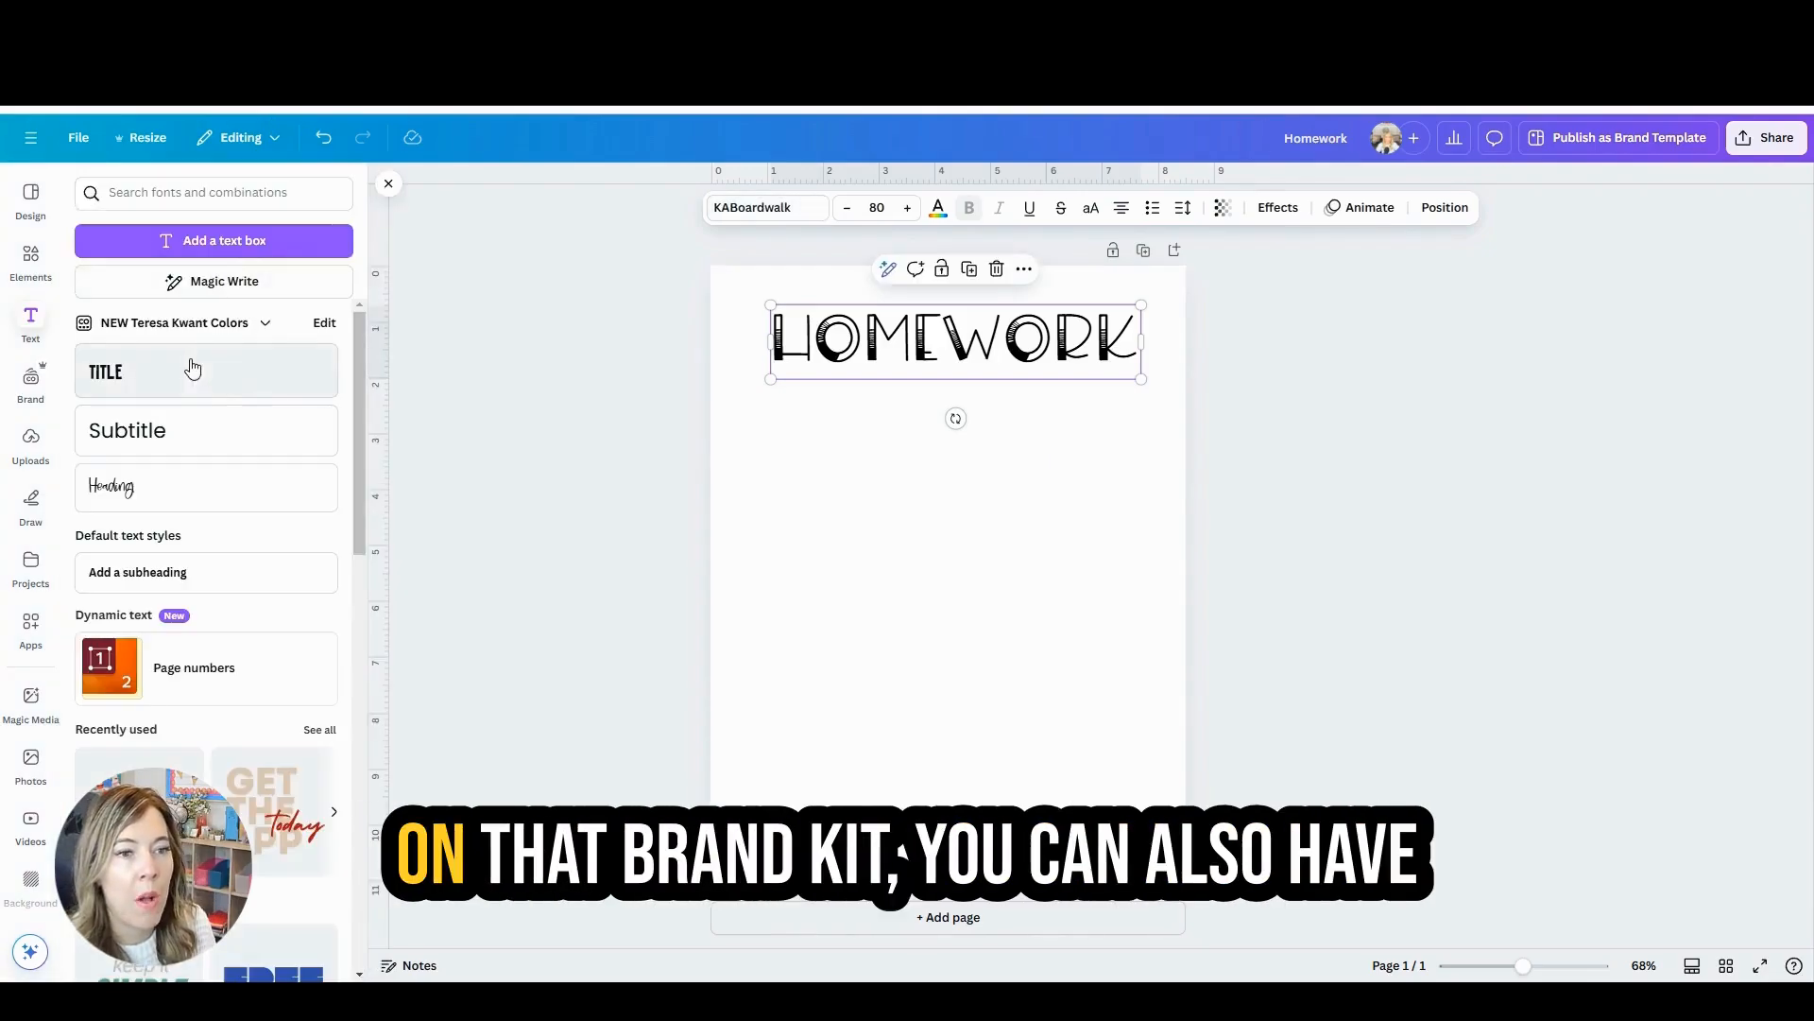
Step: Glance at the Select a Brand Kit chooser, close it, and go Home
click(265, 321)
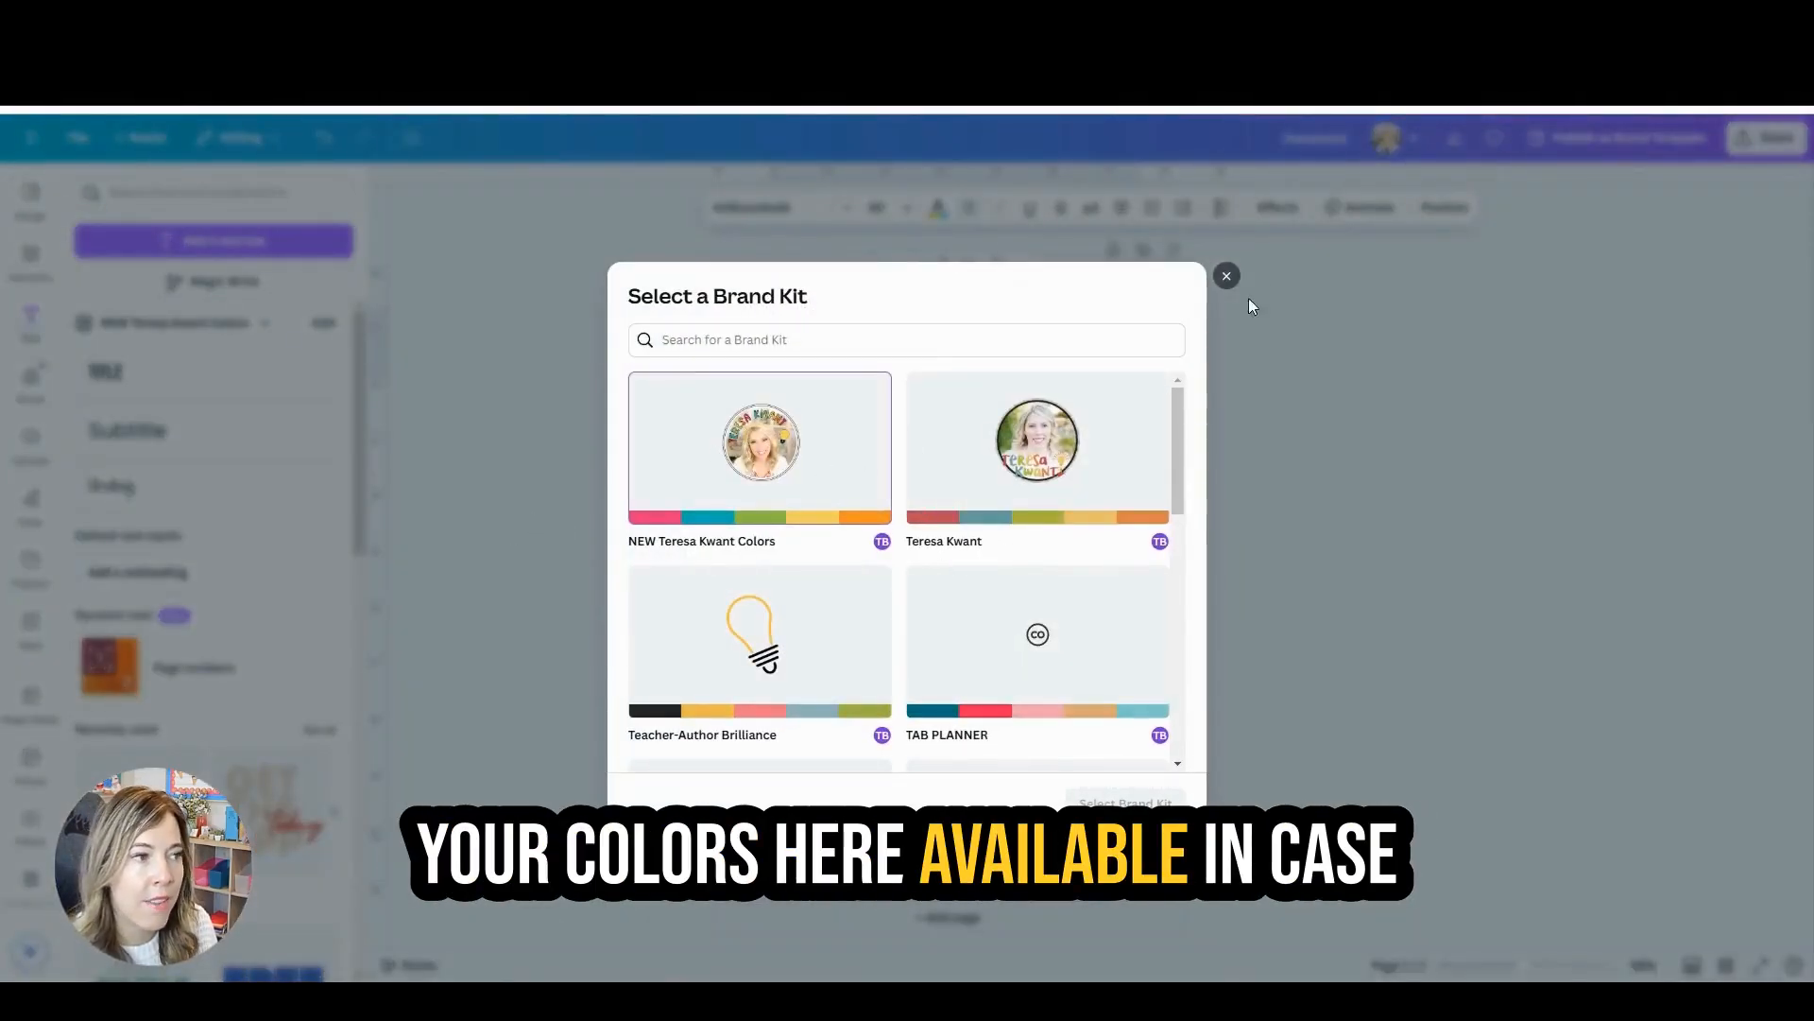
click(1225, 277)
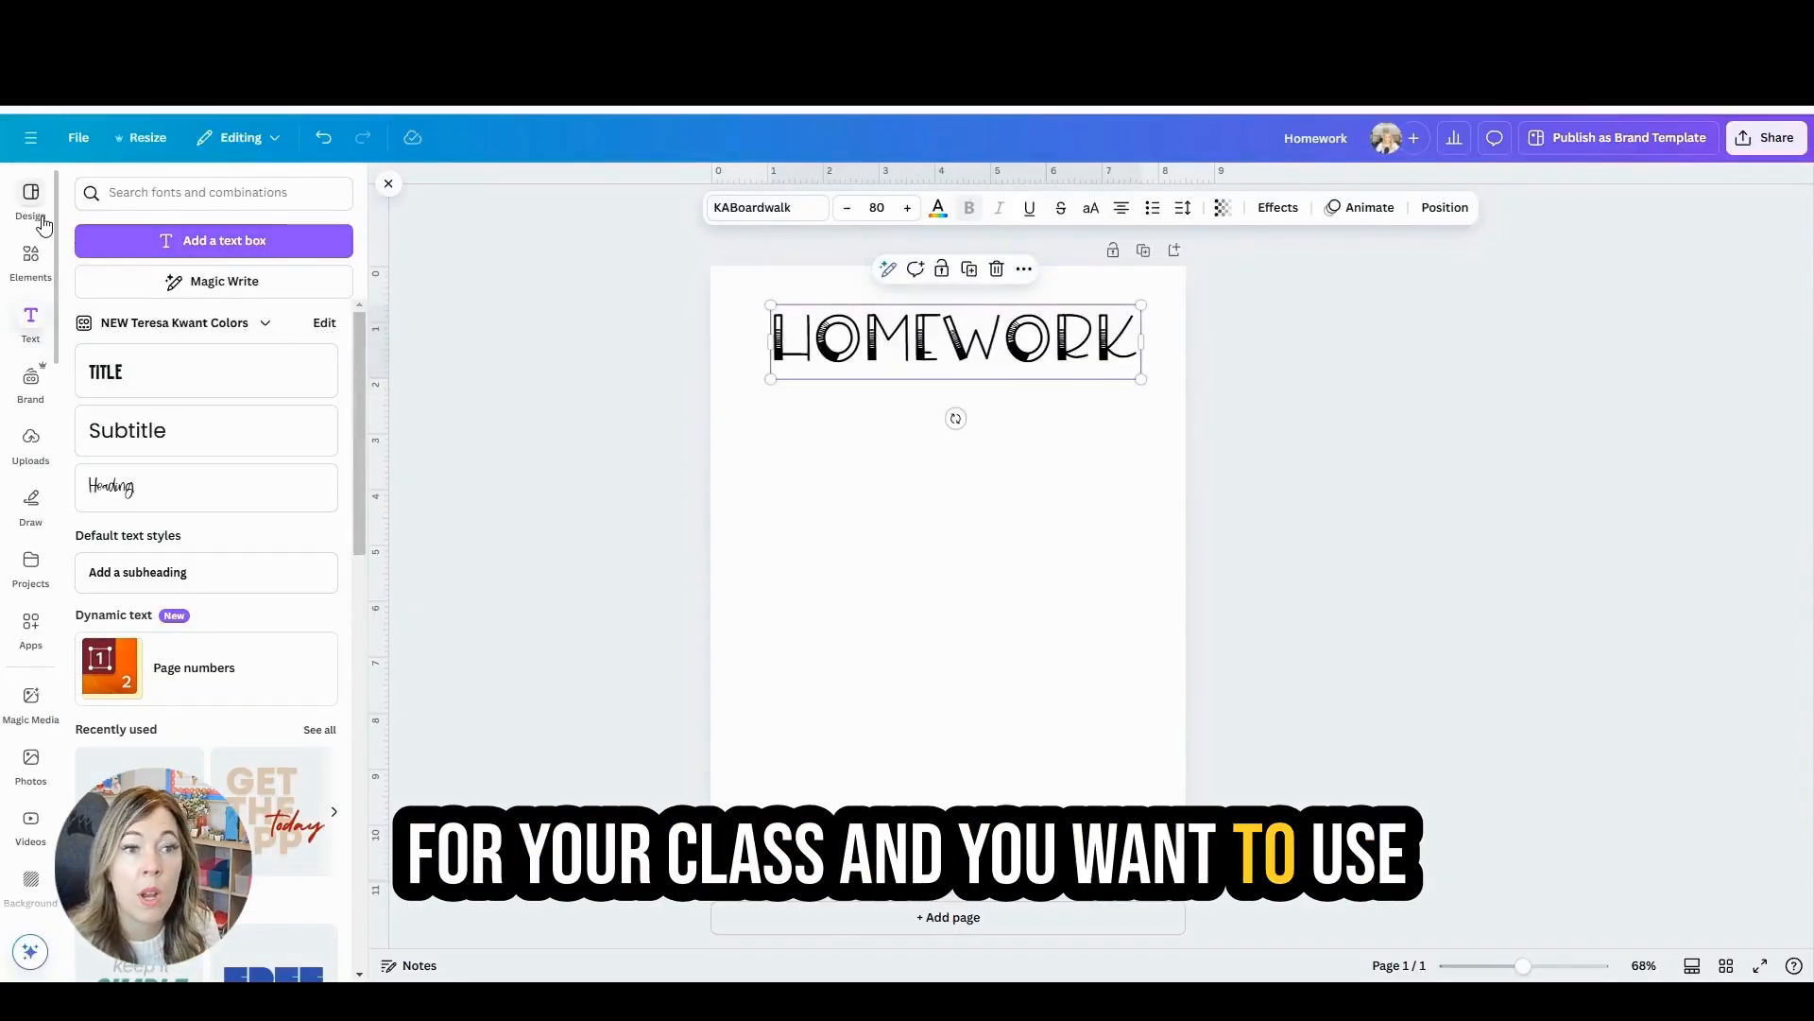
click(27, 145)
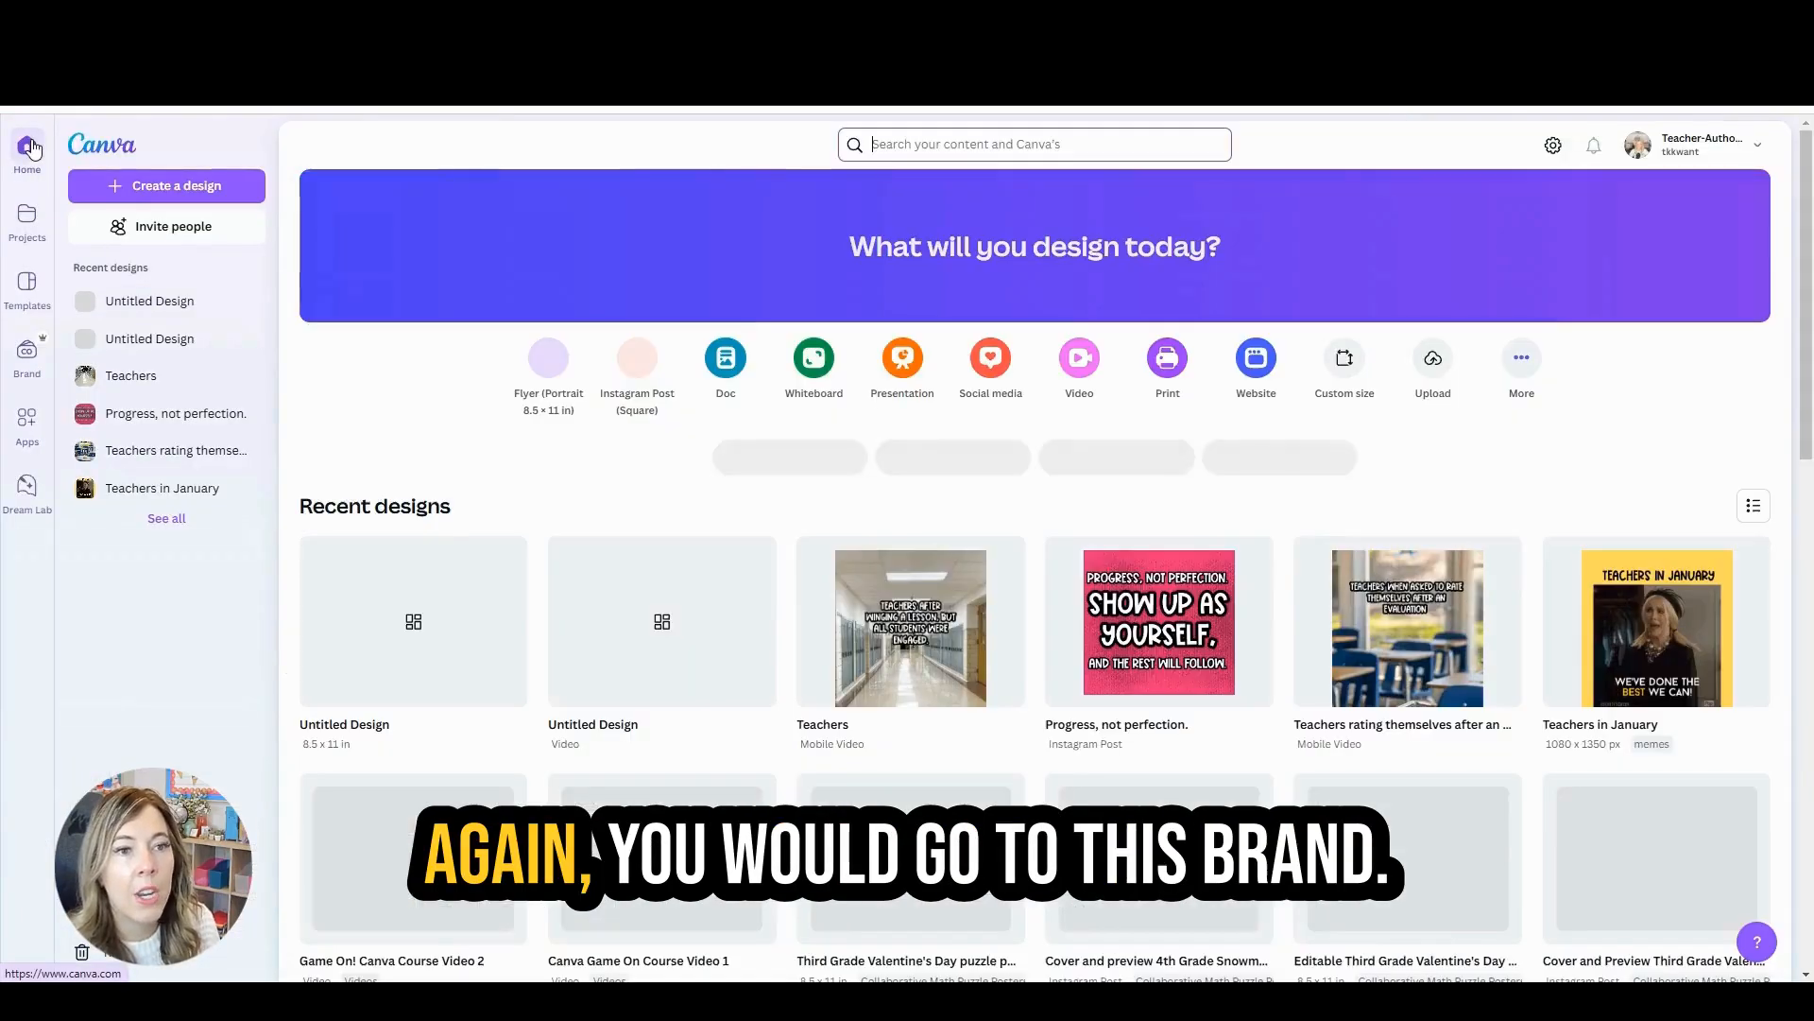
Step: Add purple #AA0DEB to the NEW Teresa Kwant Colors kit's palette
click(25, 357)
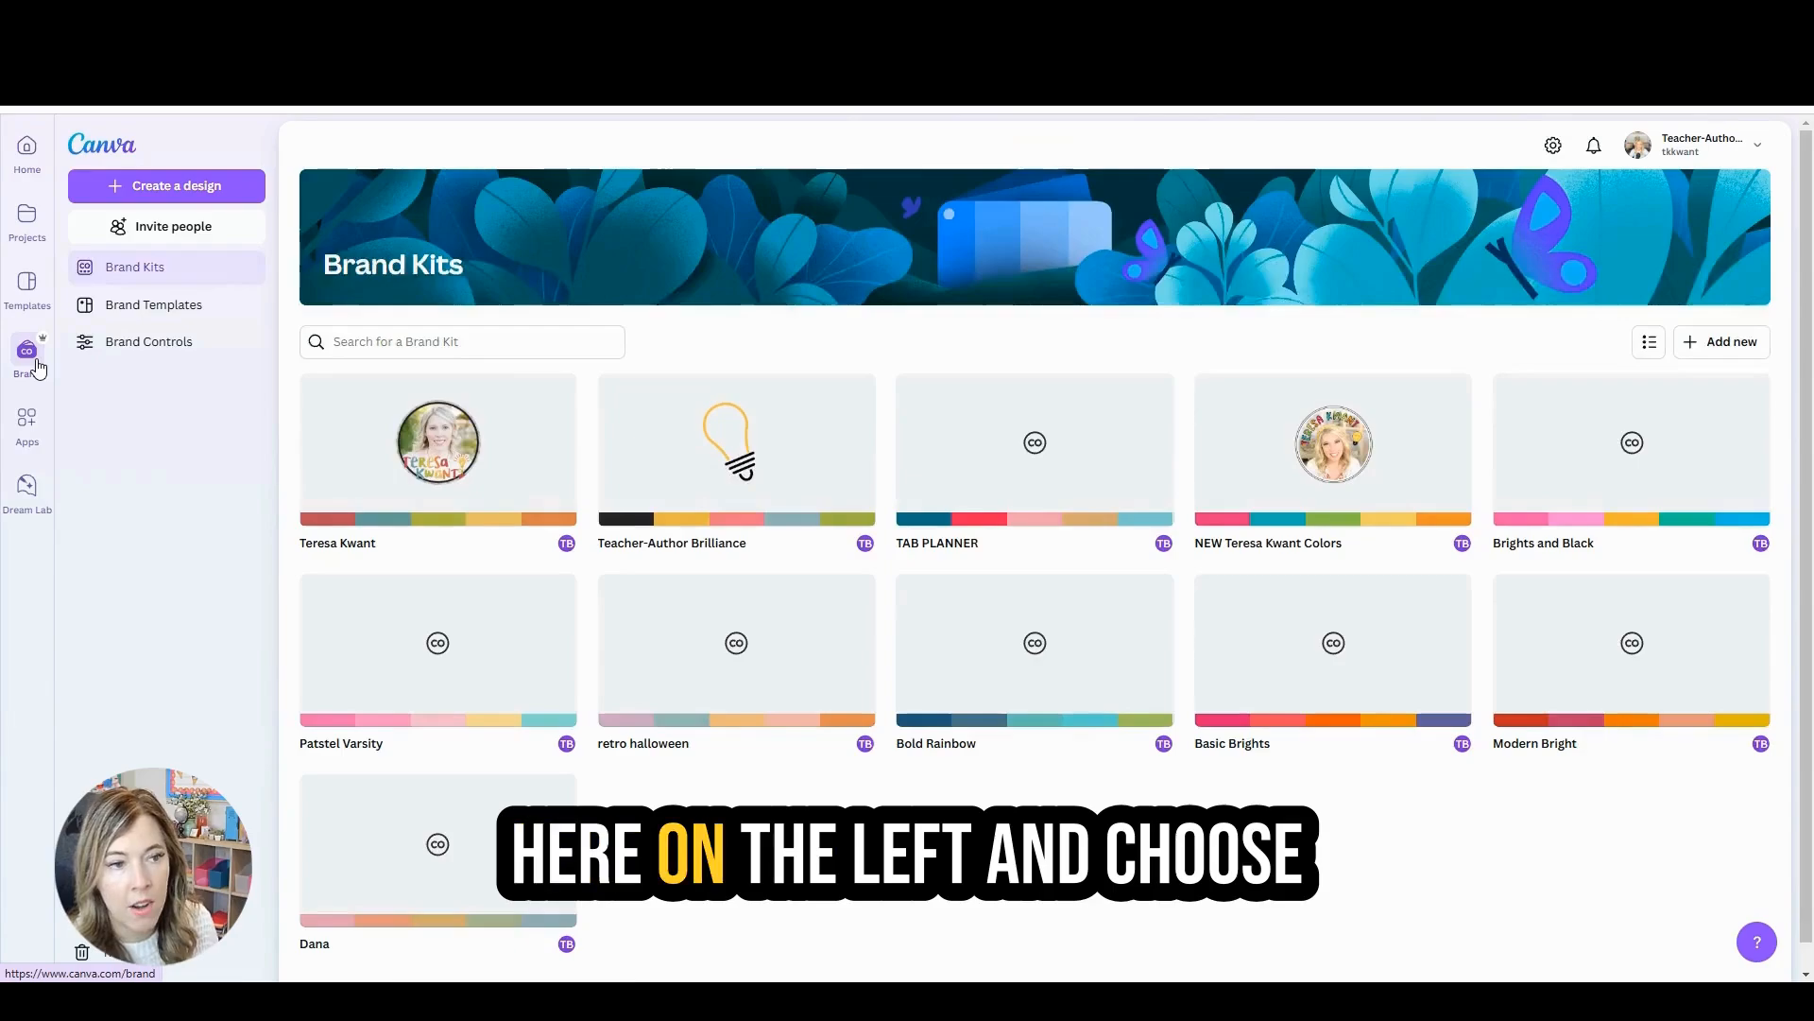
click(1332, 443)
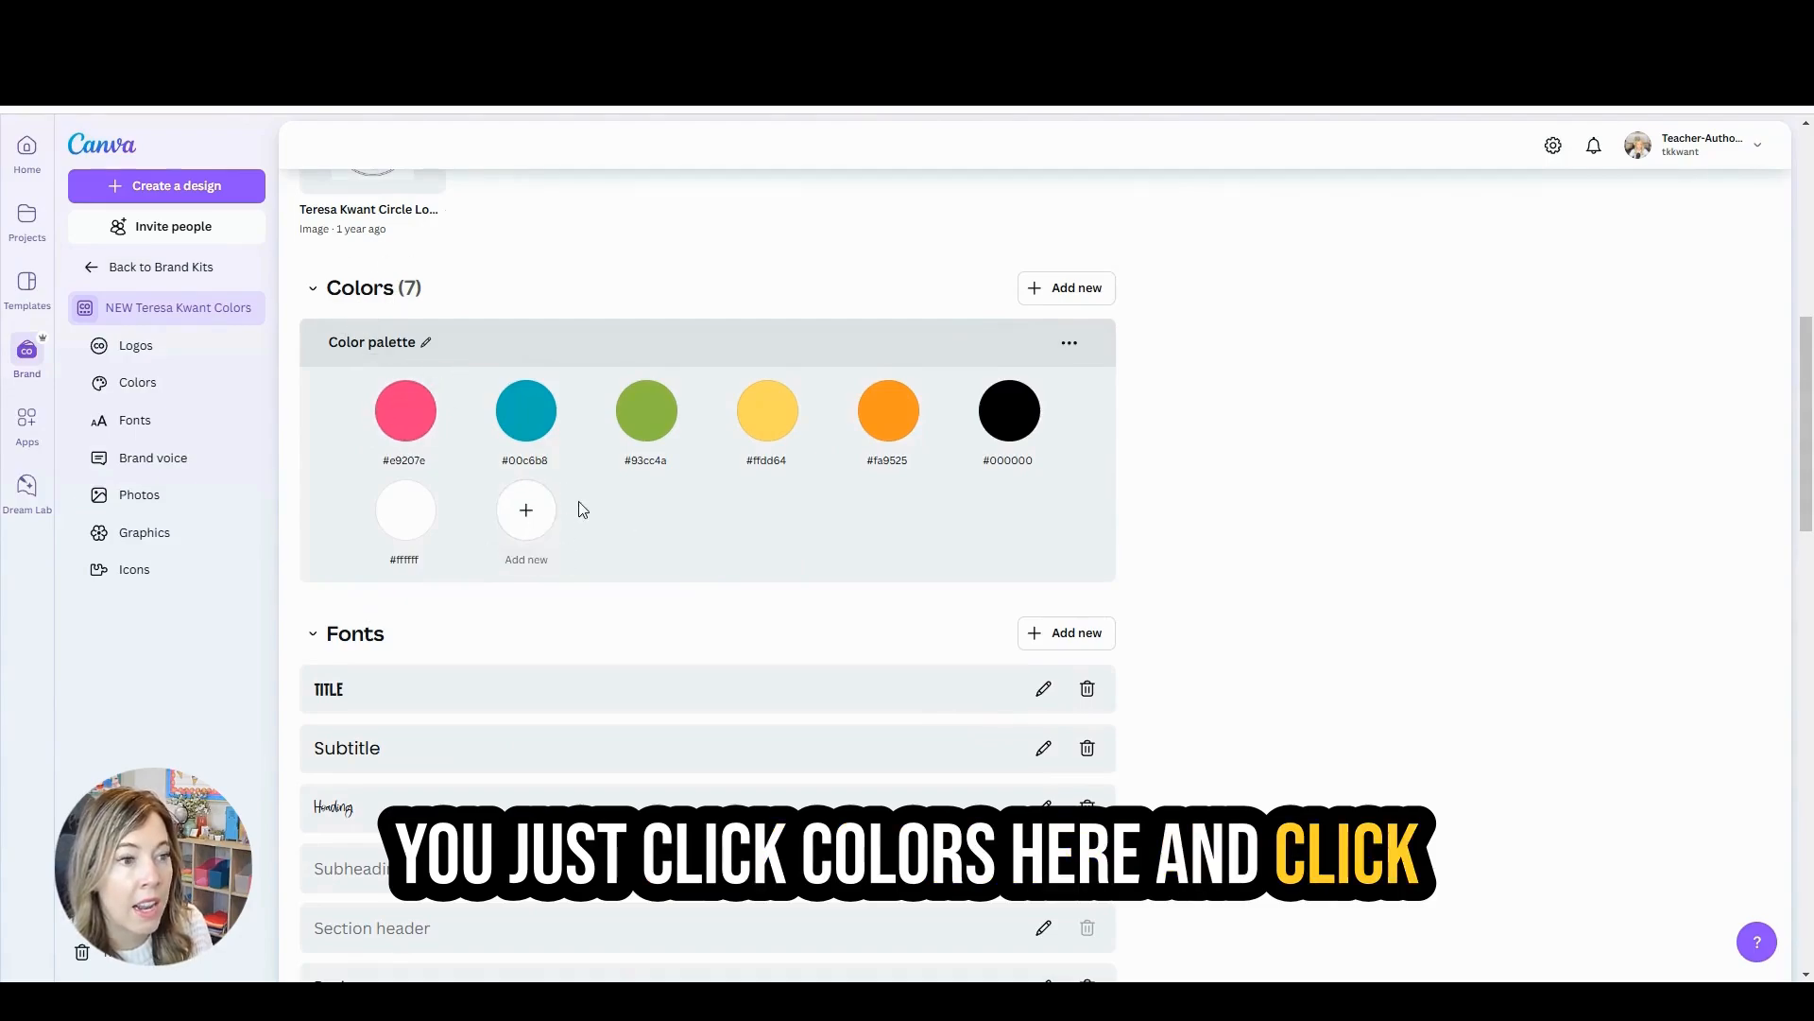
click(526, 509)
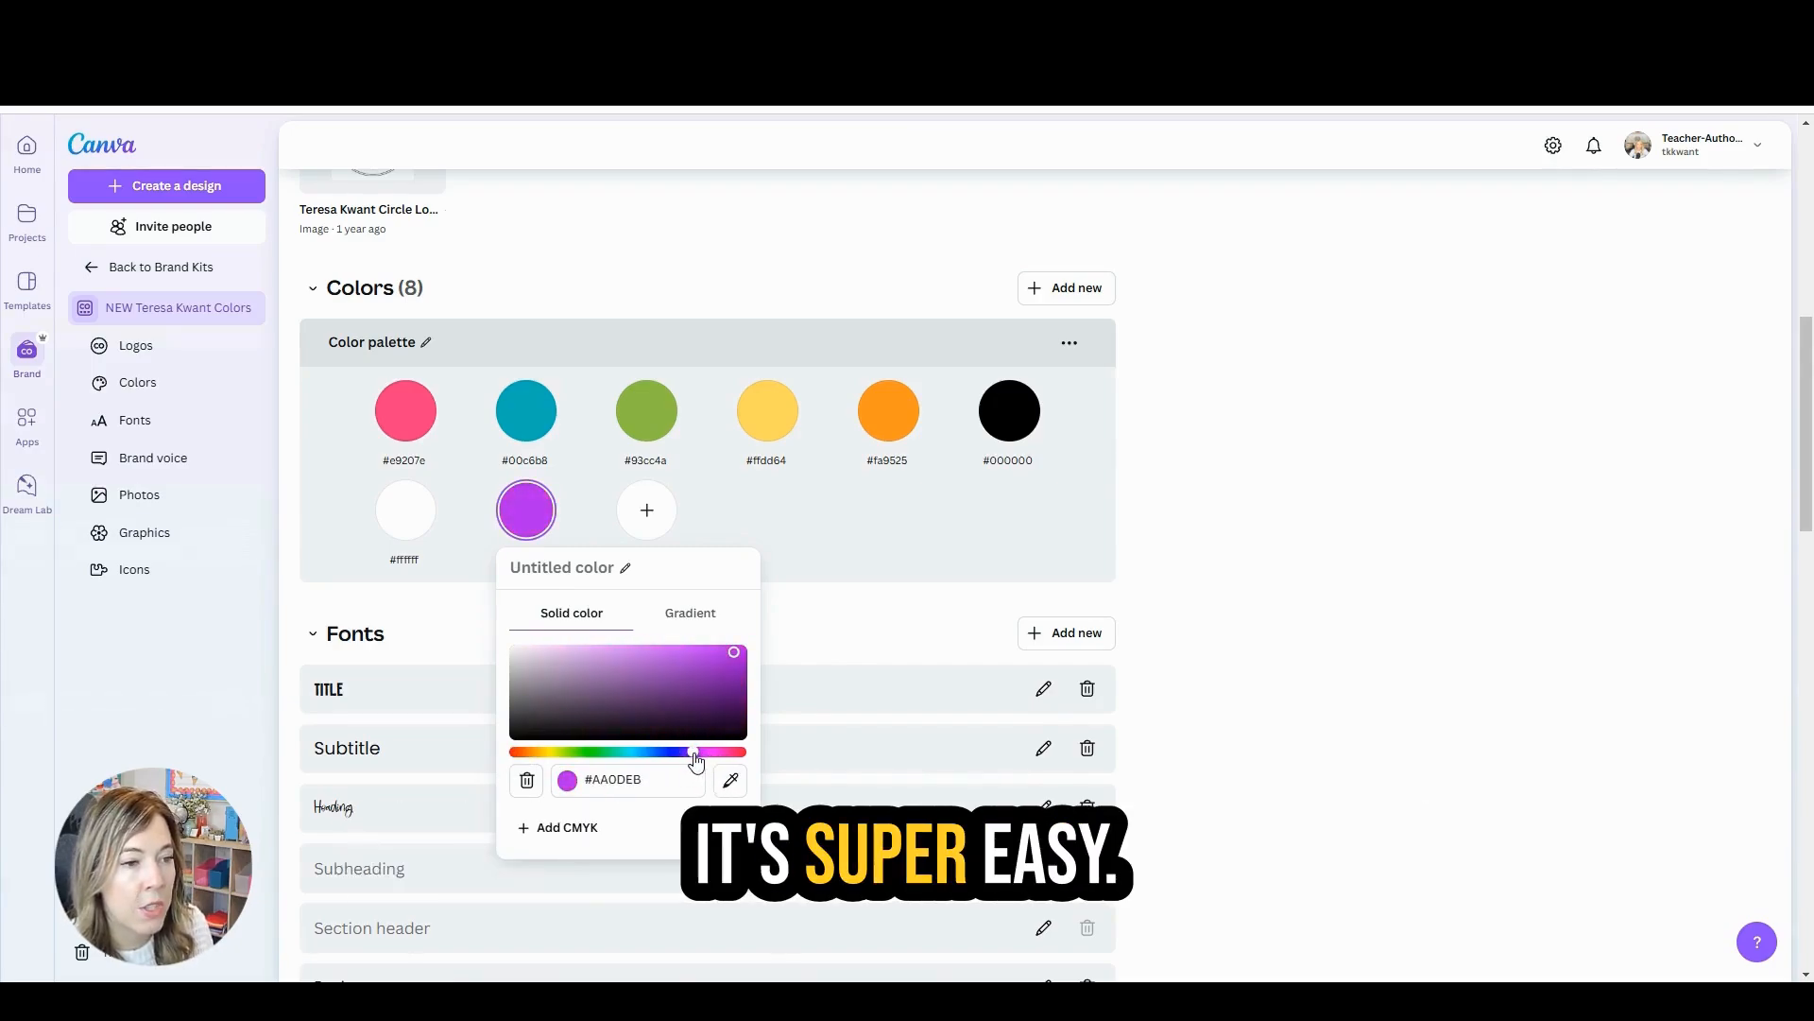
click(782, 571)
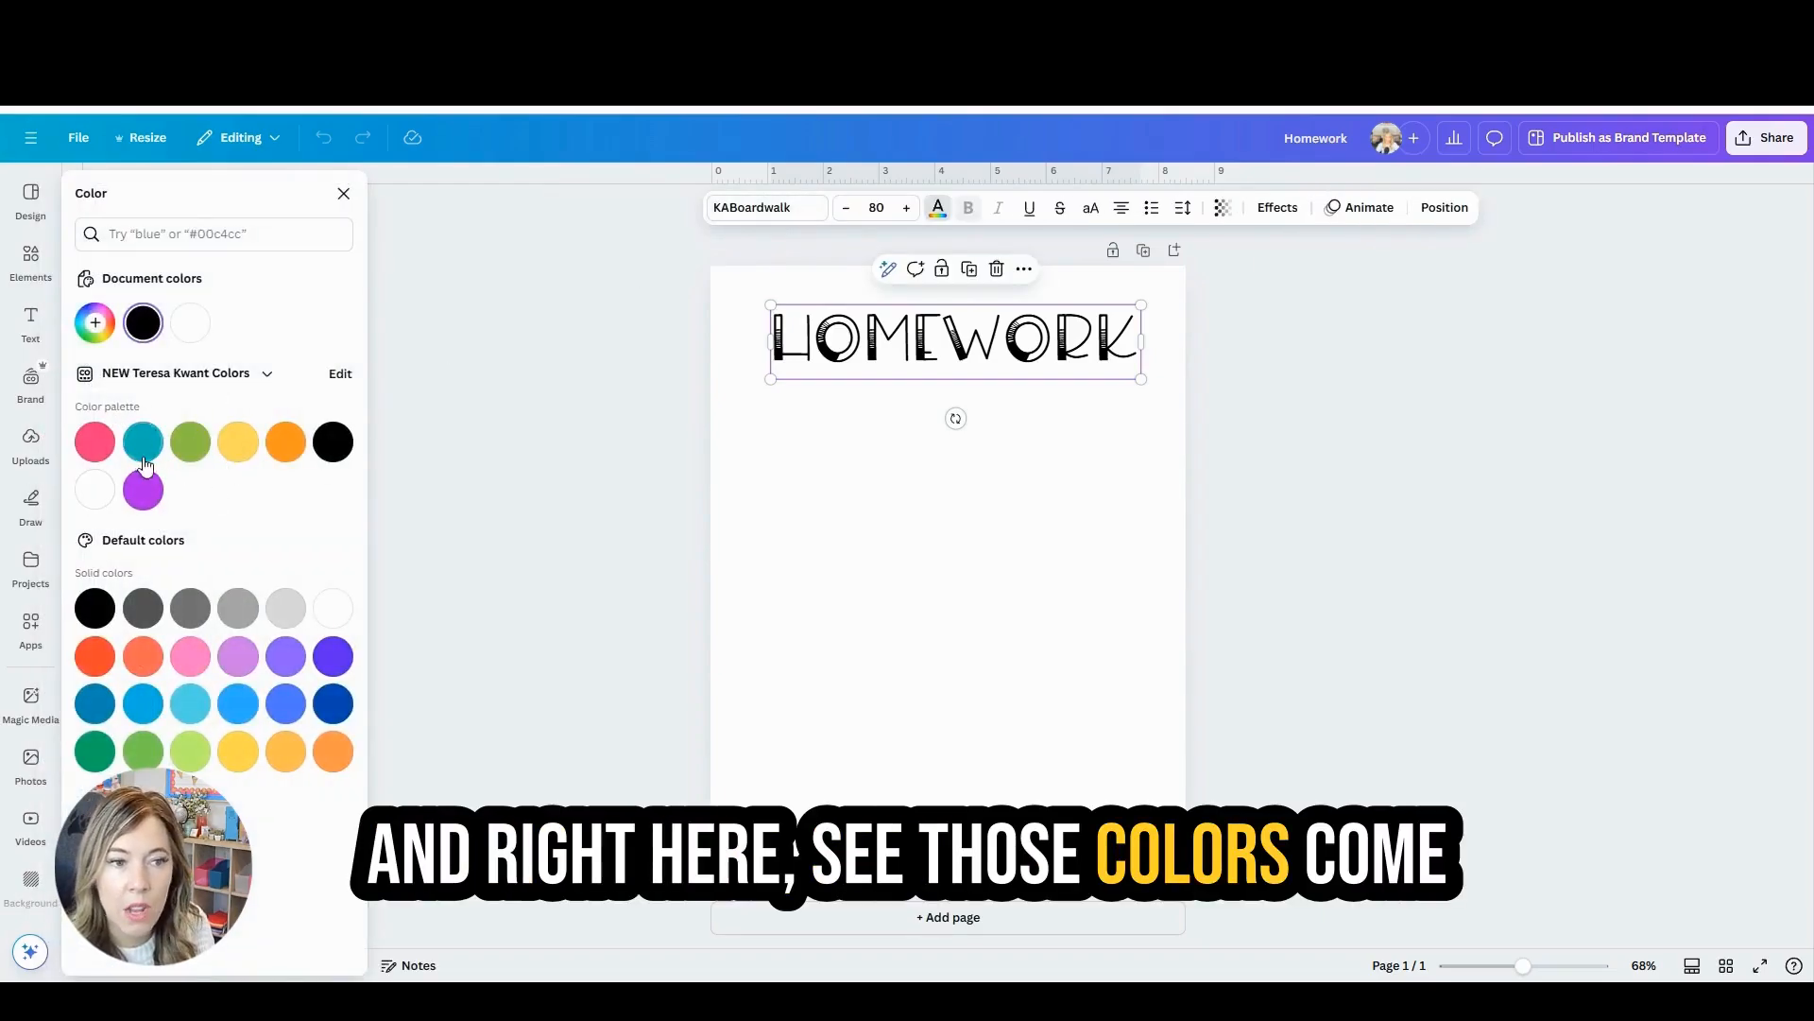
mouse_move(190, 323)
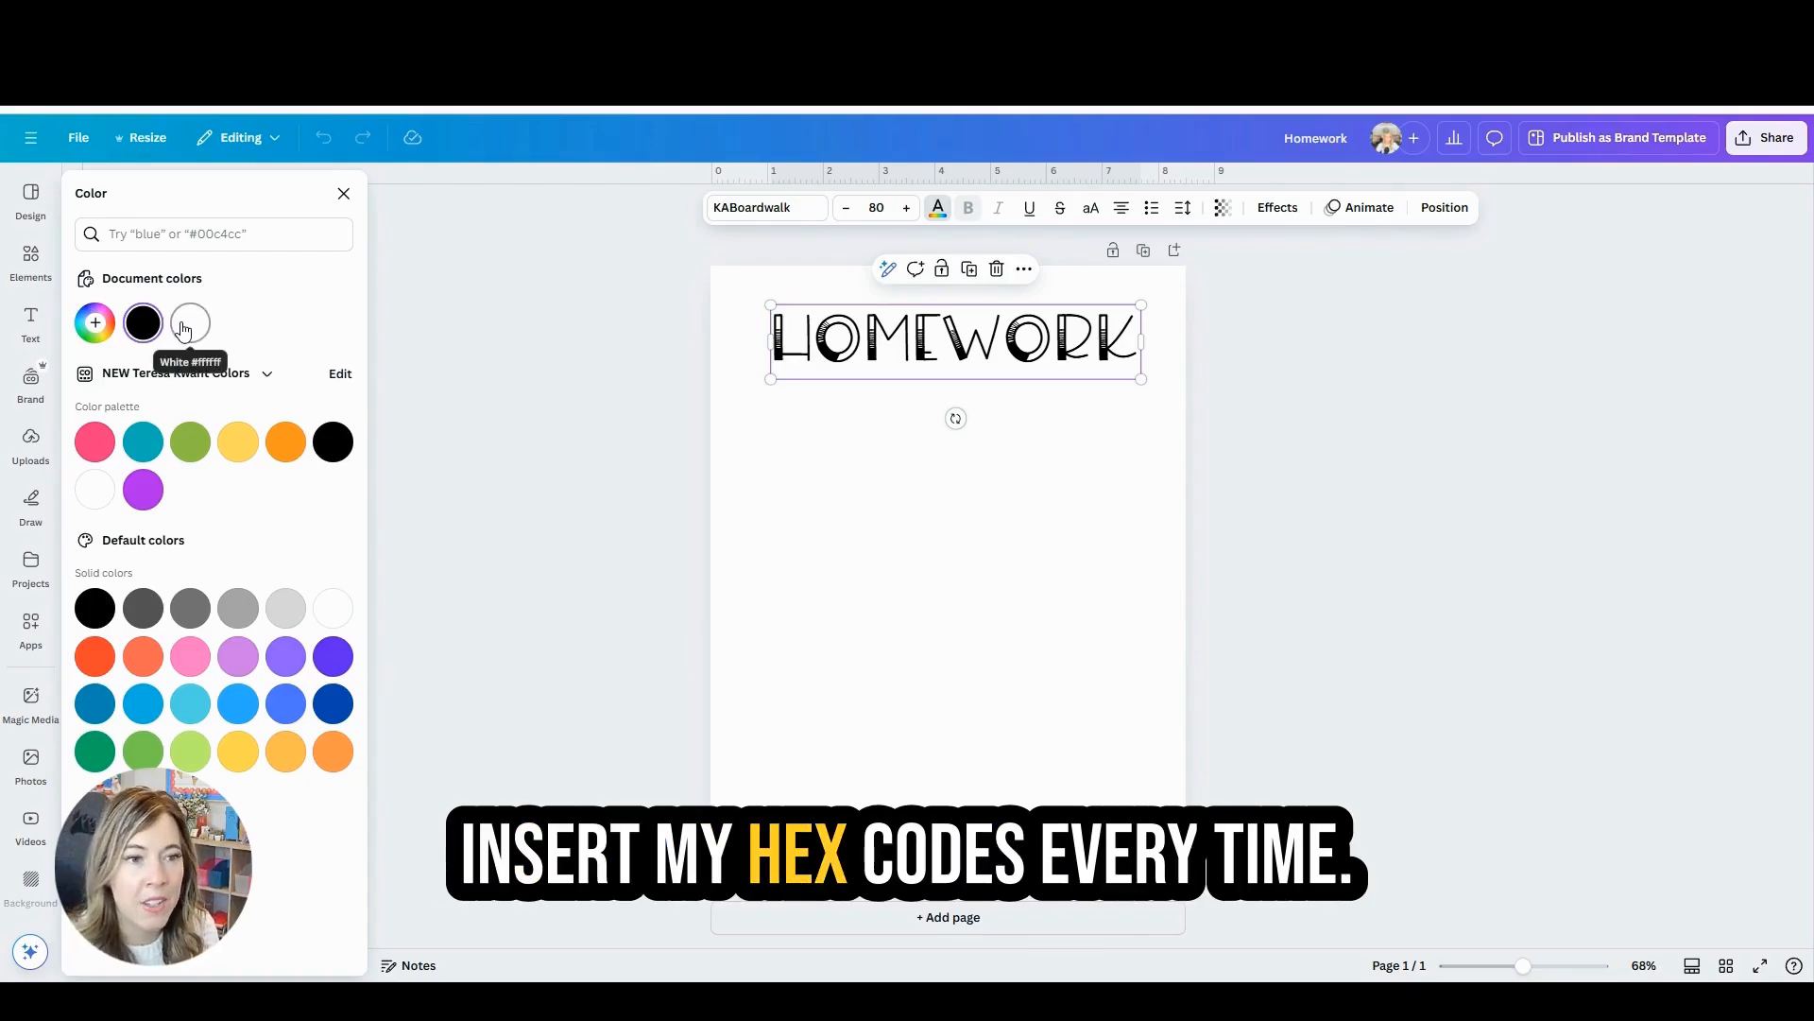
Step: Recolor the HOMEWORK title purple, then teal, from the brand palette swatches
click(142, 489)
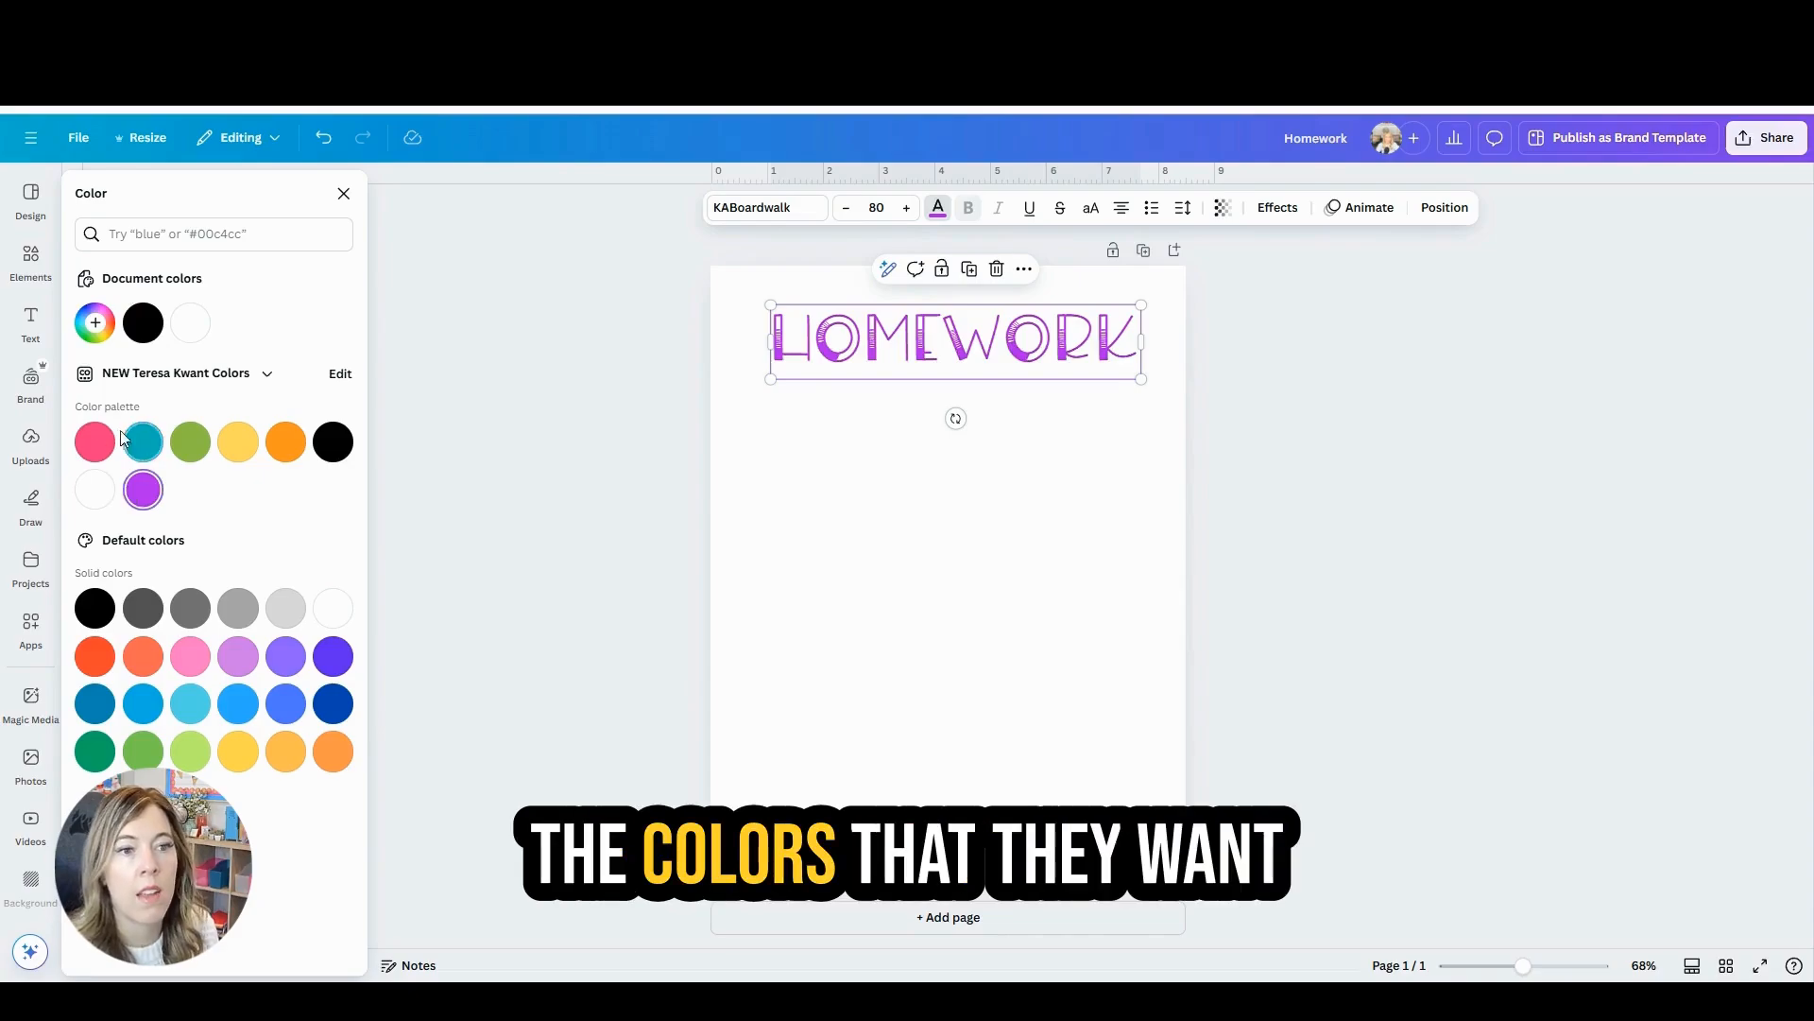
click(143, 441)
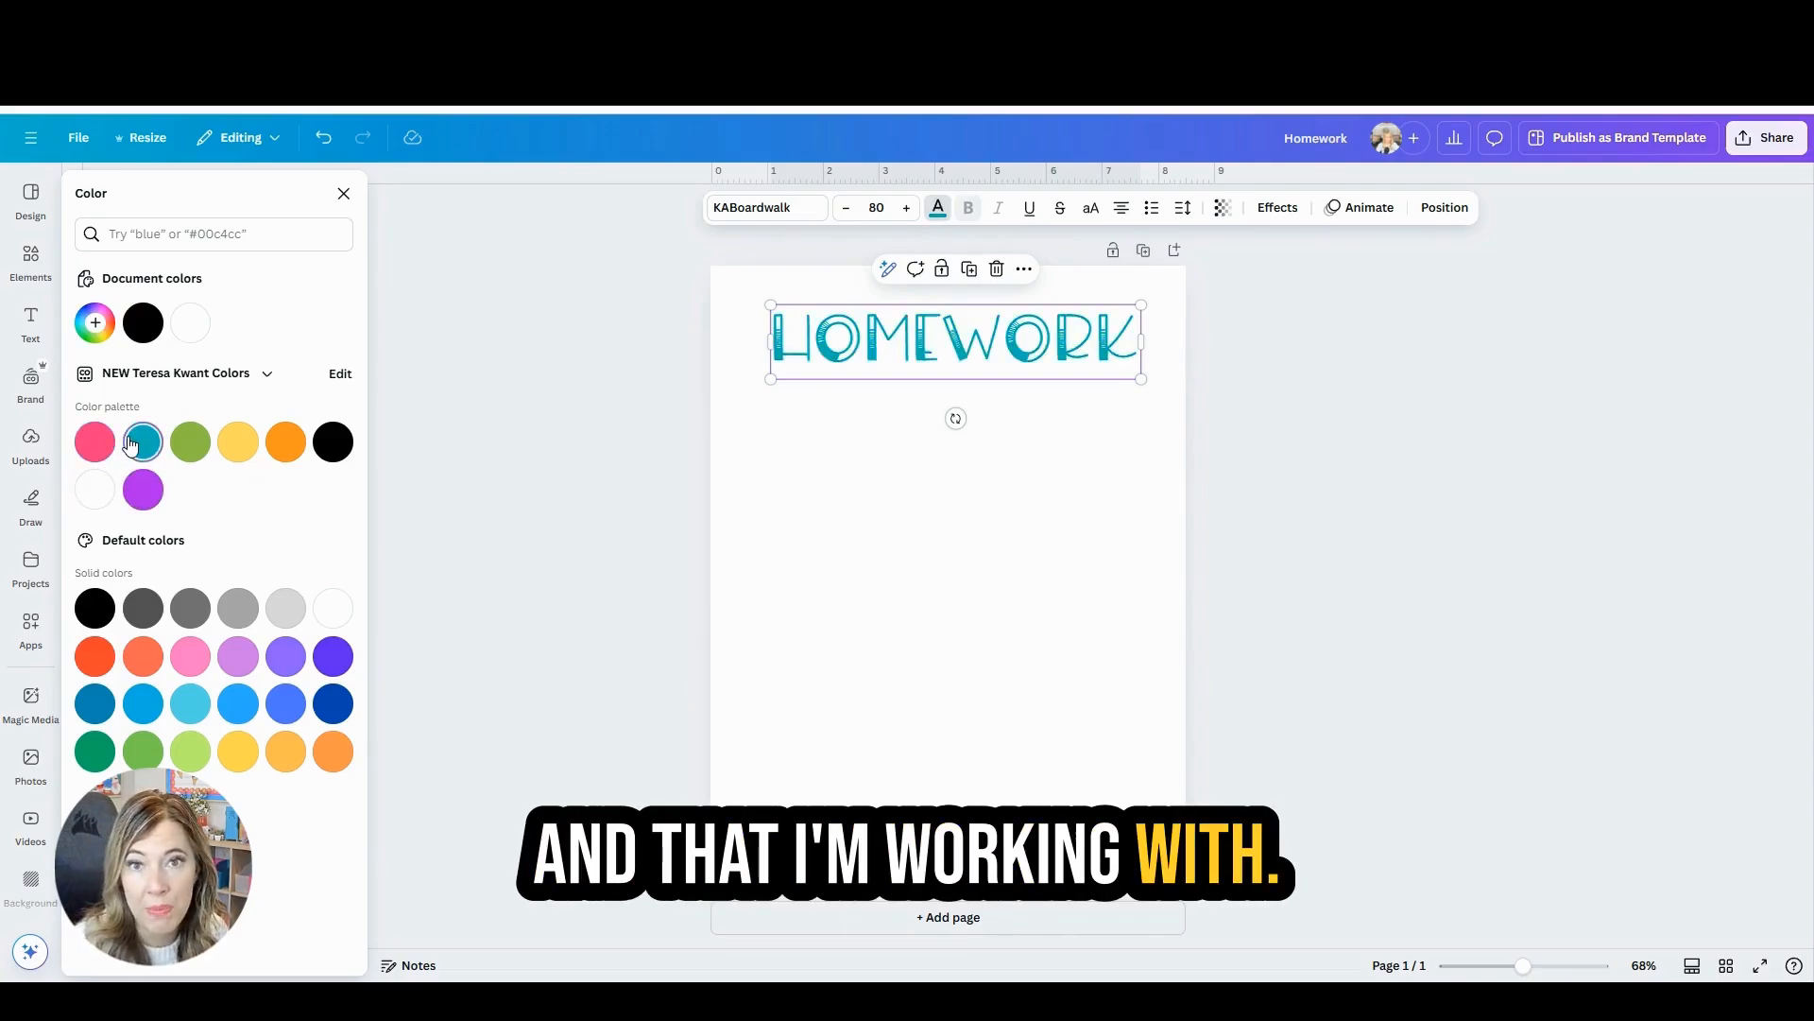